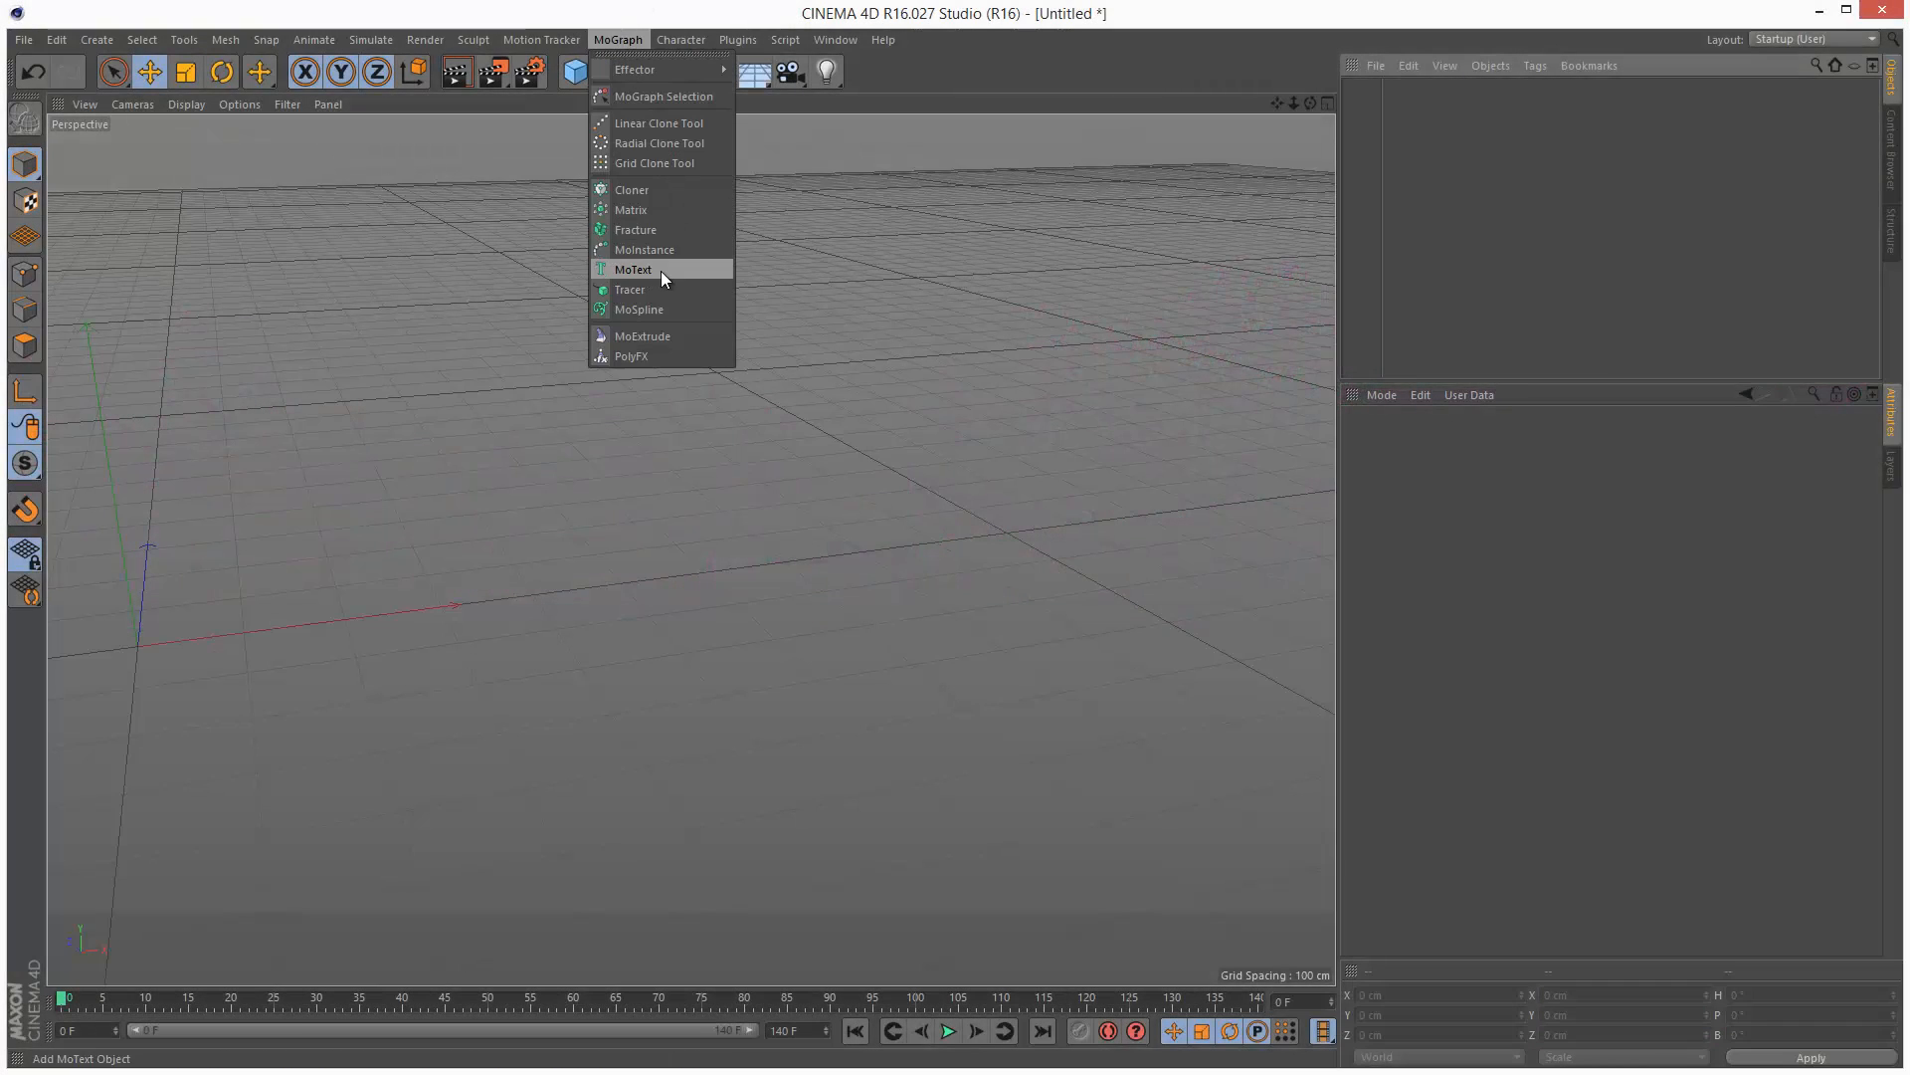
Add a MoText object reading 'PolyFX' in Terminator Real NFI, 80 cm deep.
{"action": "left_click", "coordinate": [634, 269]}
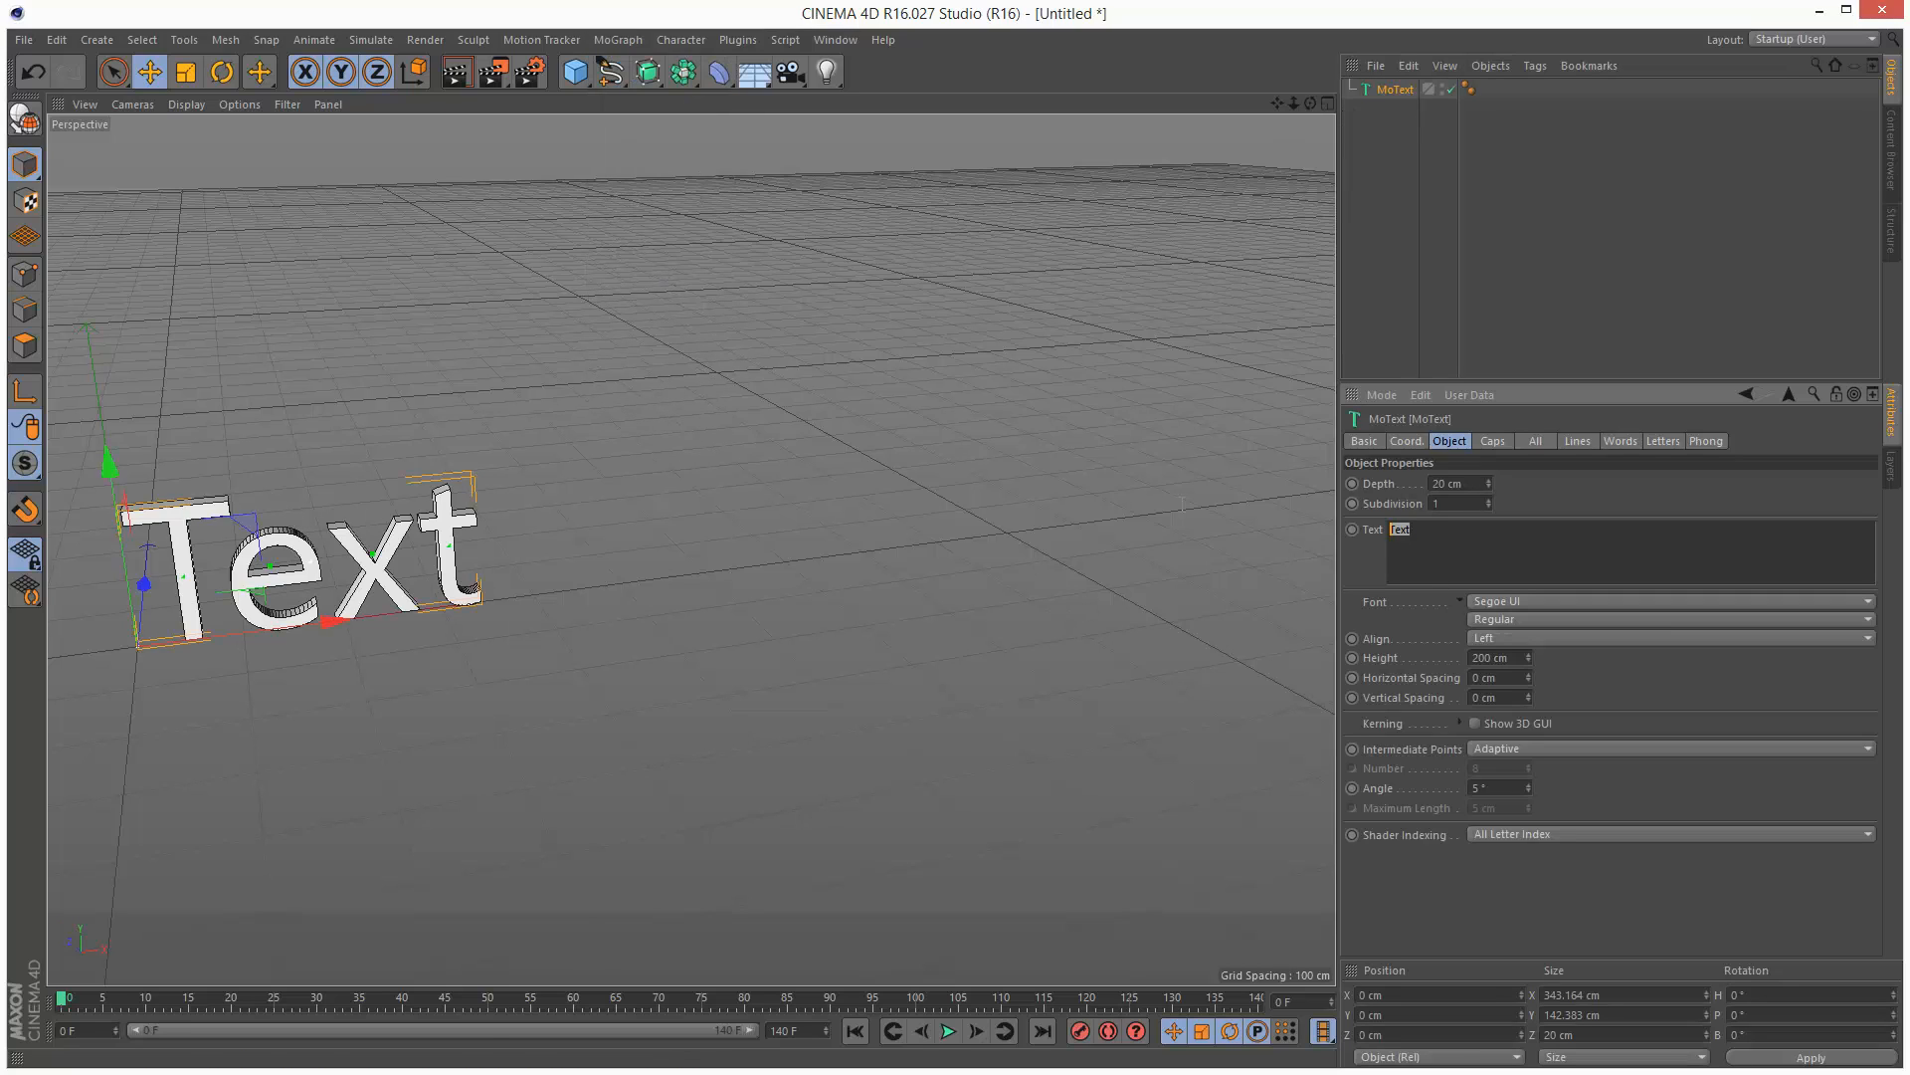
{"action": "type", "text": "PolyFX"}
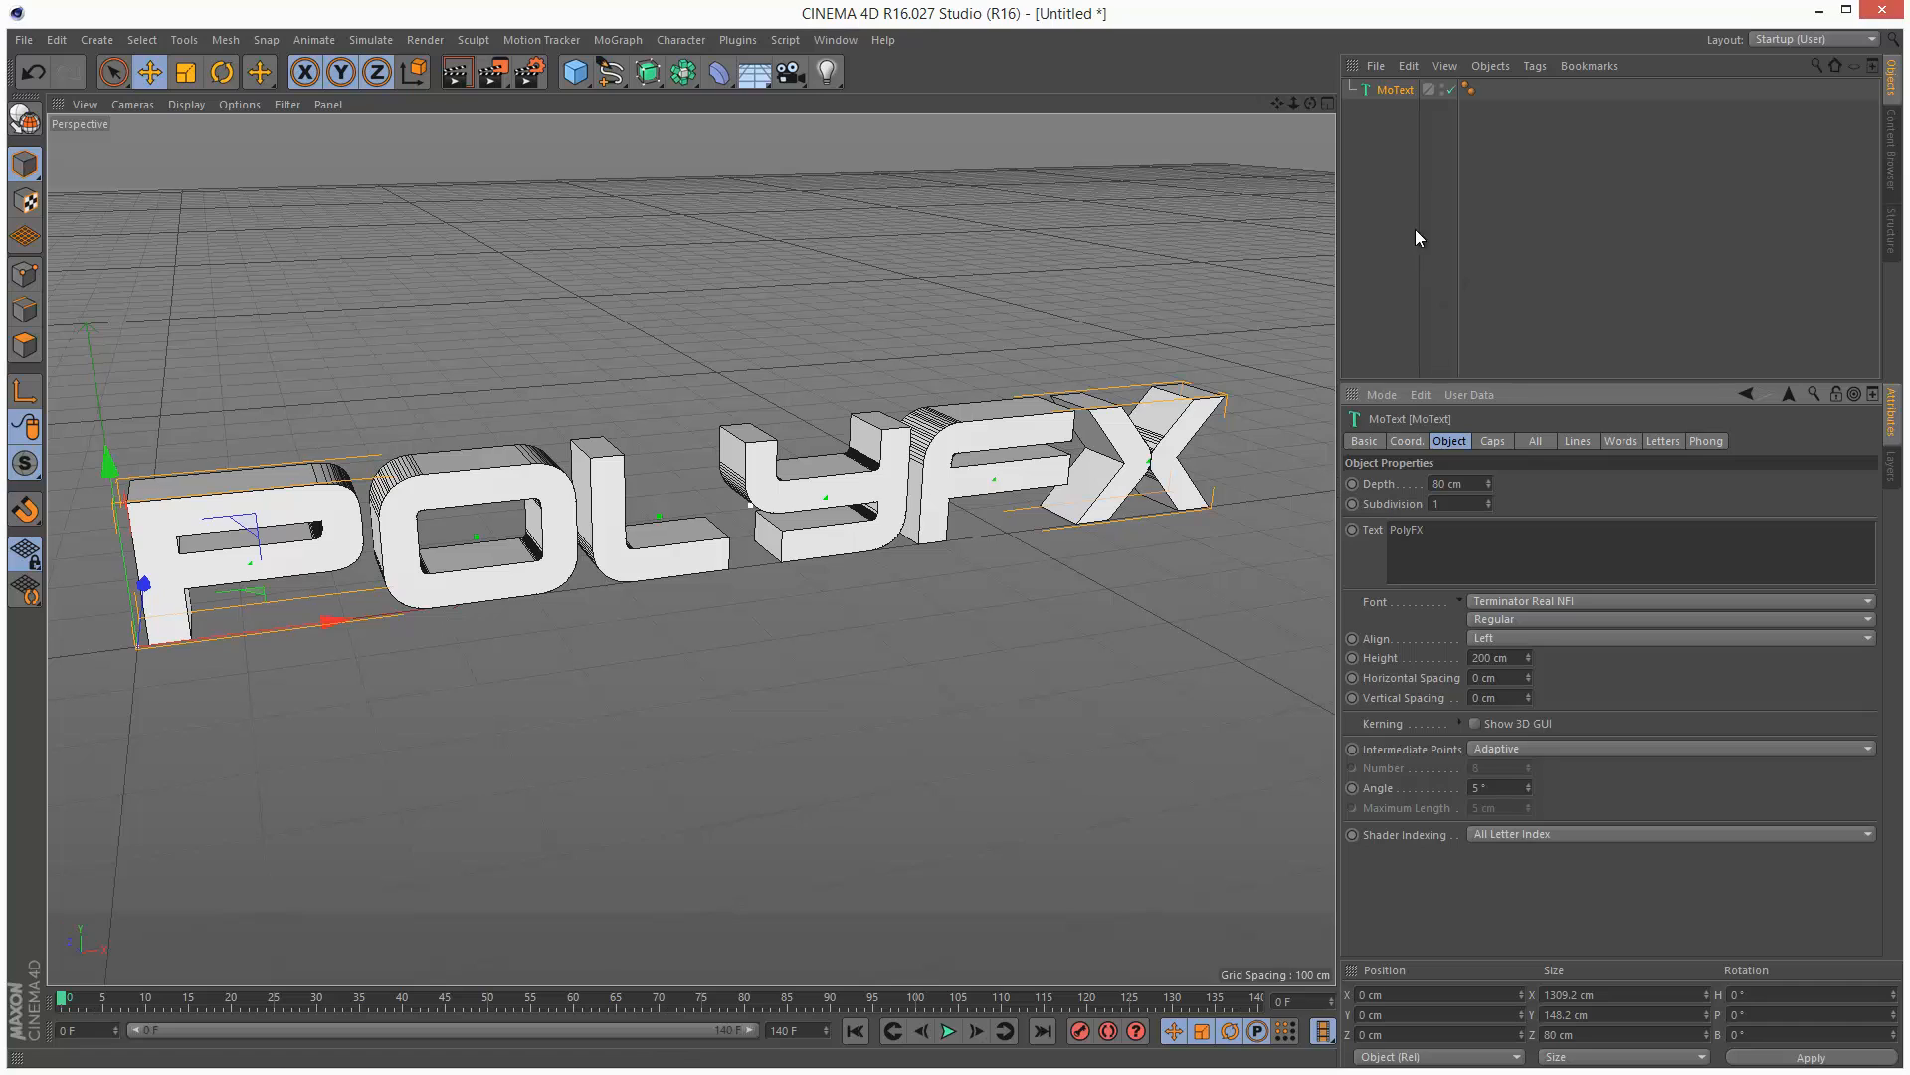
Add a PolyFX object and parent it under MoText in the Object Manager.
{"action": "left_click", "coordinate": [619, 40]}
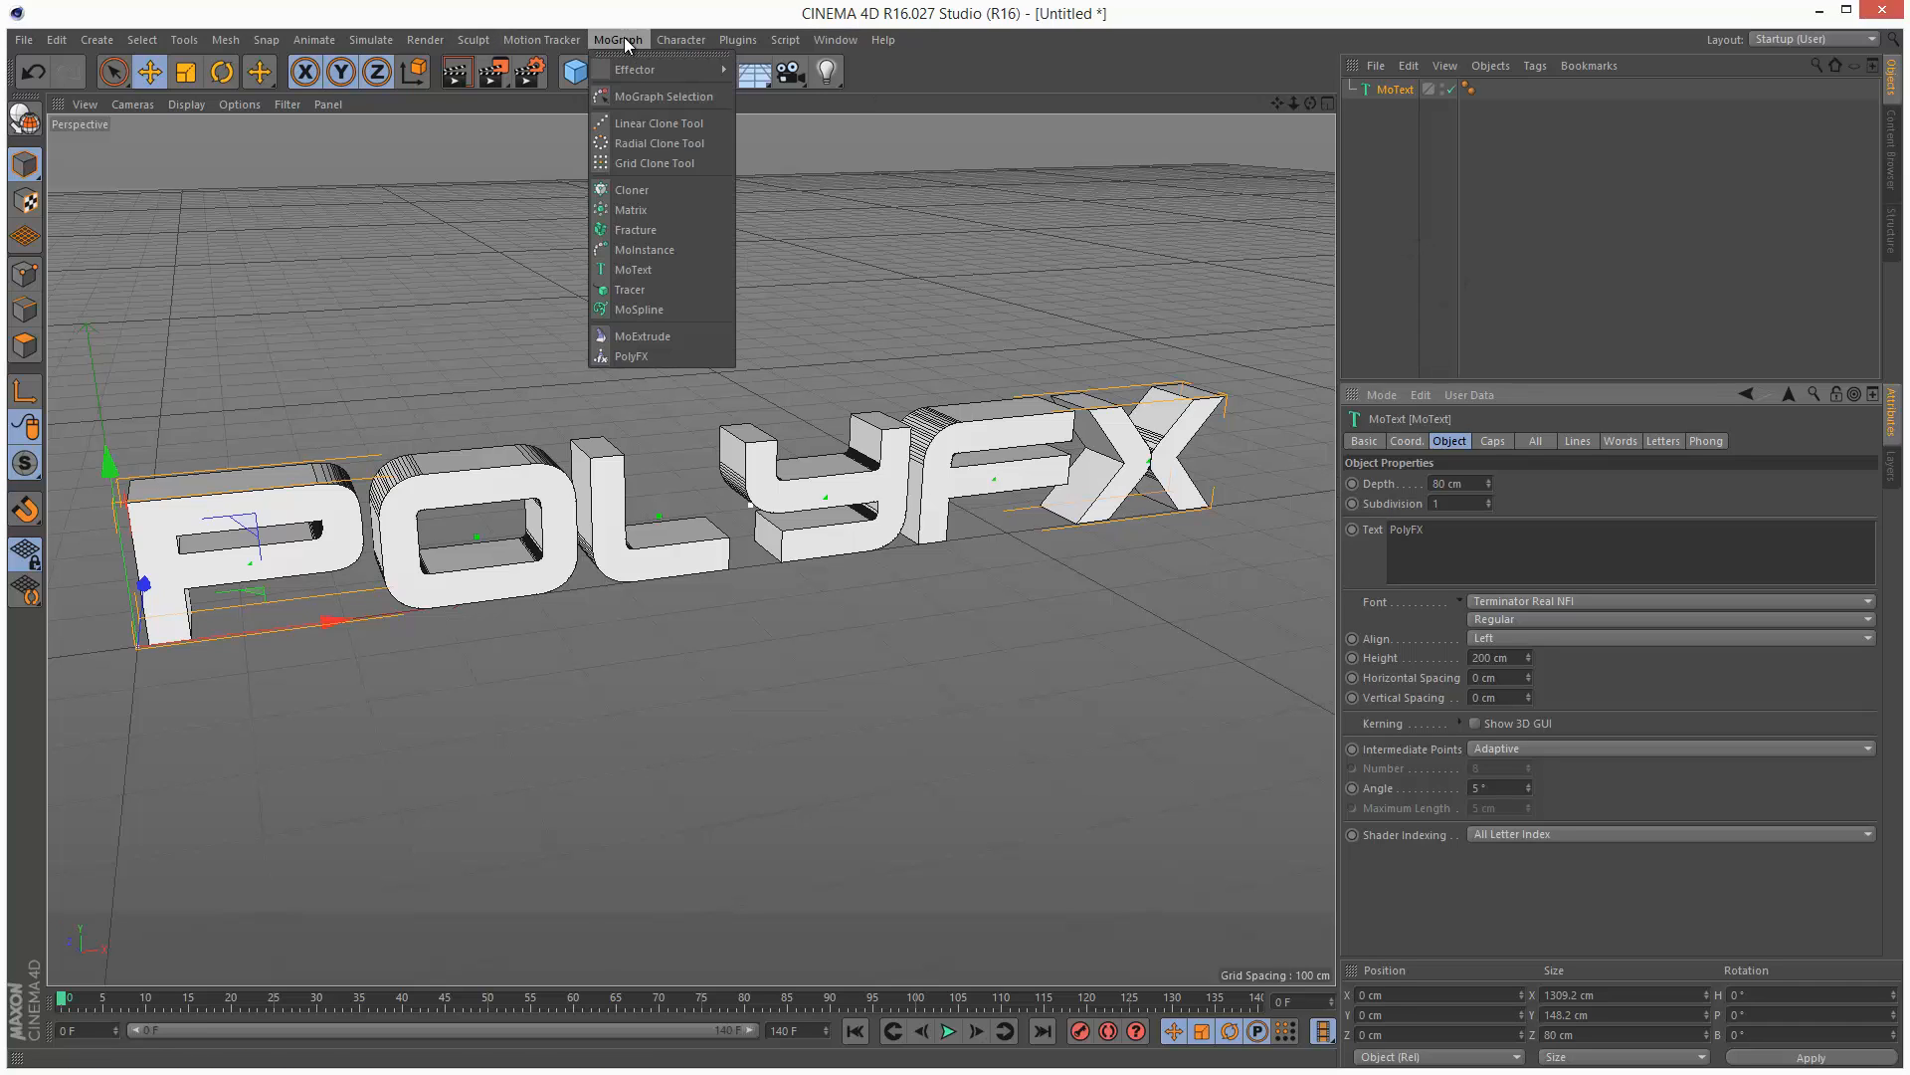
{"action": "left_click", "coordinate": [631, 355]}
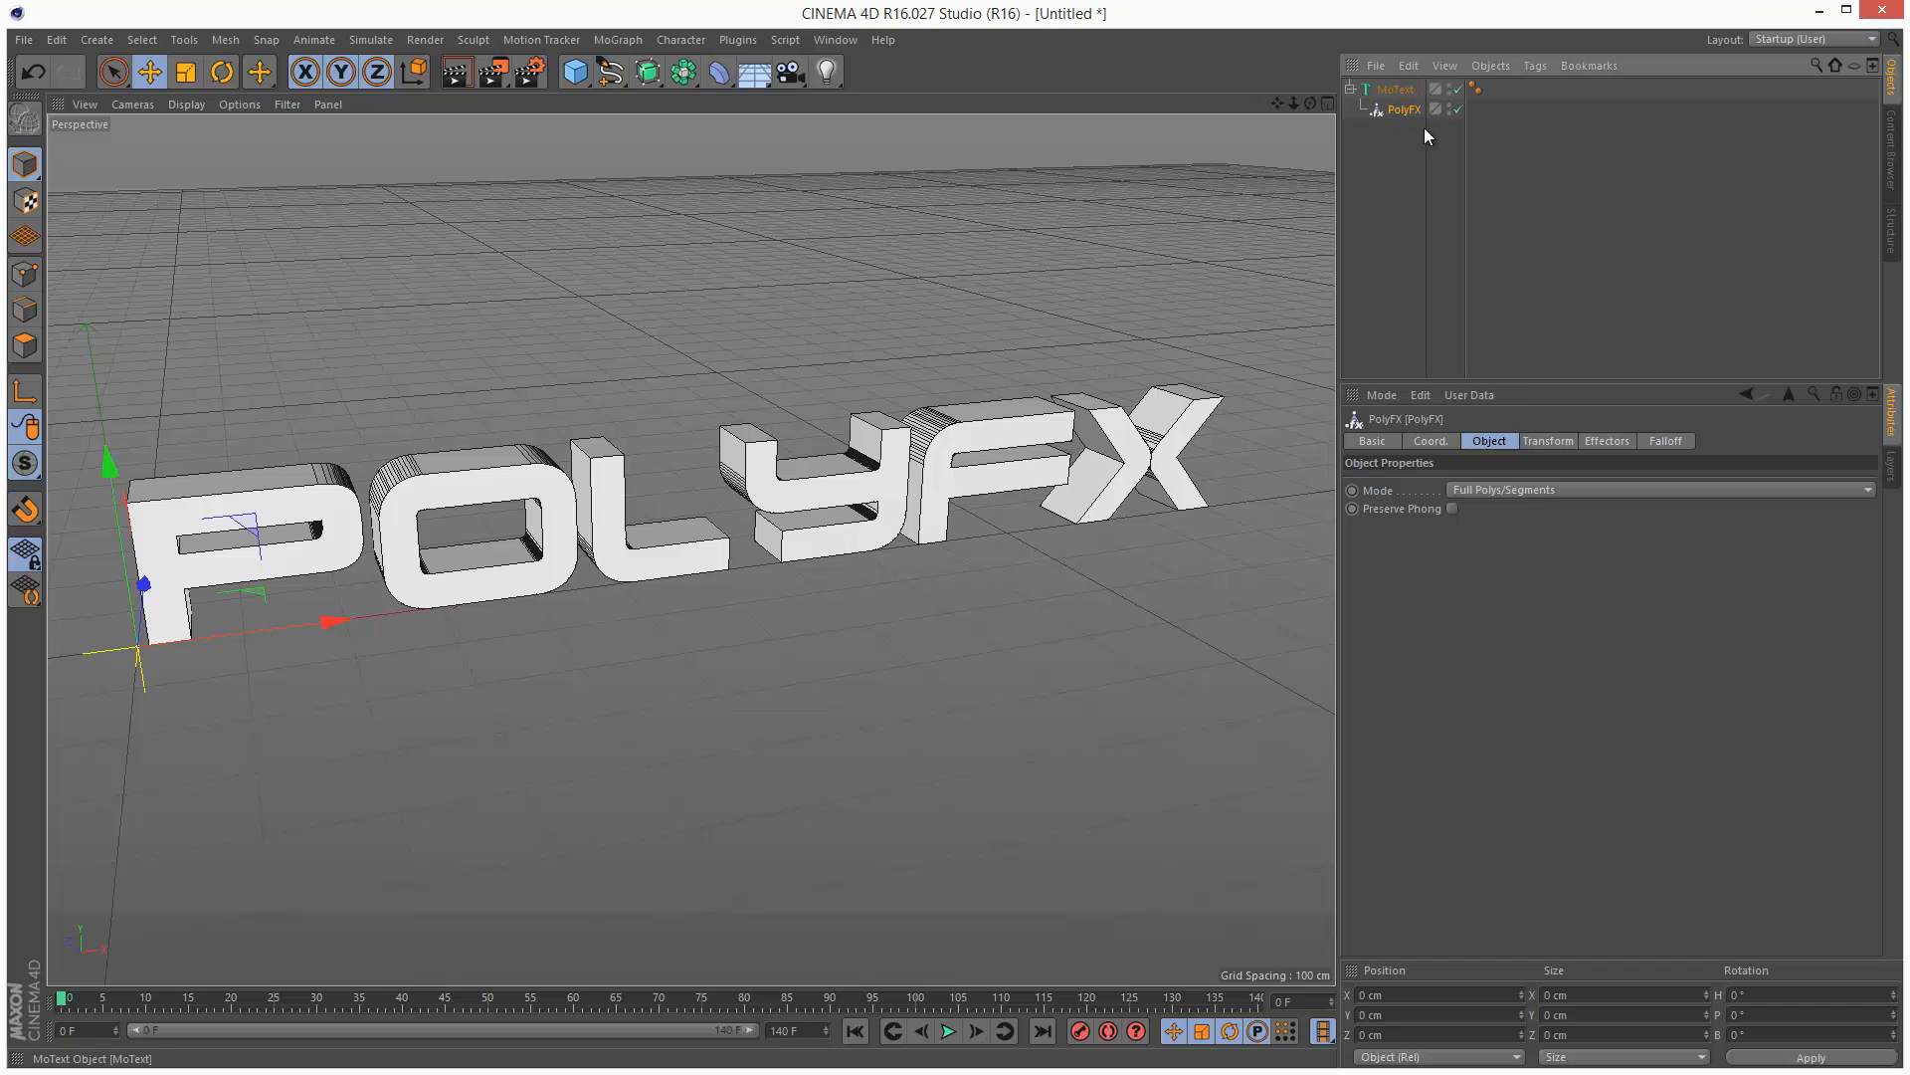
{"action": "left_click", "coordinate": [1403, 109]}
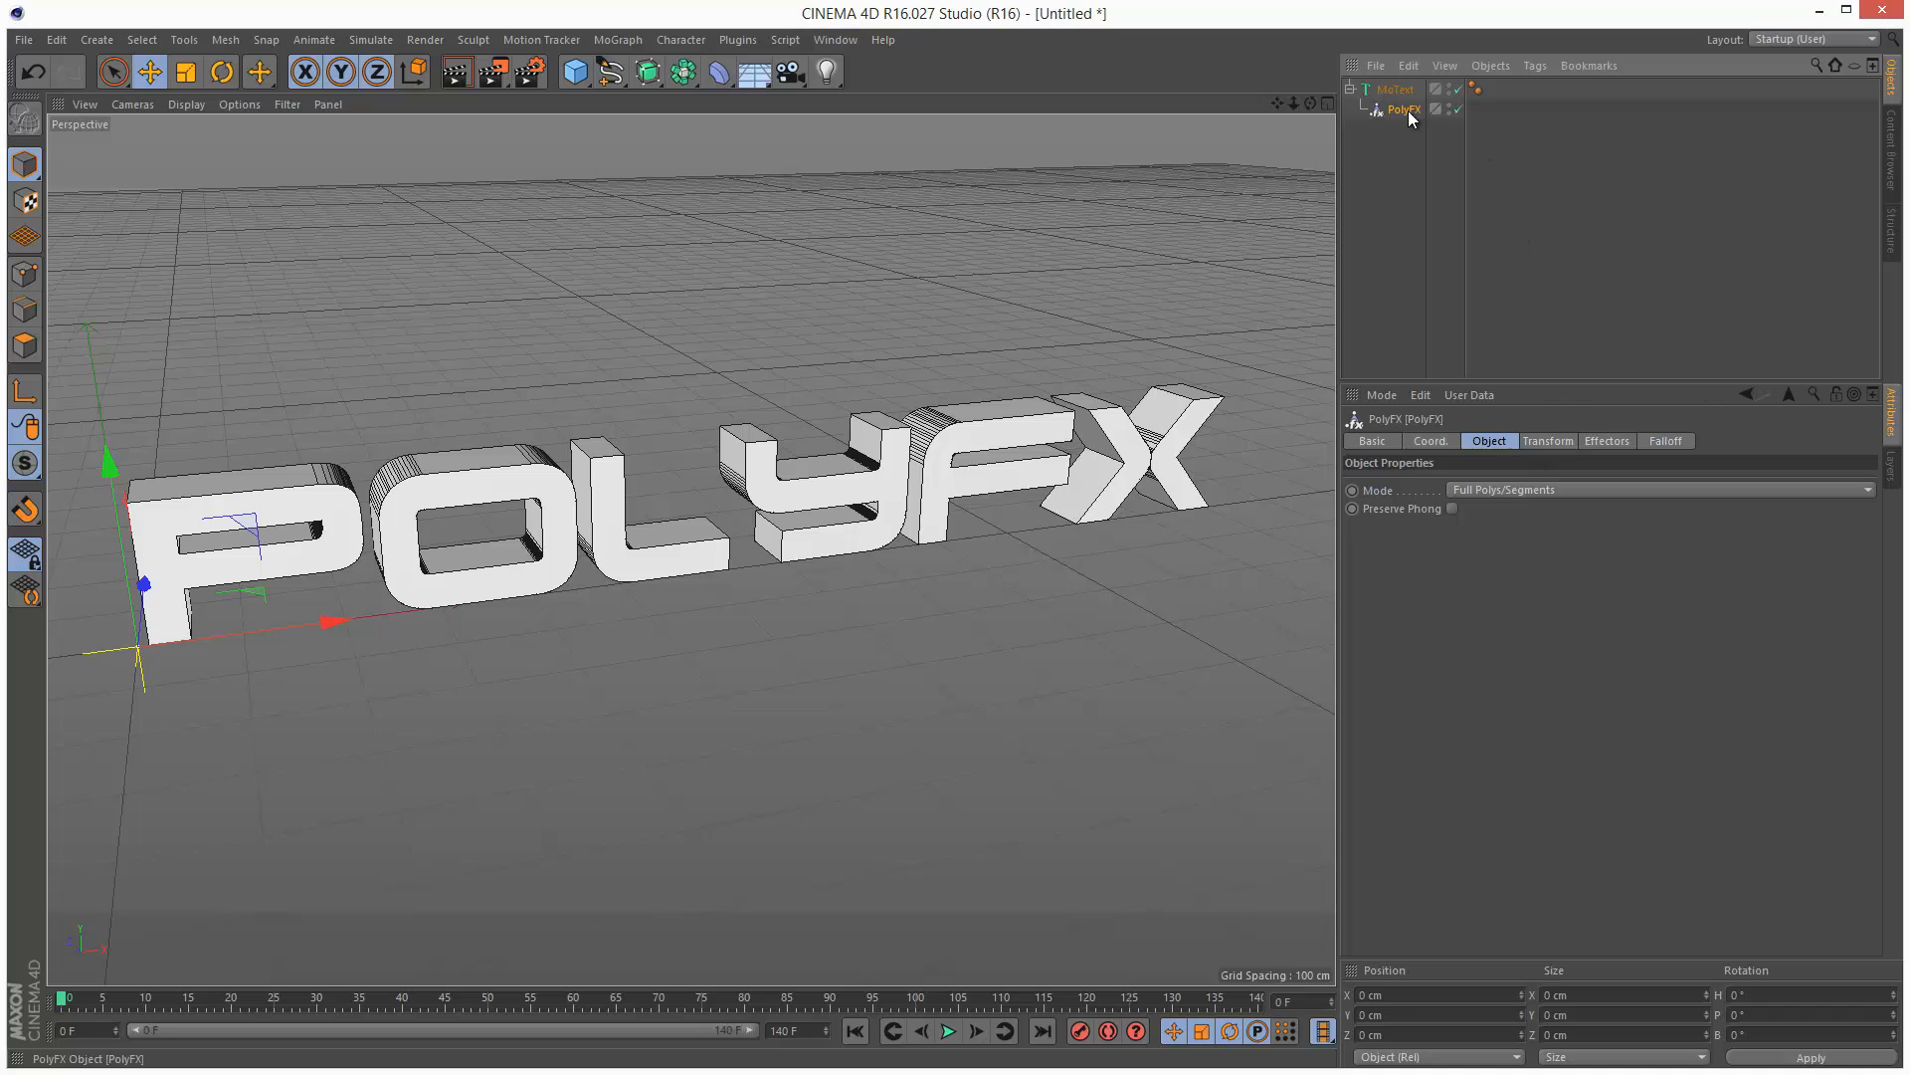
{"action": "mouse_move", "coordinate": [1040, 420]}
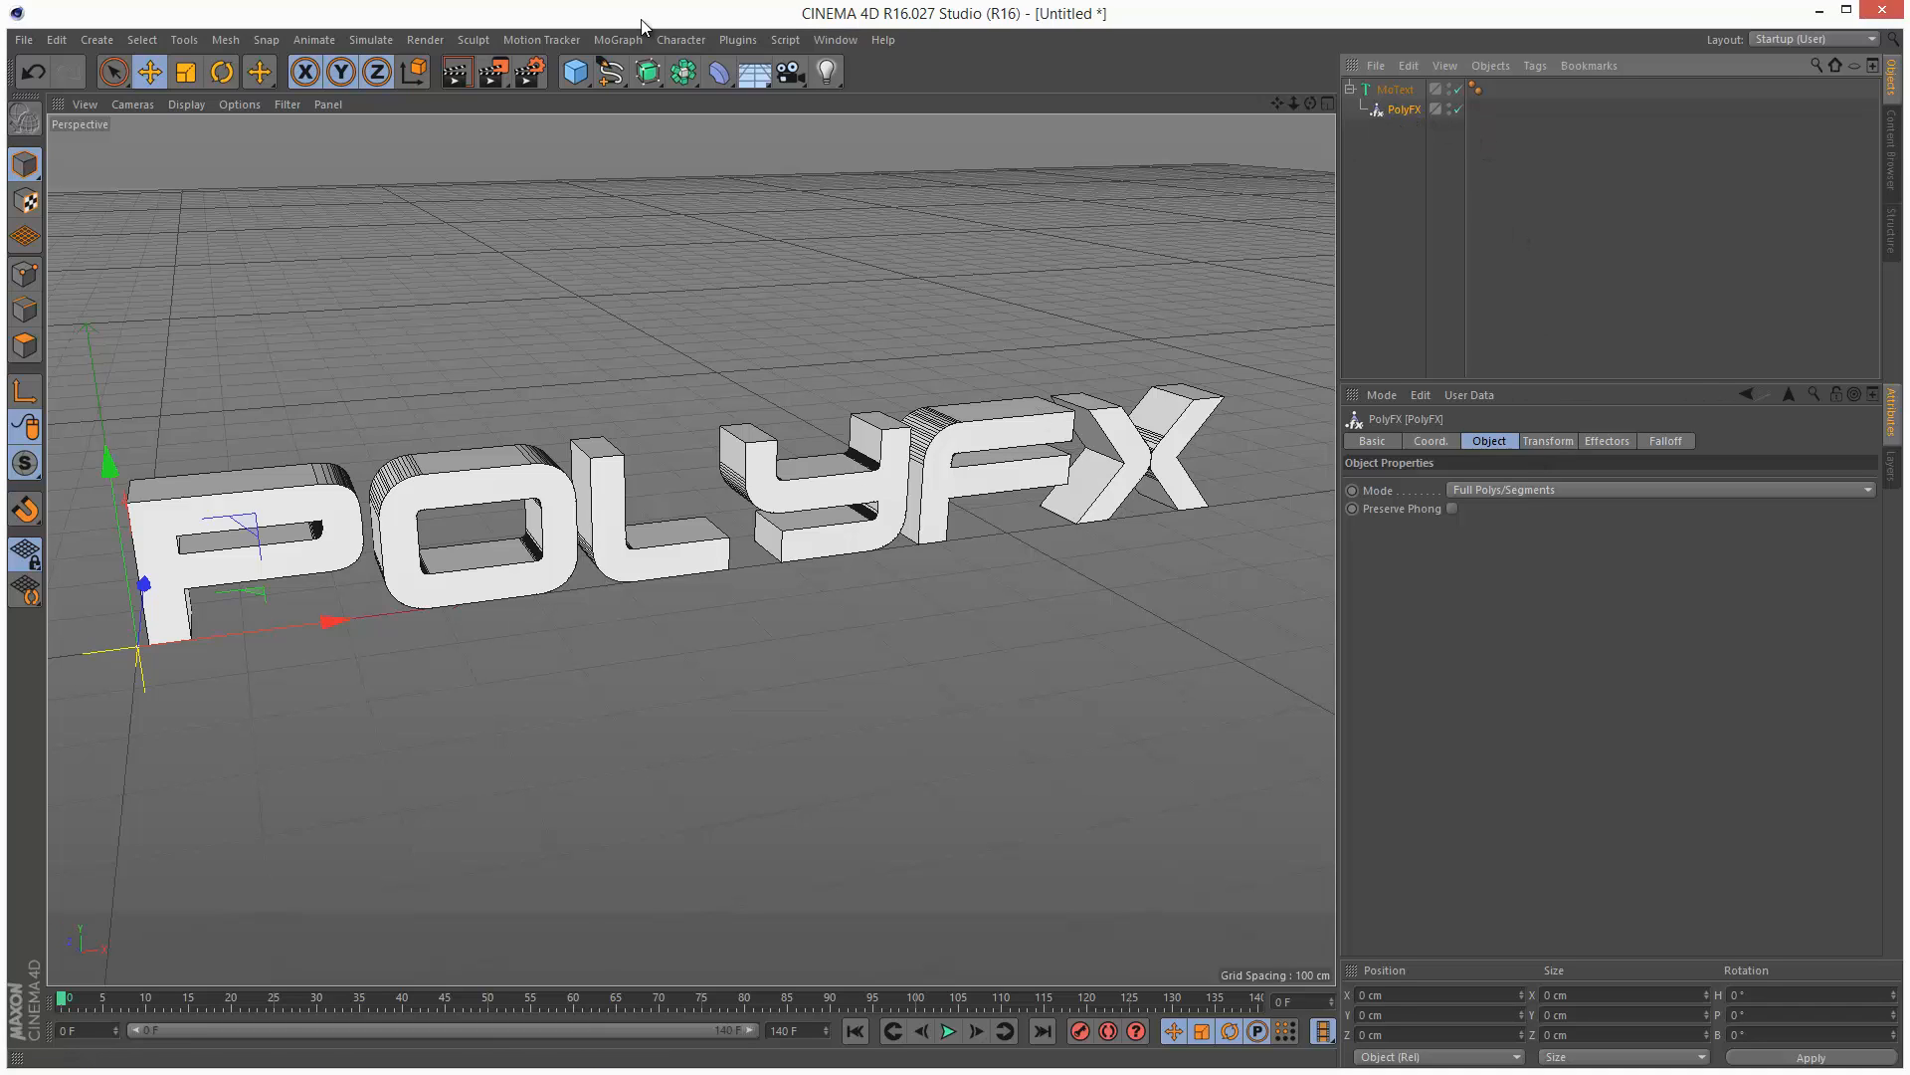
{"action": "left_click", "coordinate": [1395, 108]}
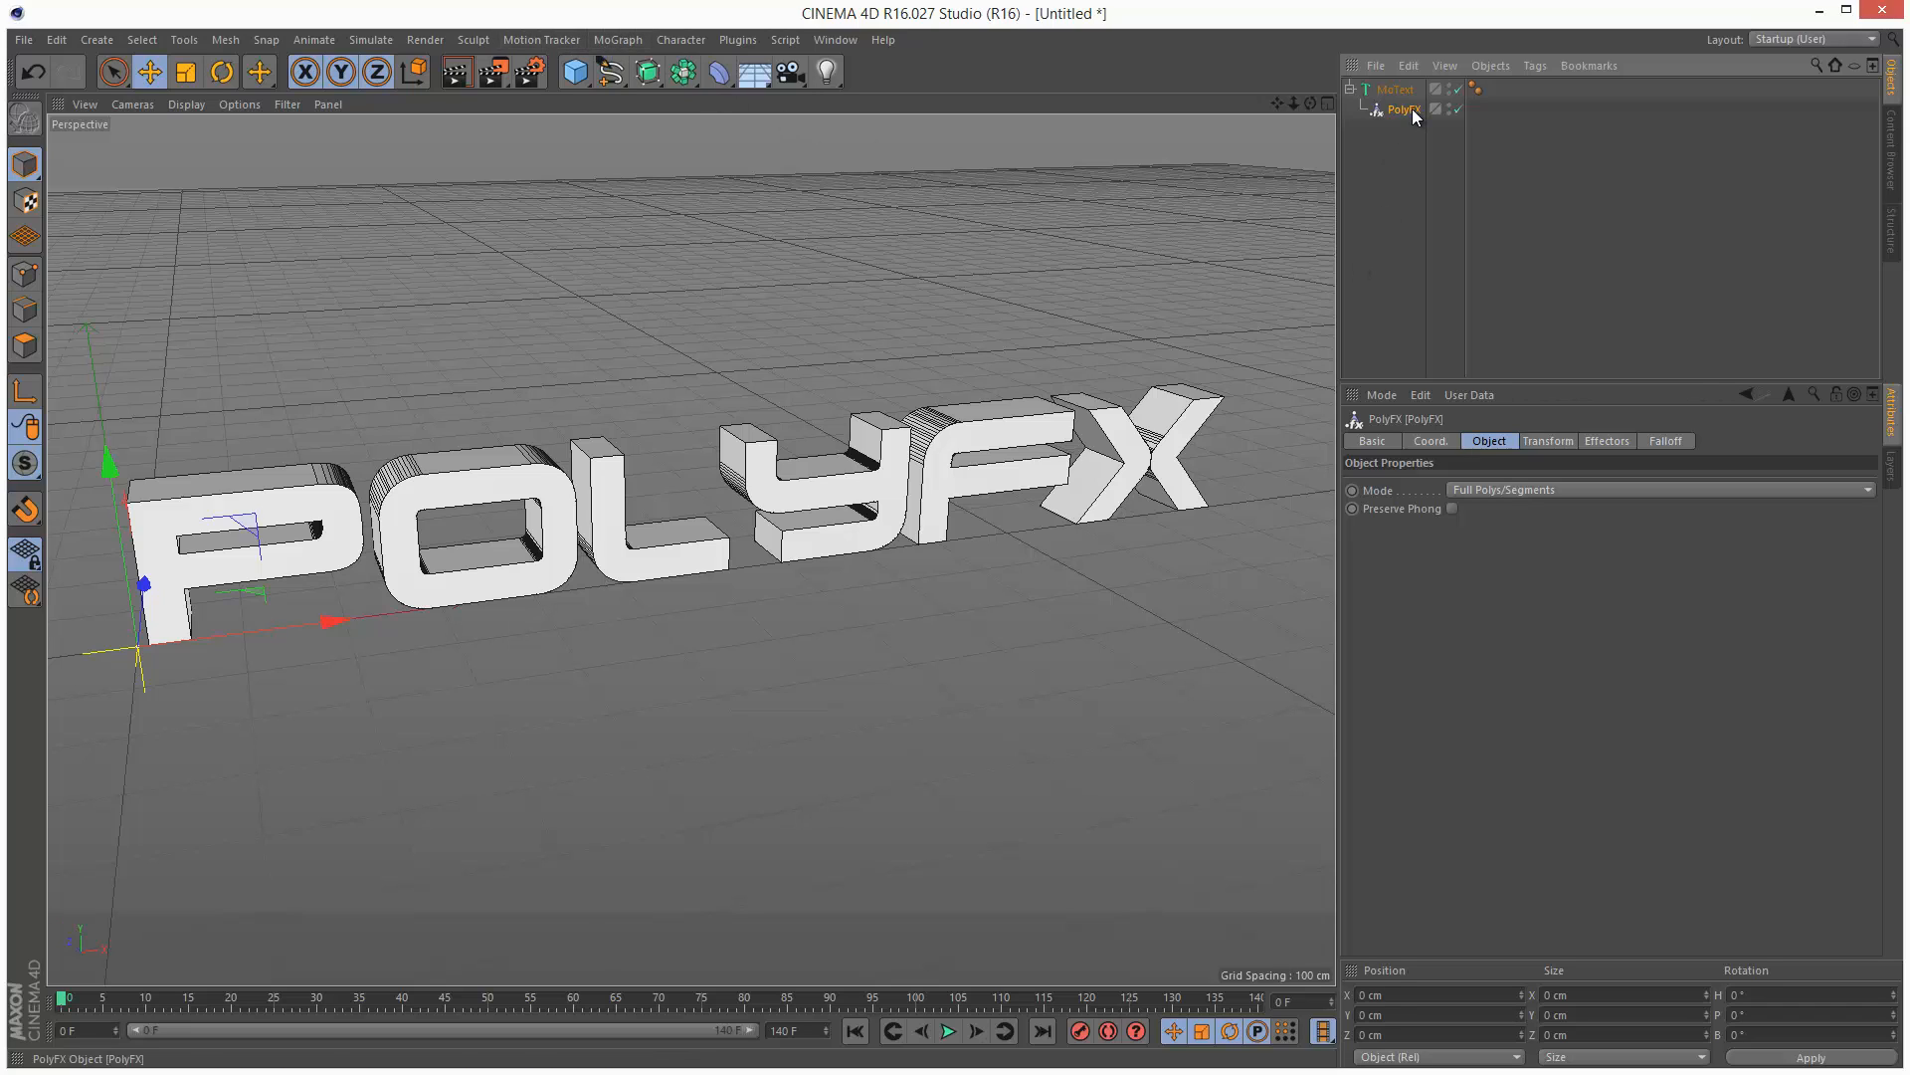
Add a Random effector from the MoGraph Effector menu.
{"action": "left_click", "coordinate": [617, 39]}
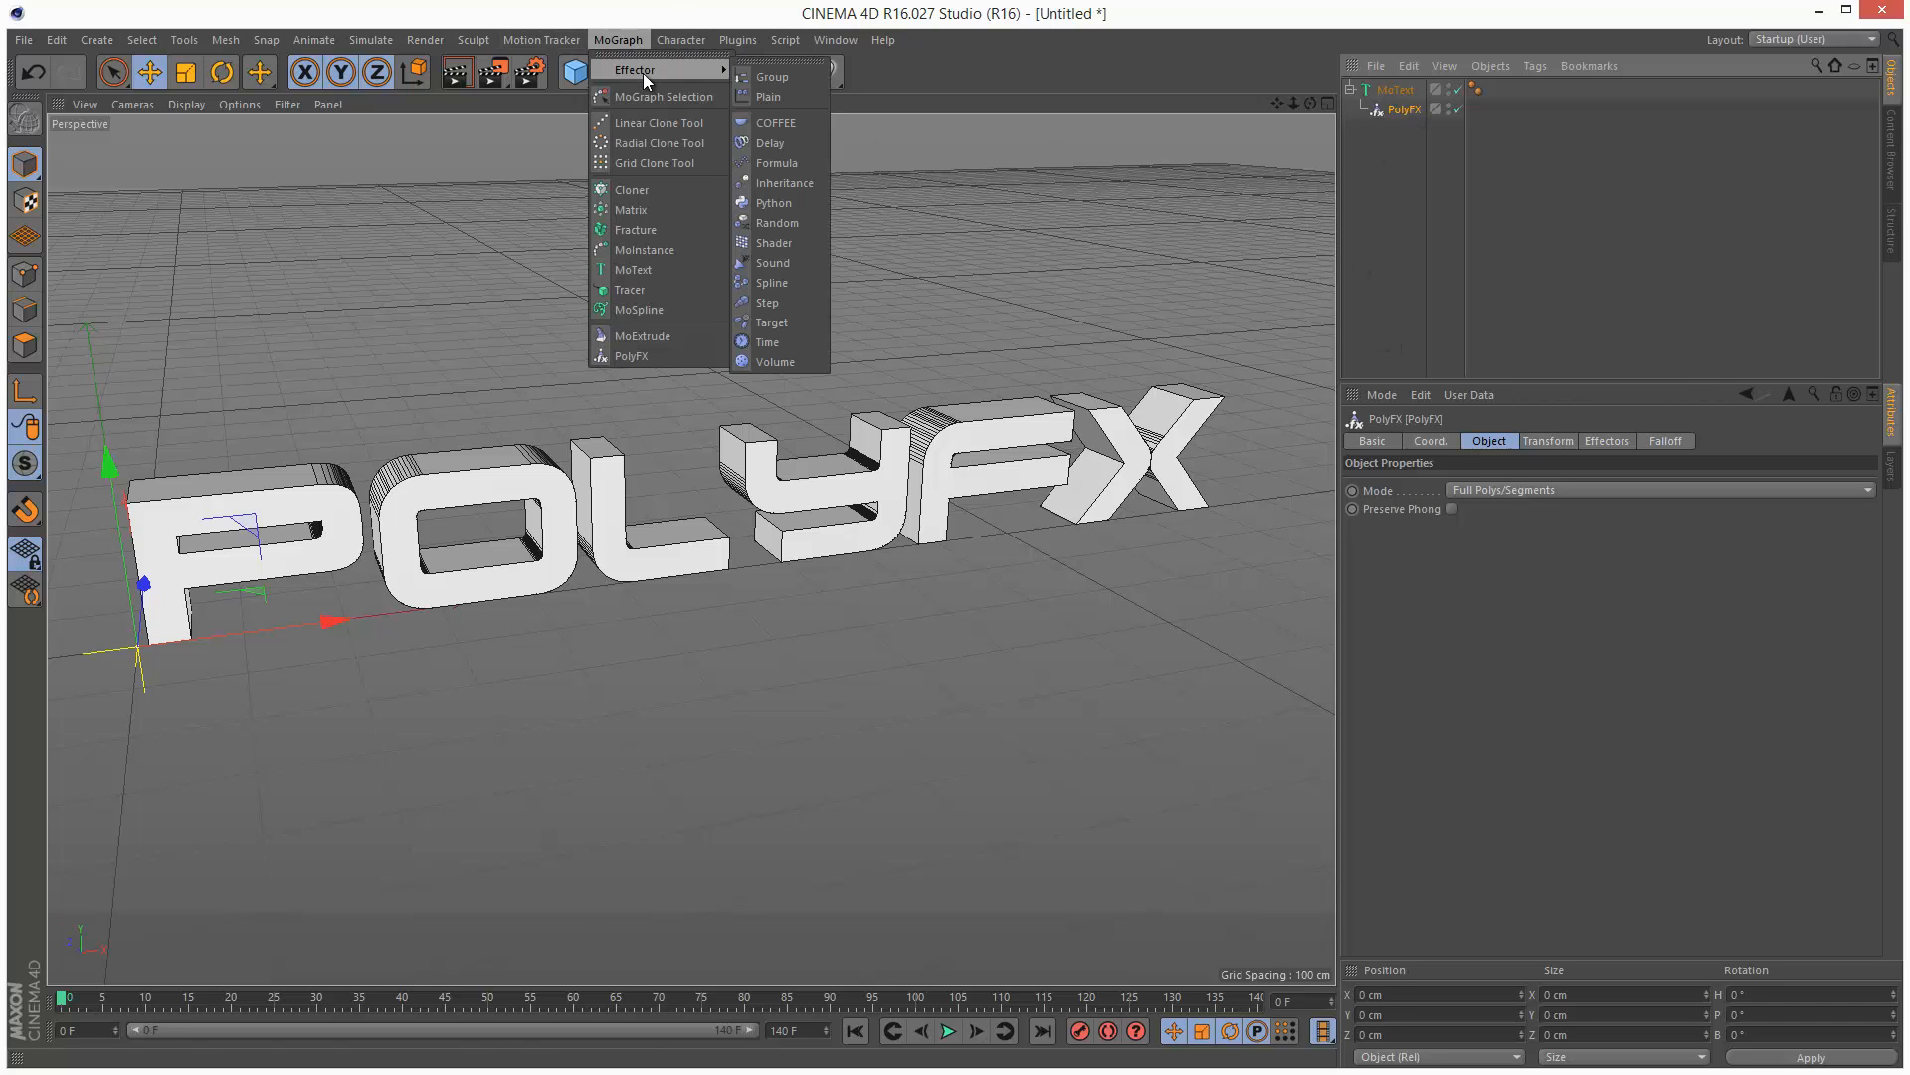
{"action": "mouse_move", "coordinate": [800, 222]}
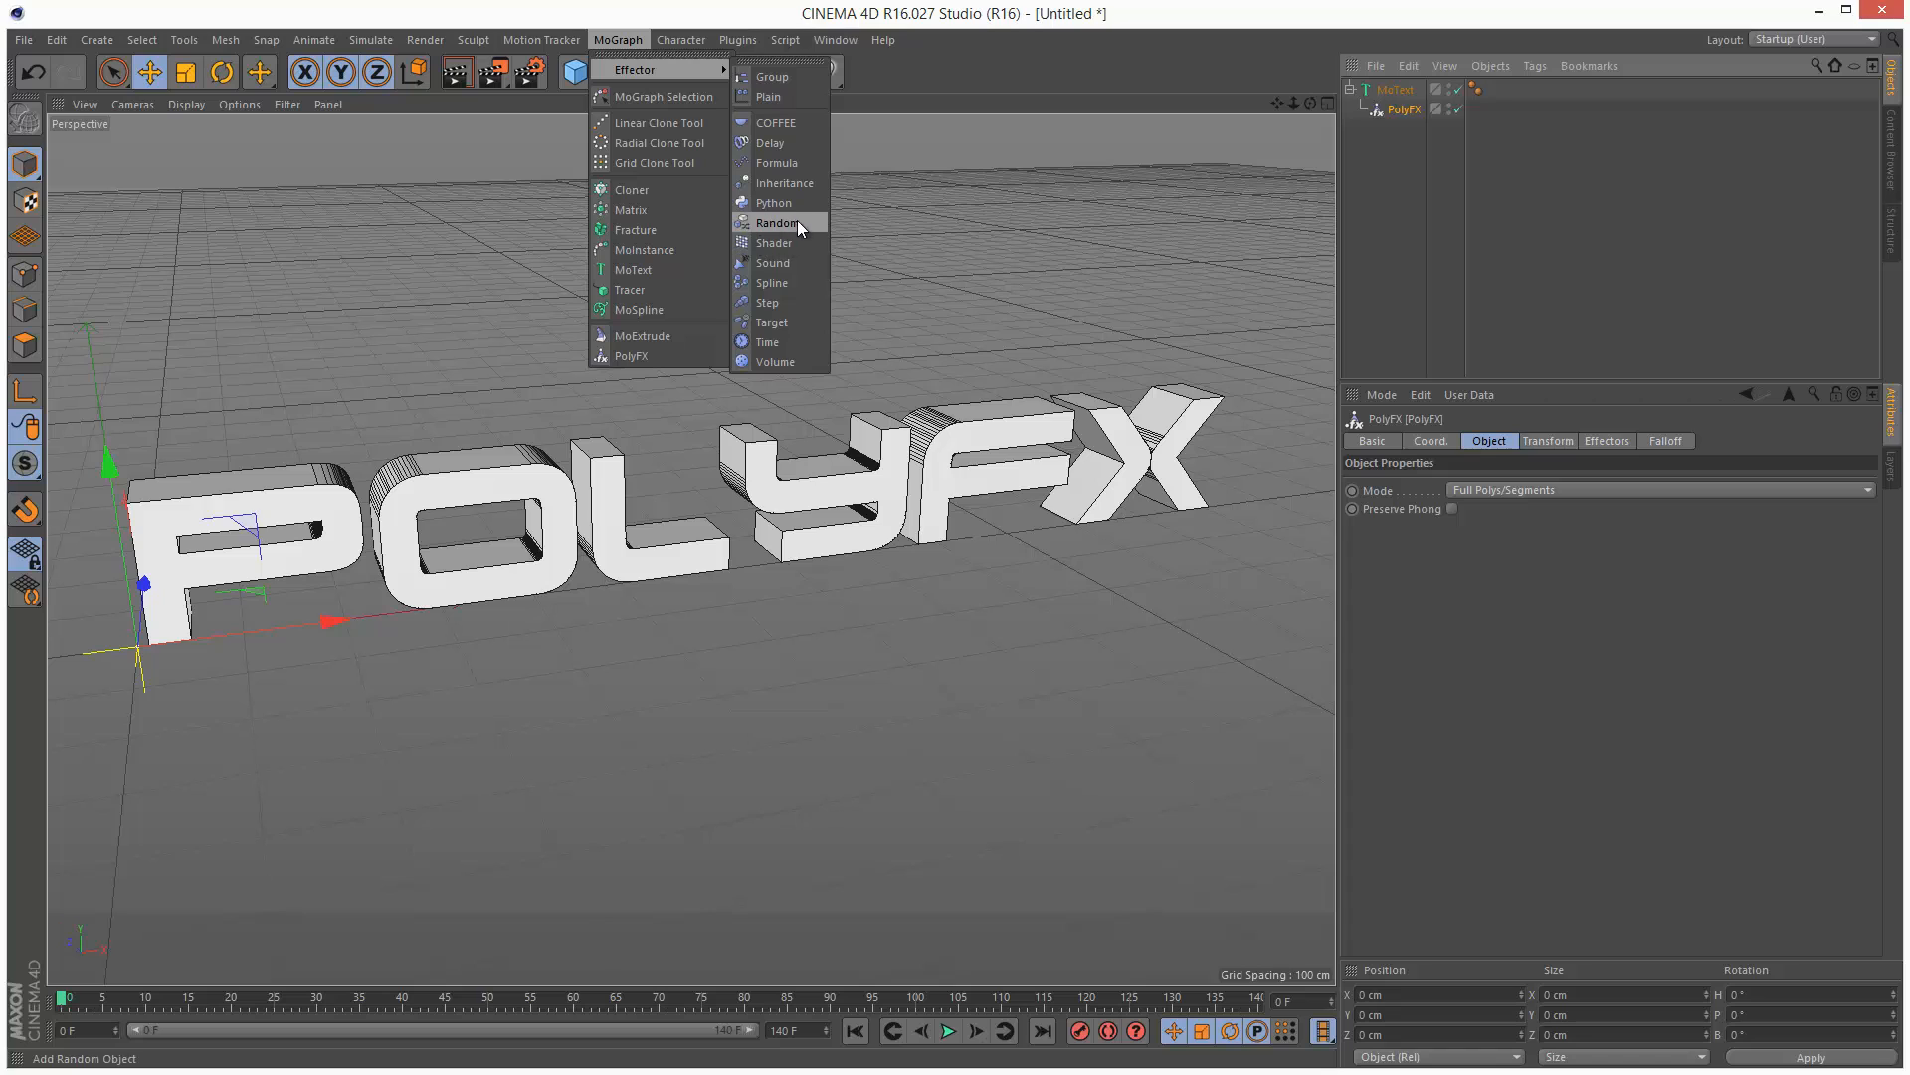
{"action": "left_click", "coordinate": [761, 222]}
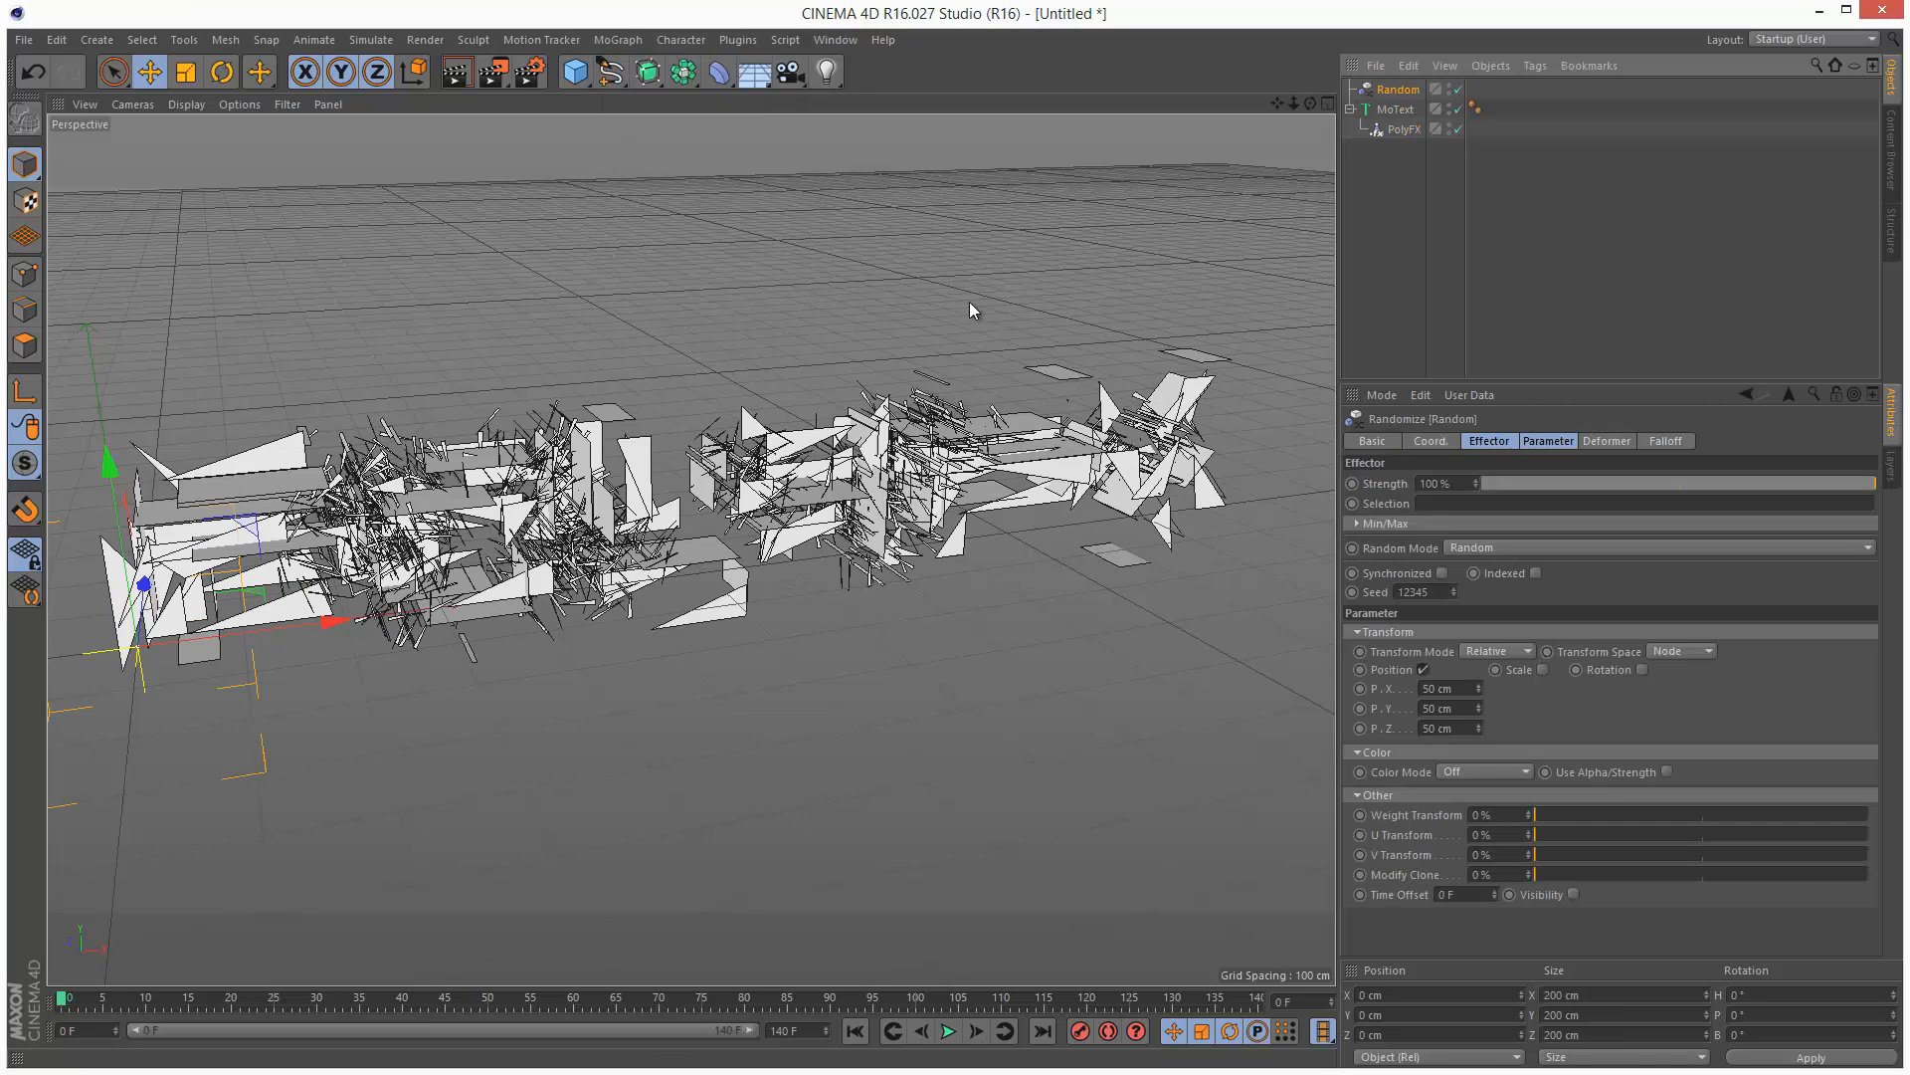
{"action": "mouse_move", "coordinate": [984, 645]}
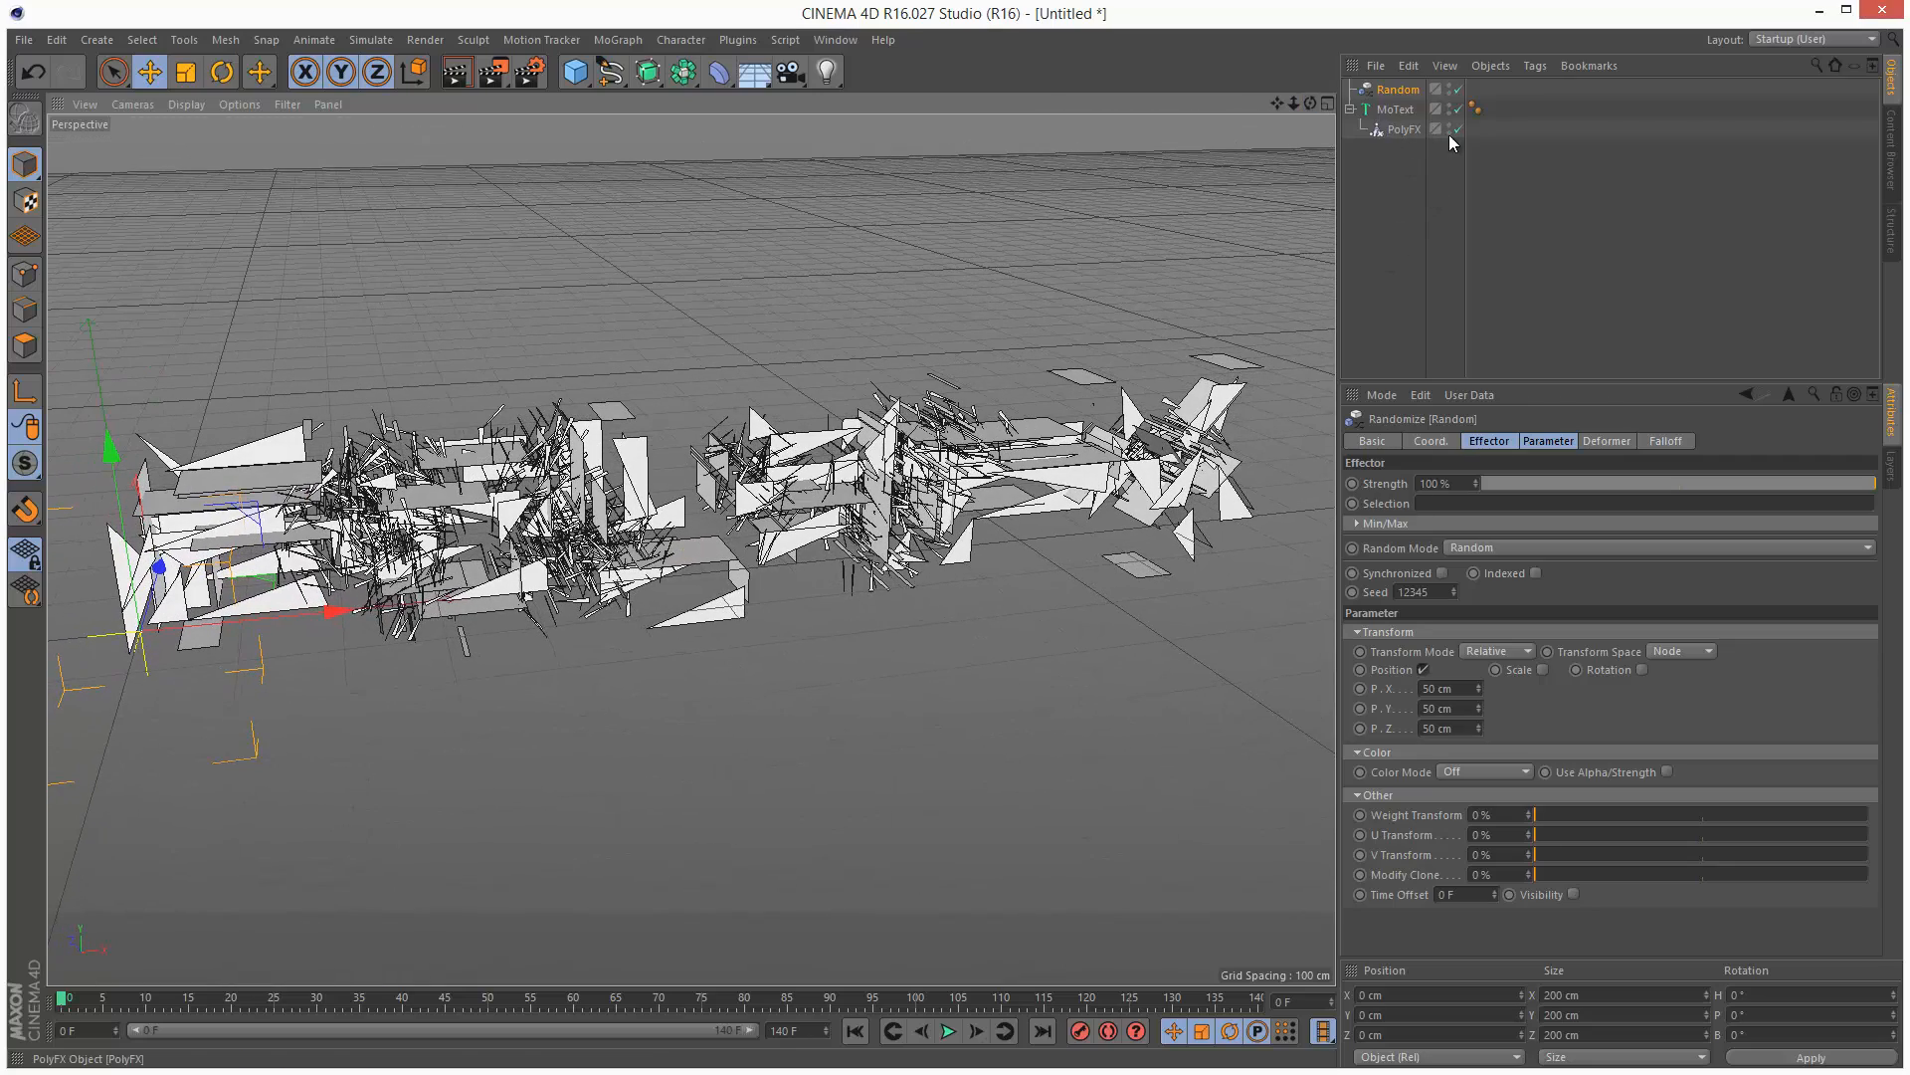
Disable PolyFX, select MoText and set its depth Subdivision to 8.
{"action": "left_click", "coordinate": [1458, 129]}
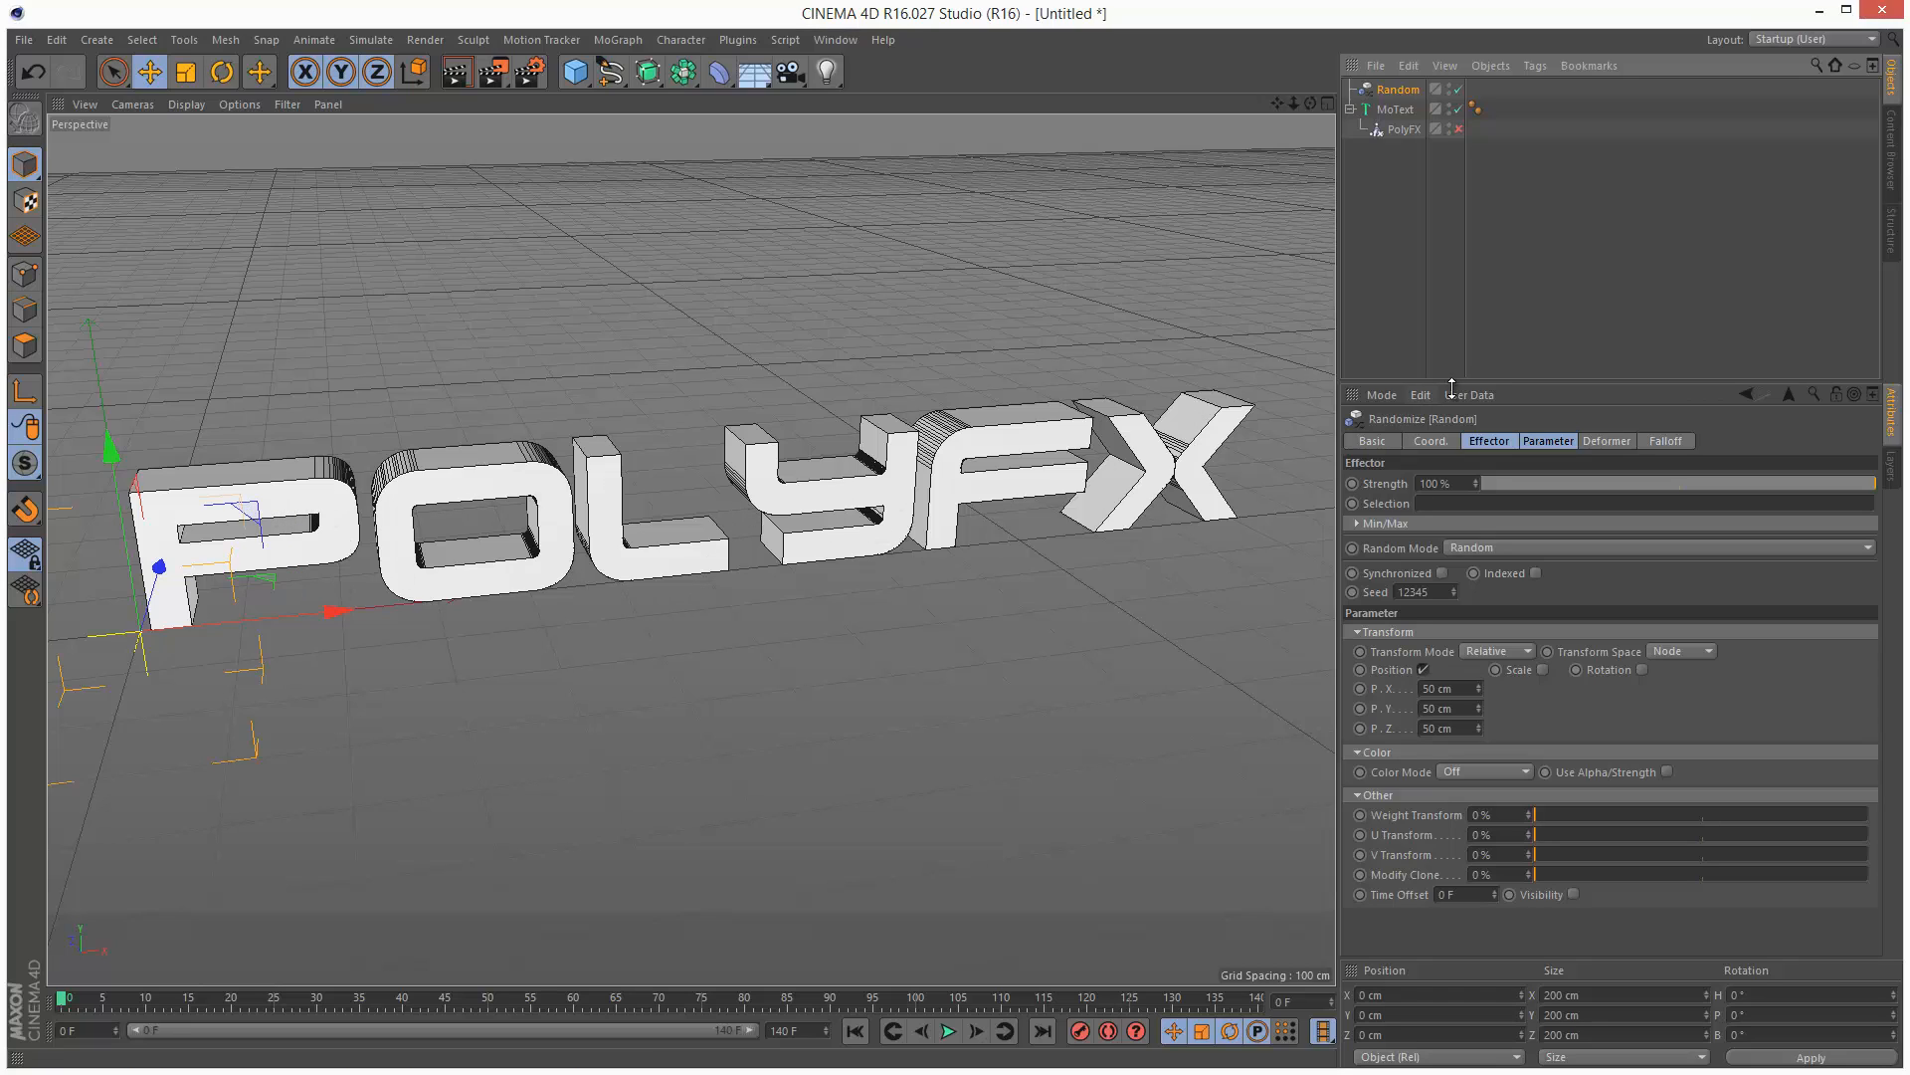
{"action": "left_click", "coordinate": [1397, 109]}
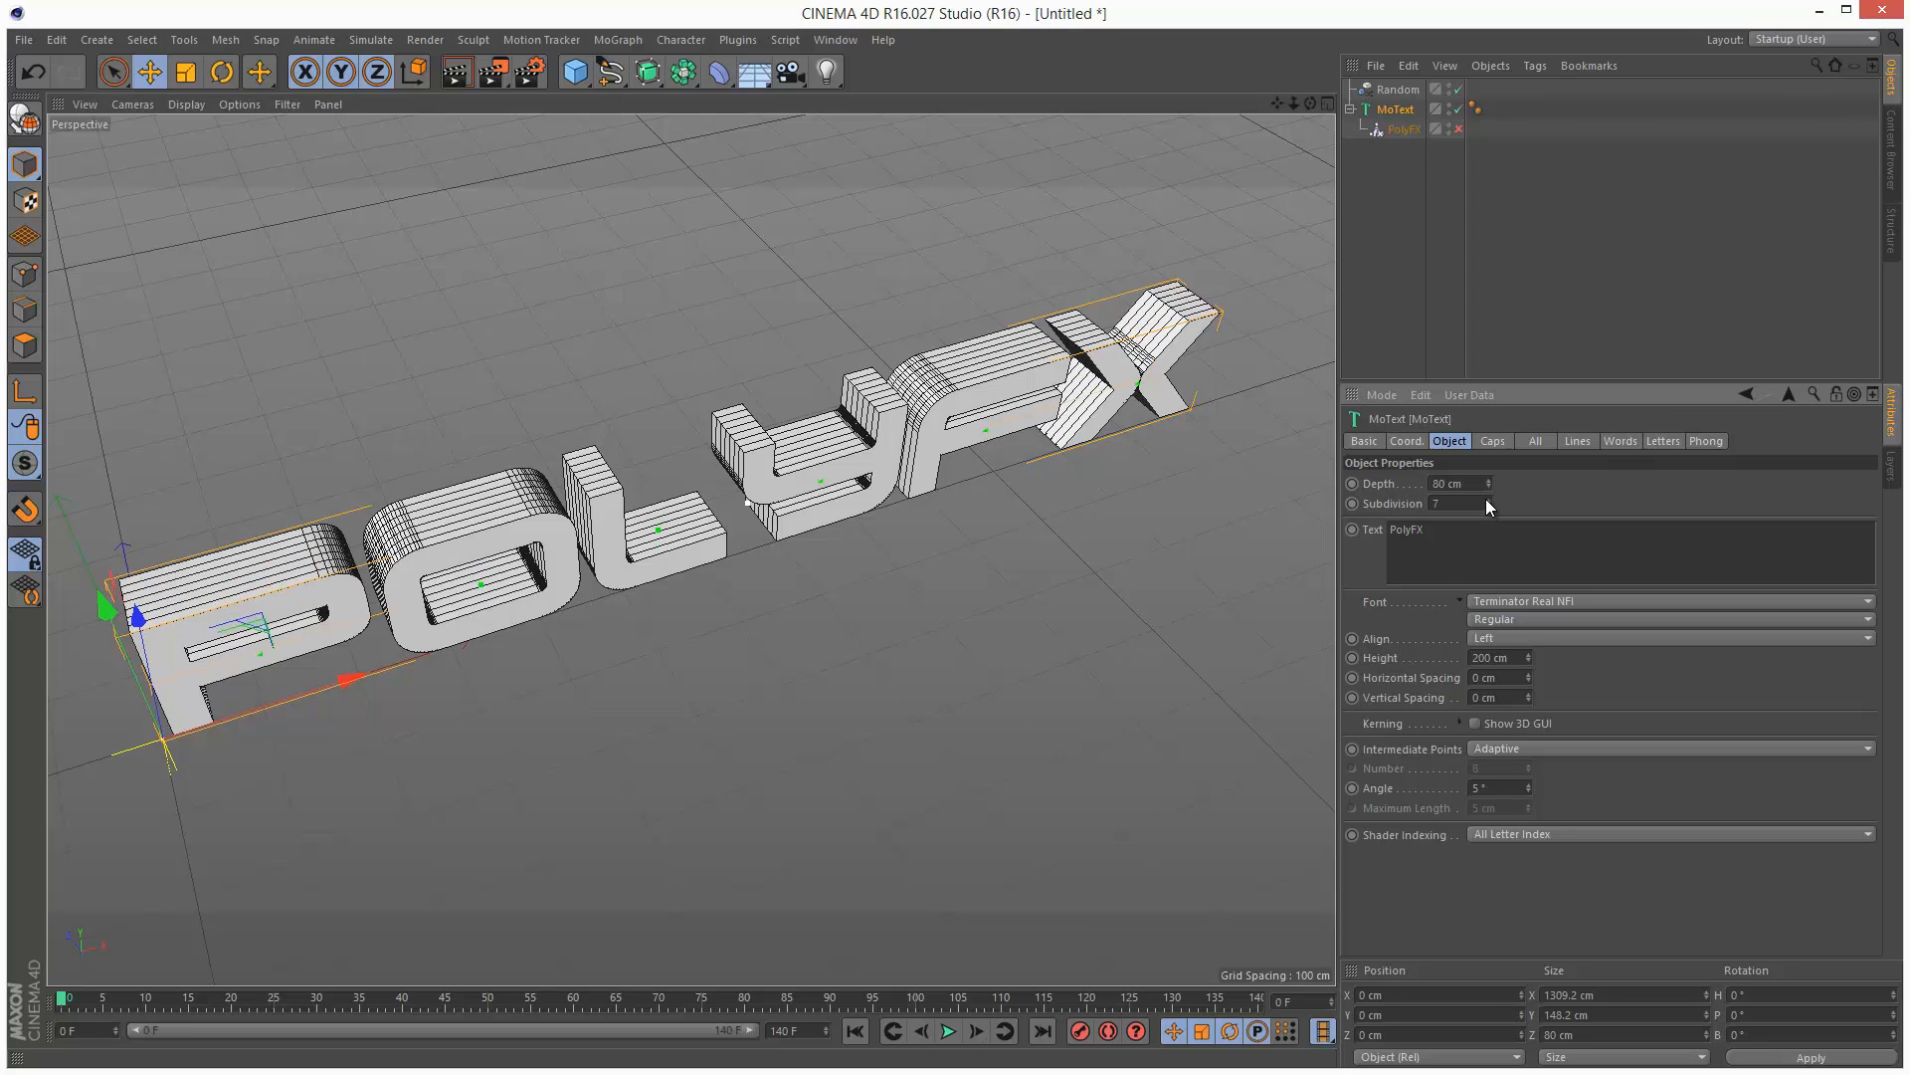
{"action": "left_click", "coordinate": [1454, 504]}
{"action": "type", "text": "8"}
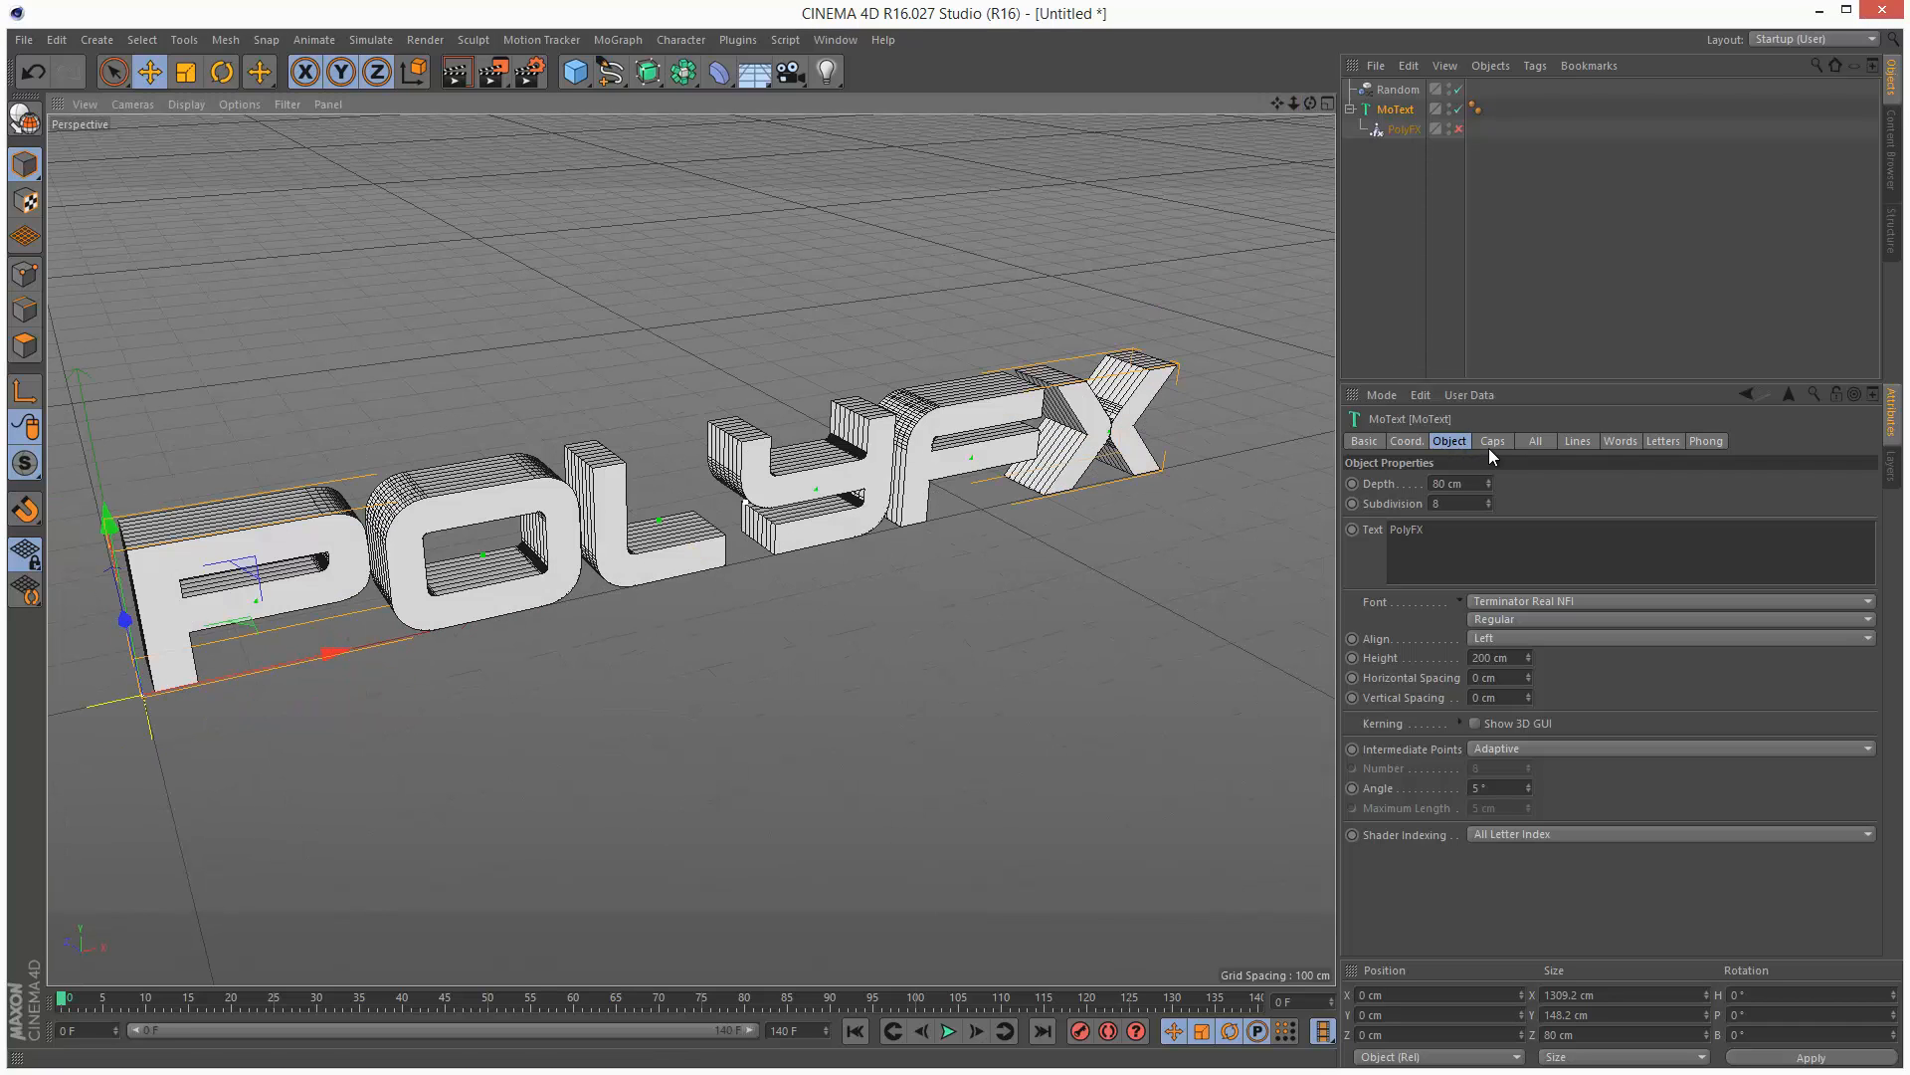
Set MoText's caps to Fillet Cap with 1 cm radius.
{"action": "left_click", "coordinate": [1492, 441]}
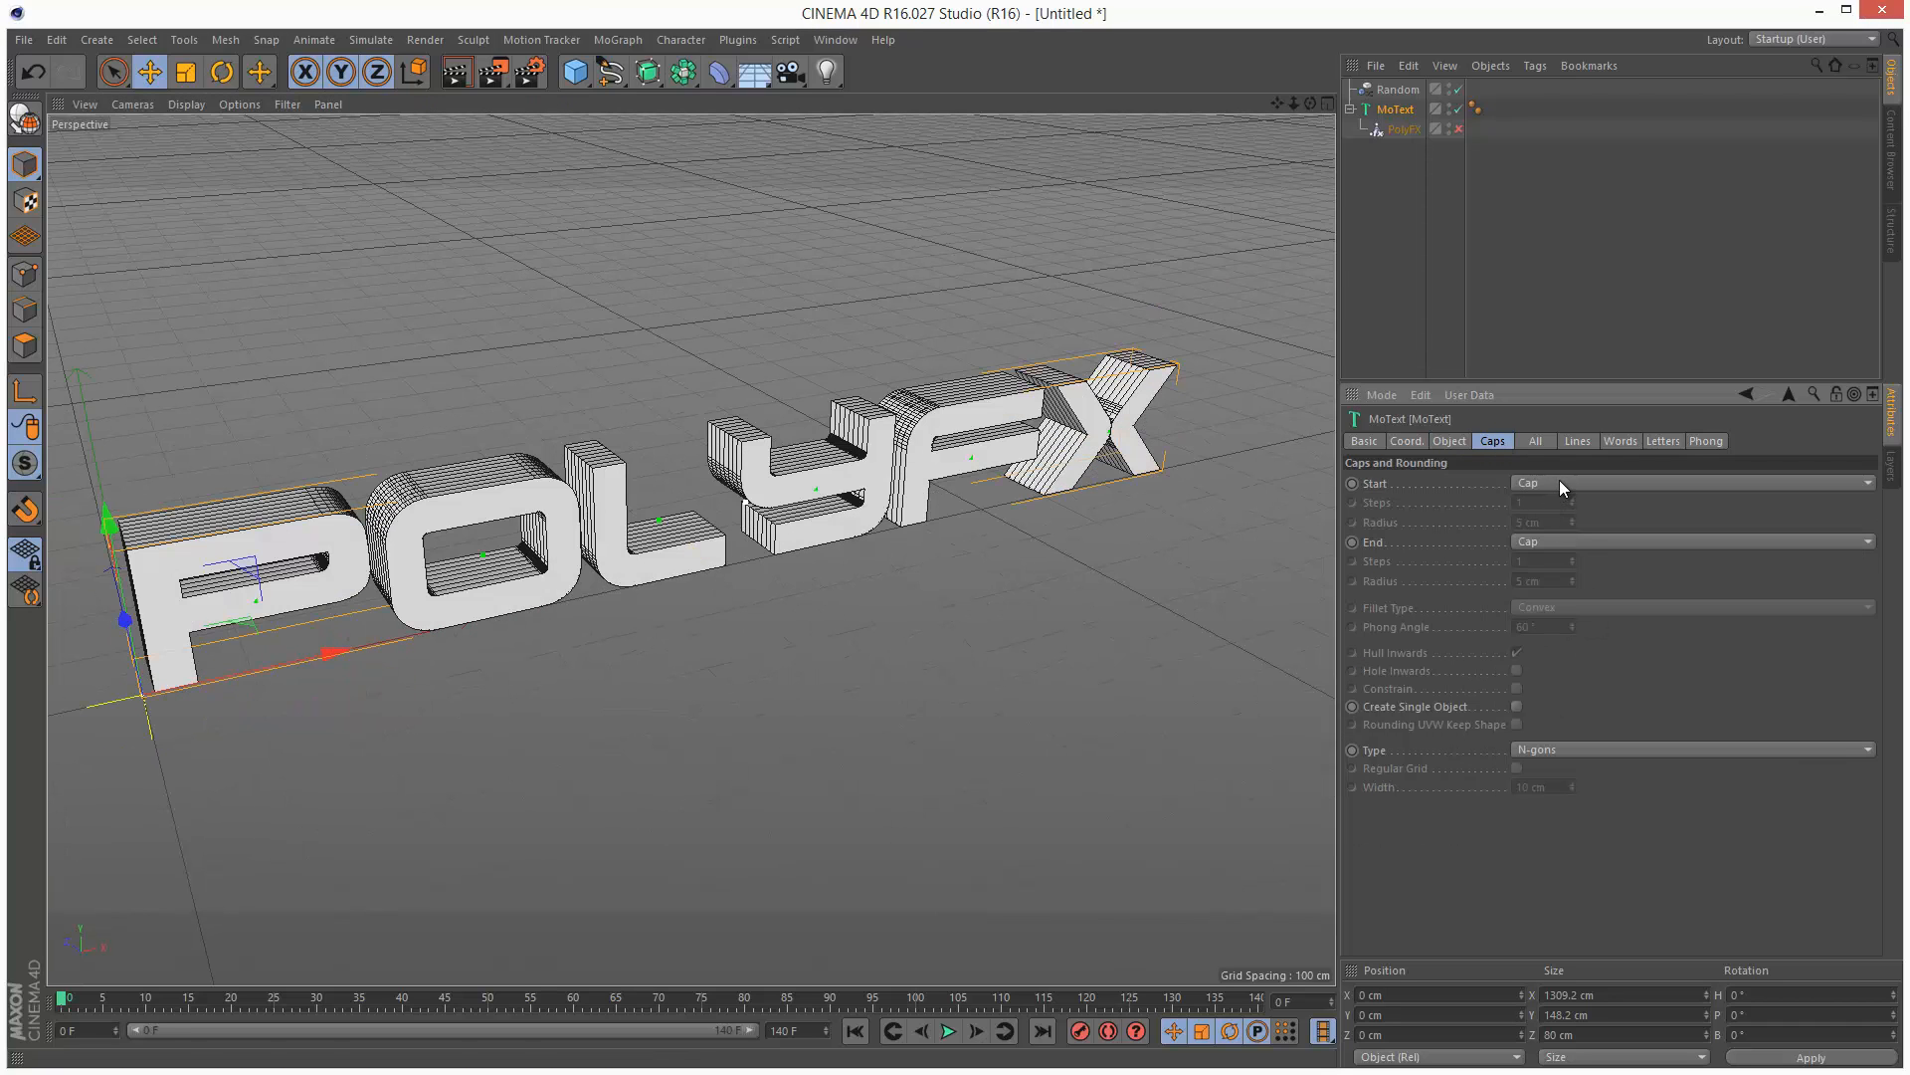
{"action": "left_click", "coordinate": [1692, 482]}
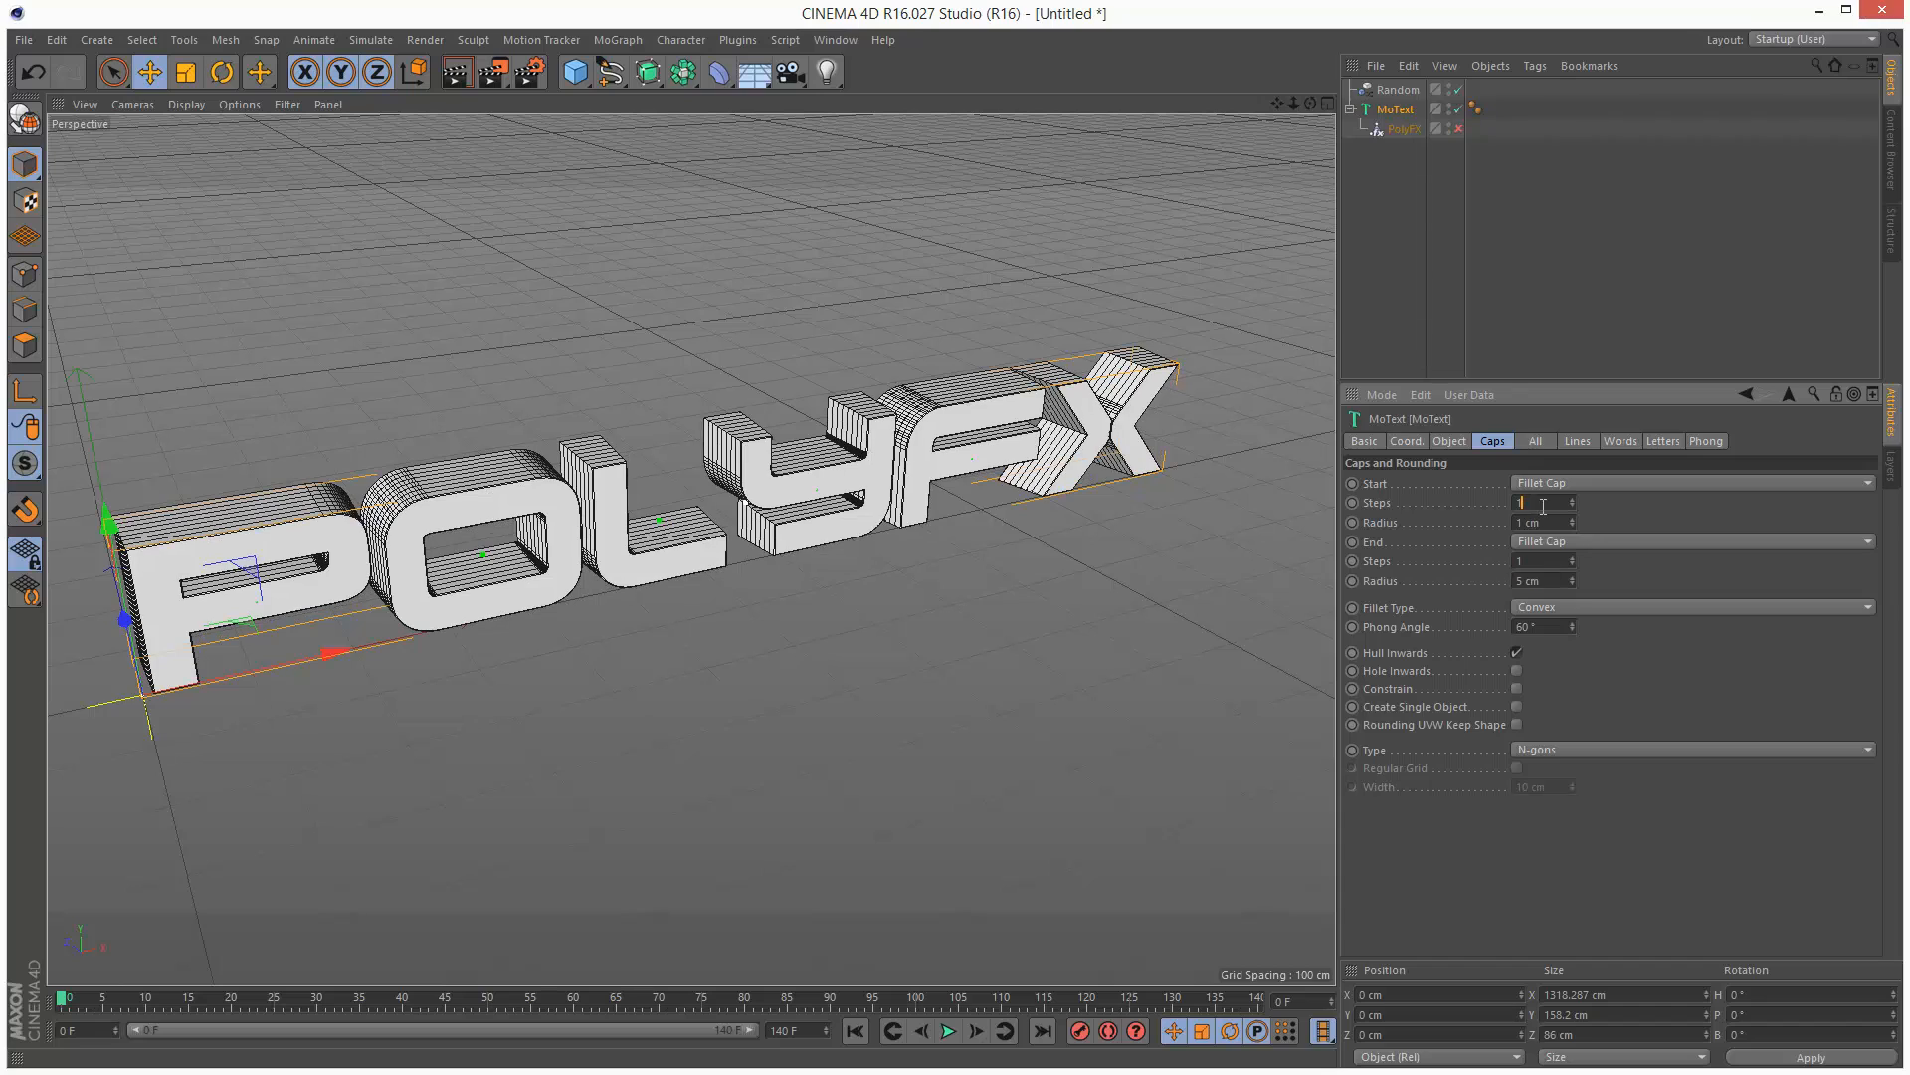
{"action": "left_click", "coordinate": [1535, 581]}
{"action": "type", "text": "1"}
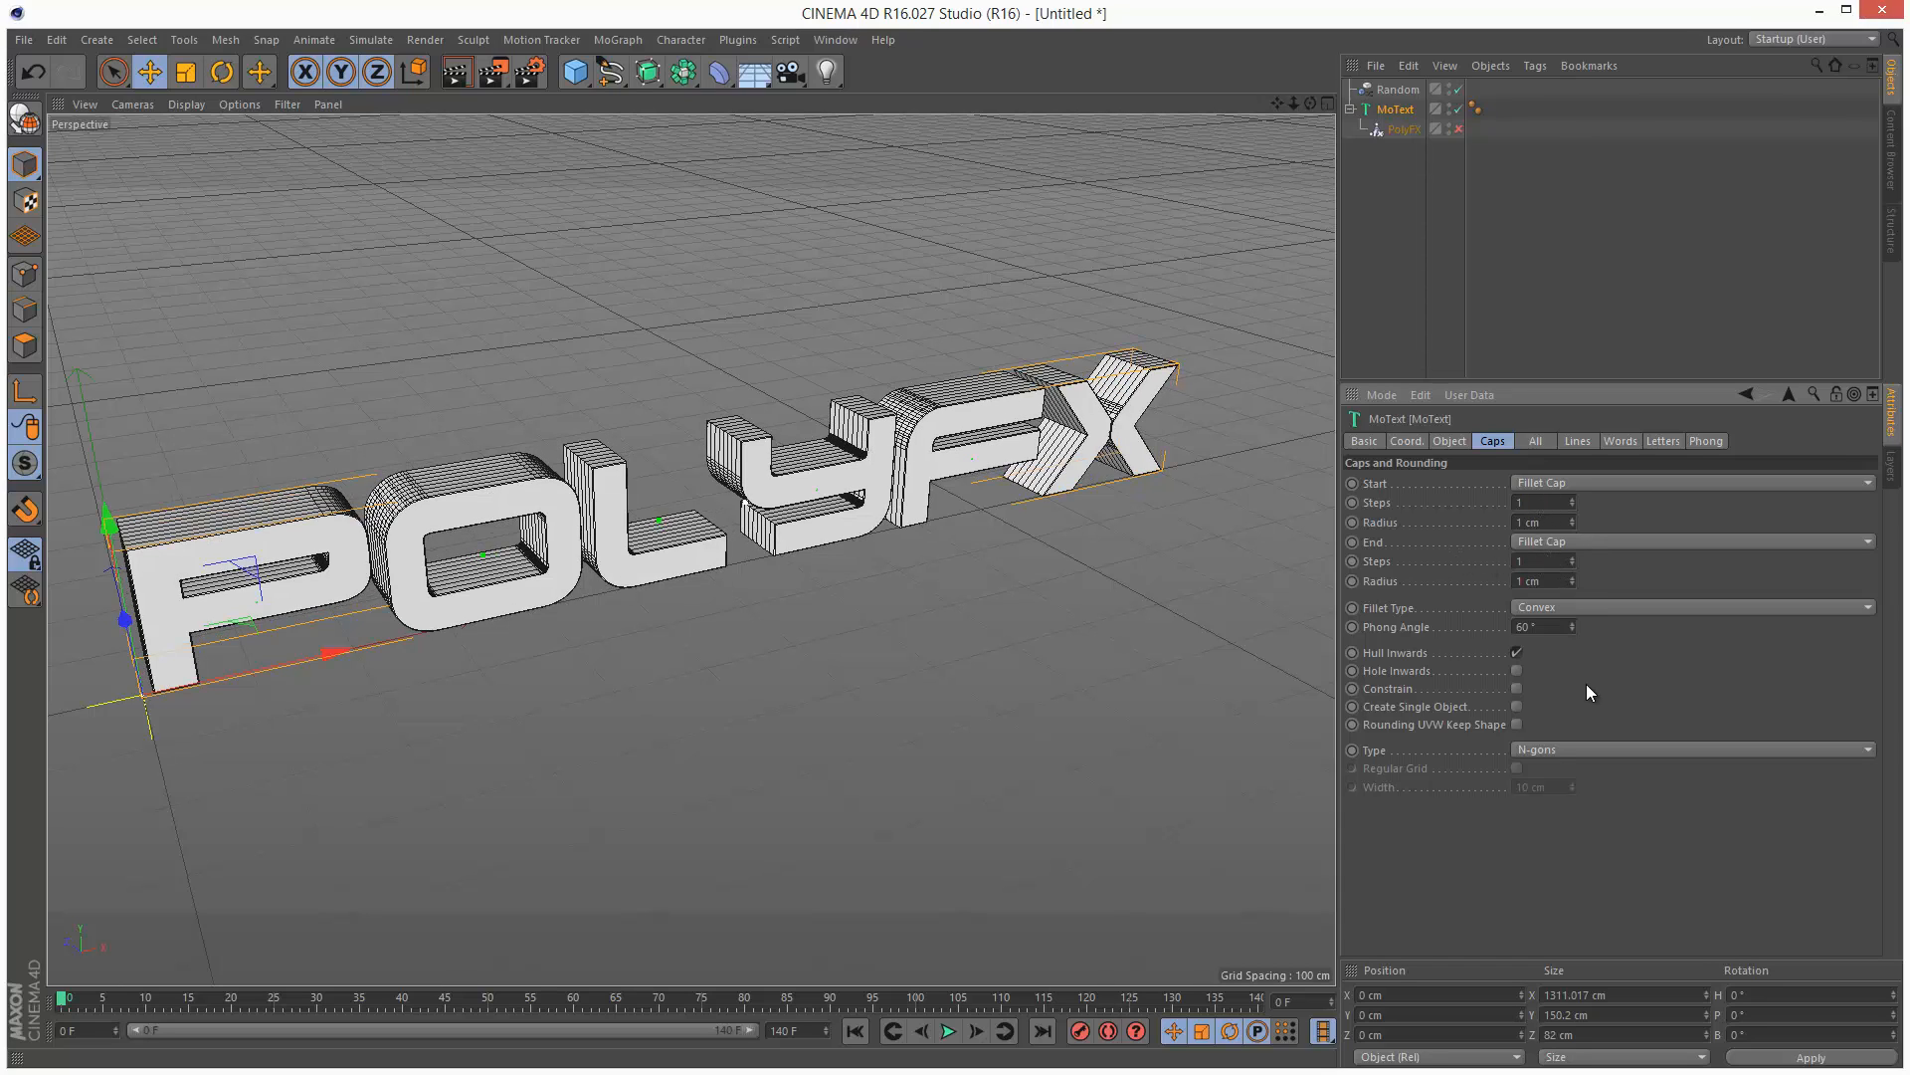
Mesh the caps as quadrangles on a regular grid 6 cm wide.
{"action": "left_click", "coordinate": [1691, 749]}
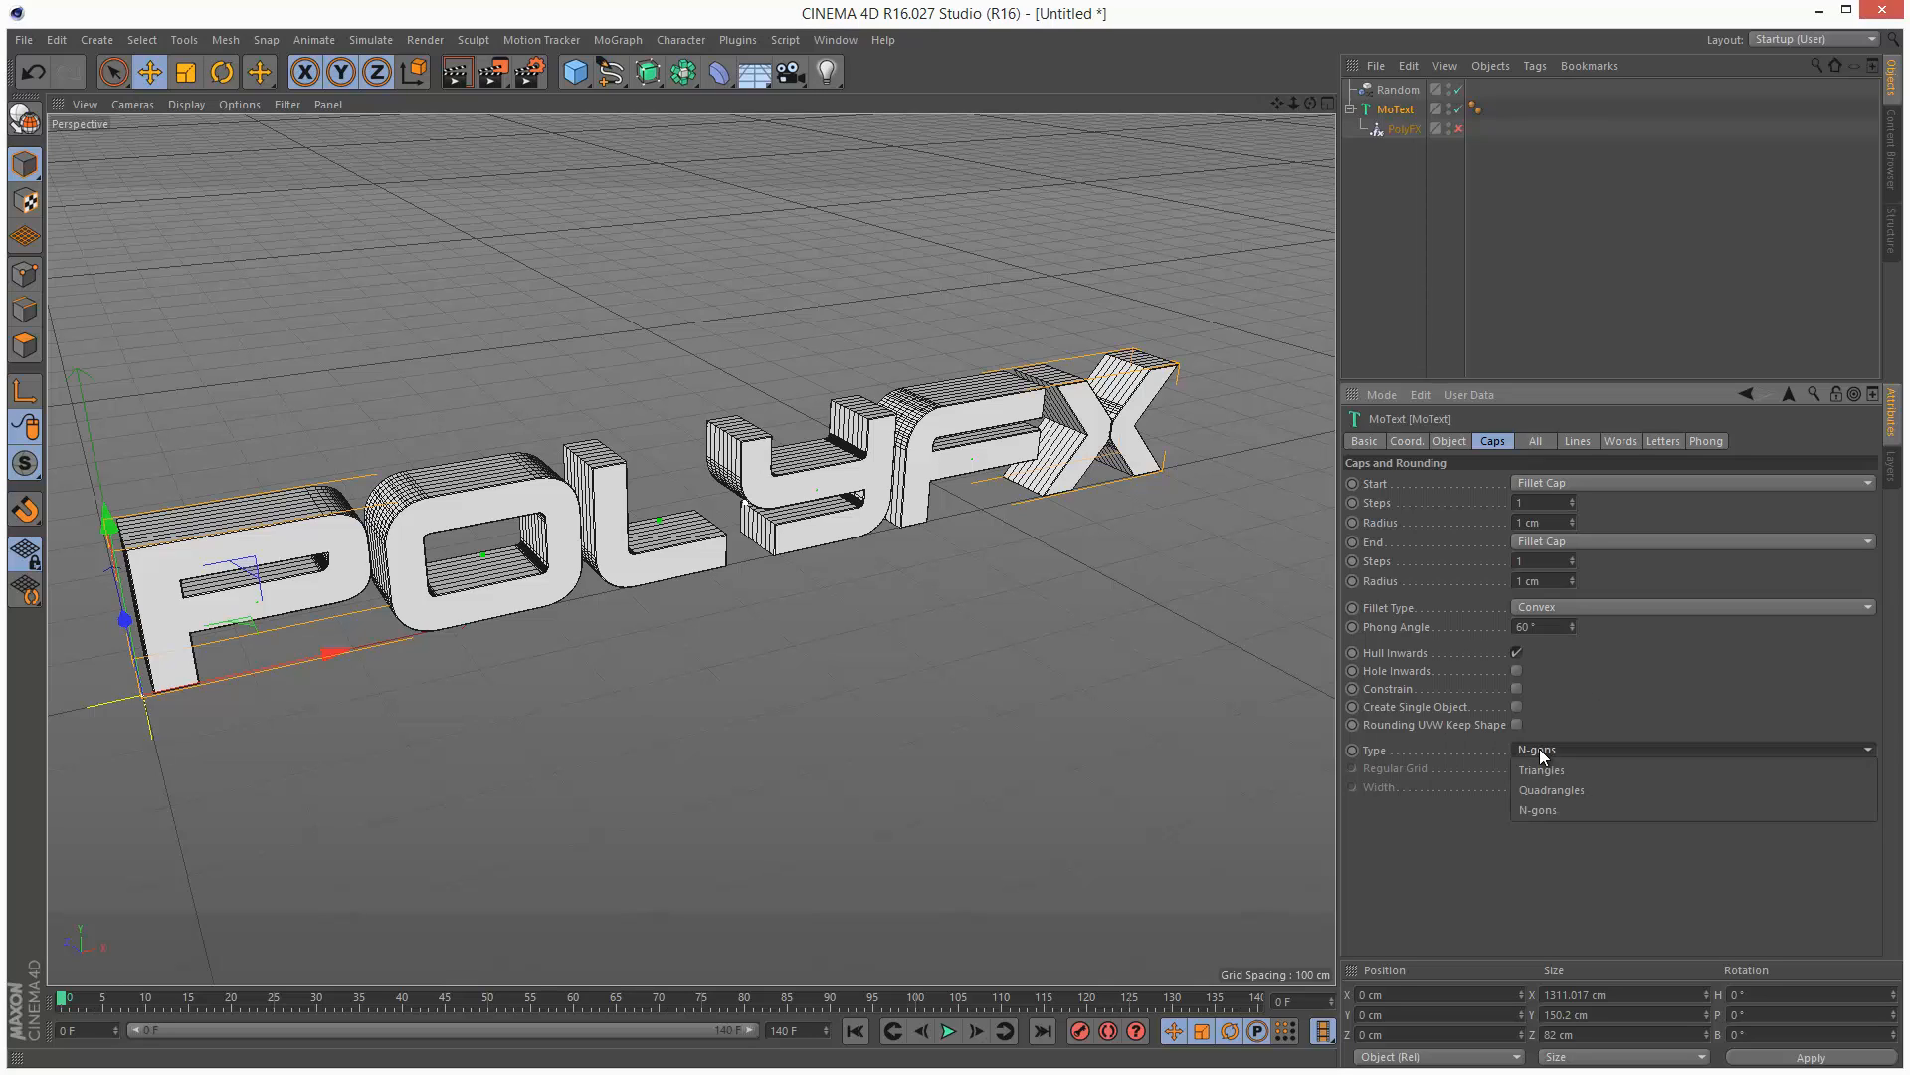
{"action": "left_click", "coordinate": [1551, 790]}
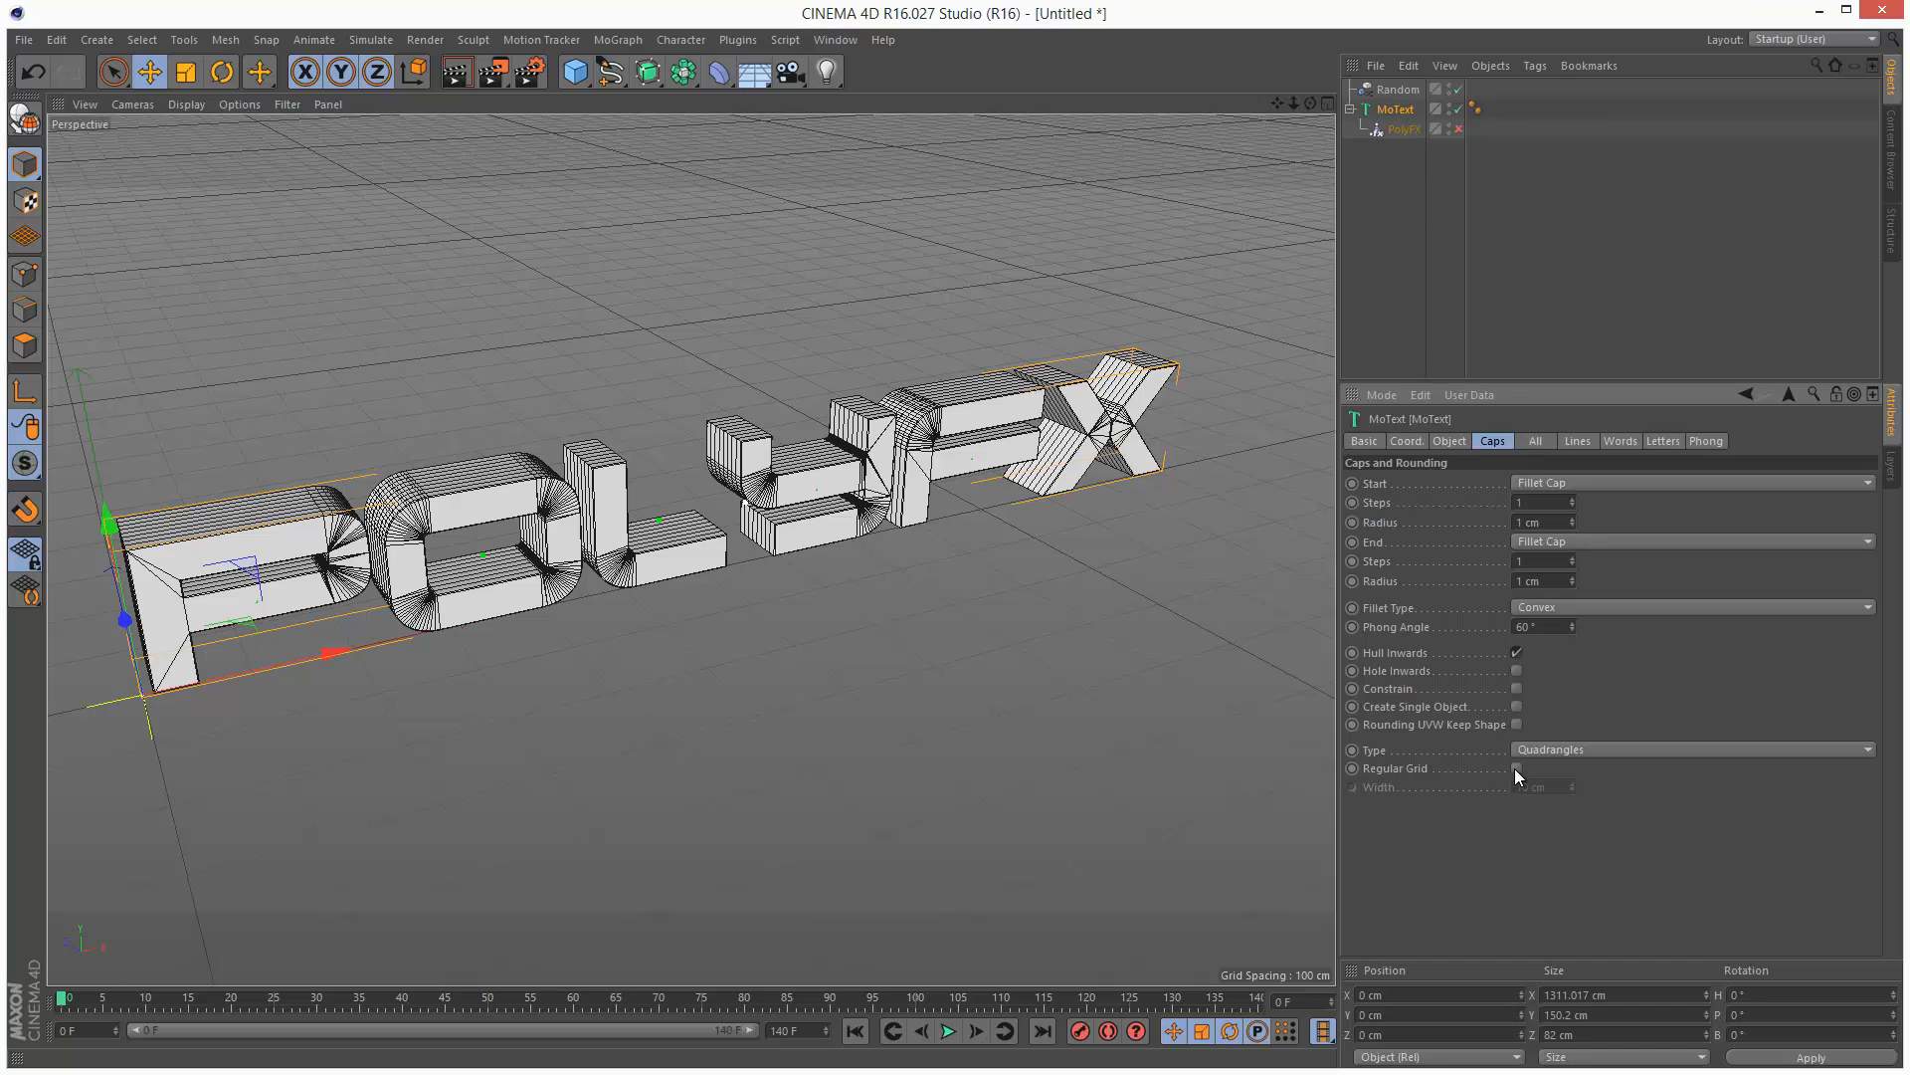
{"action": "left_click", "coordinate": [1515, 768]}
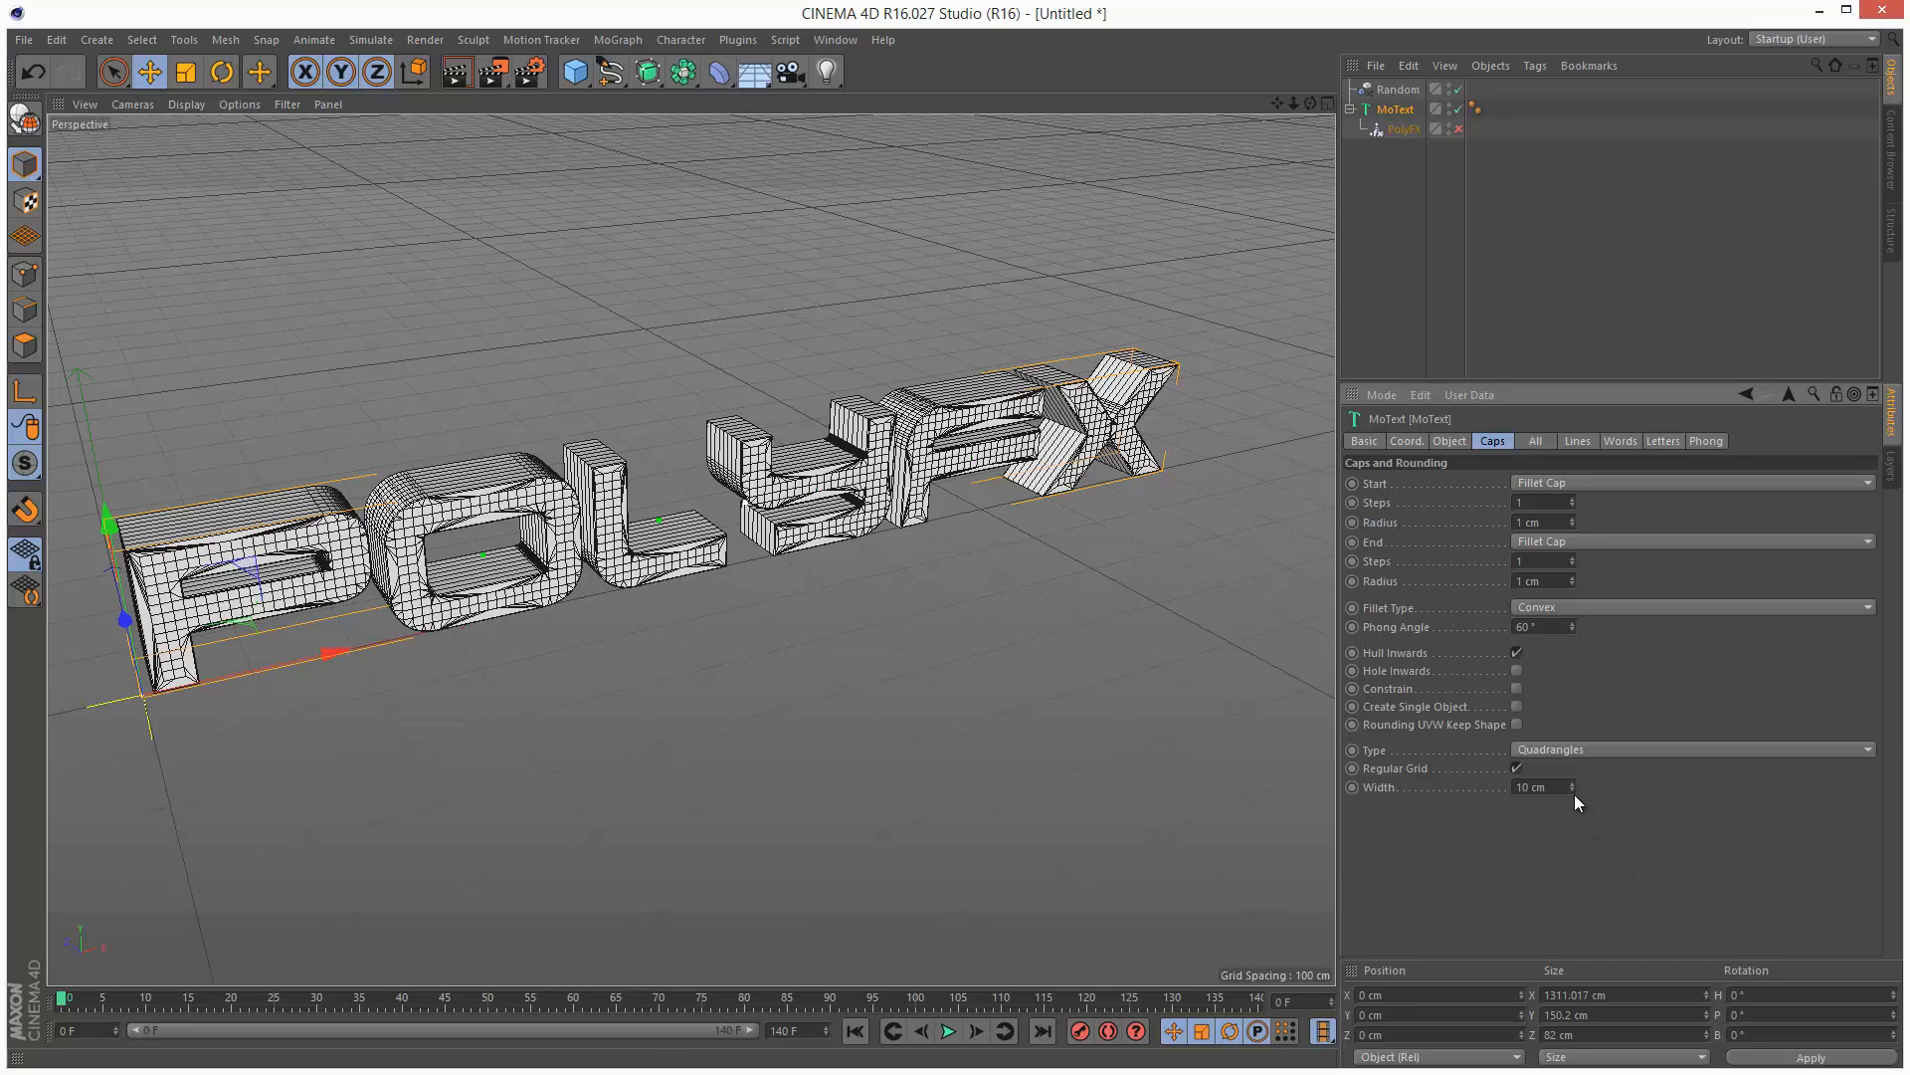
{"action": "mouse_move", "coordinate": [1615, 797]}
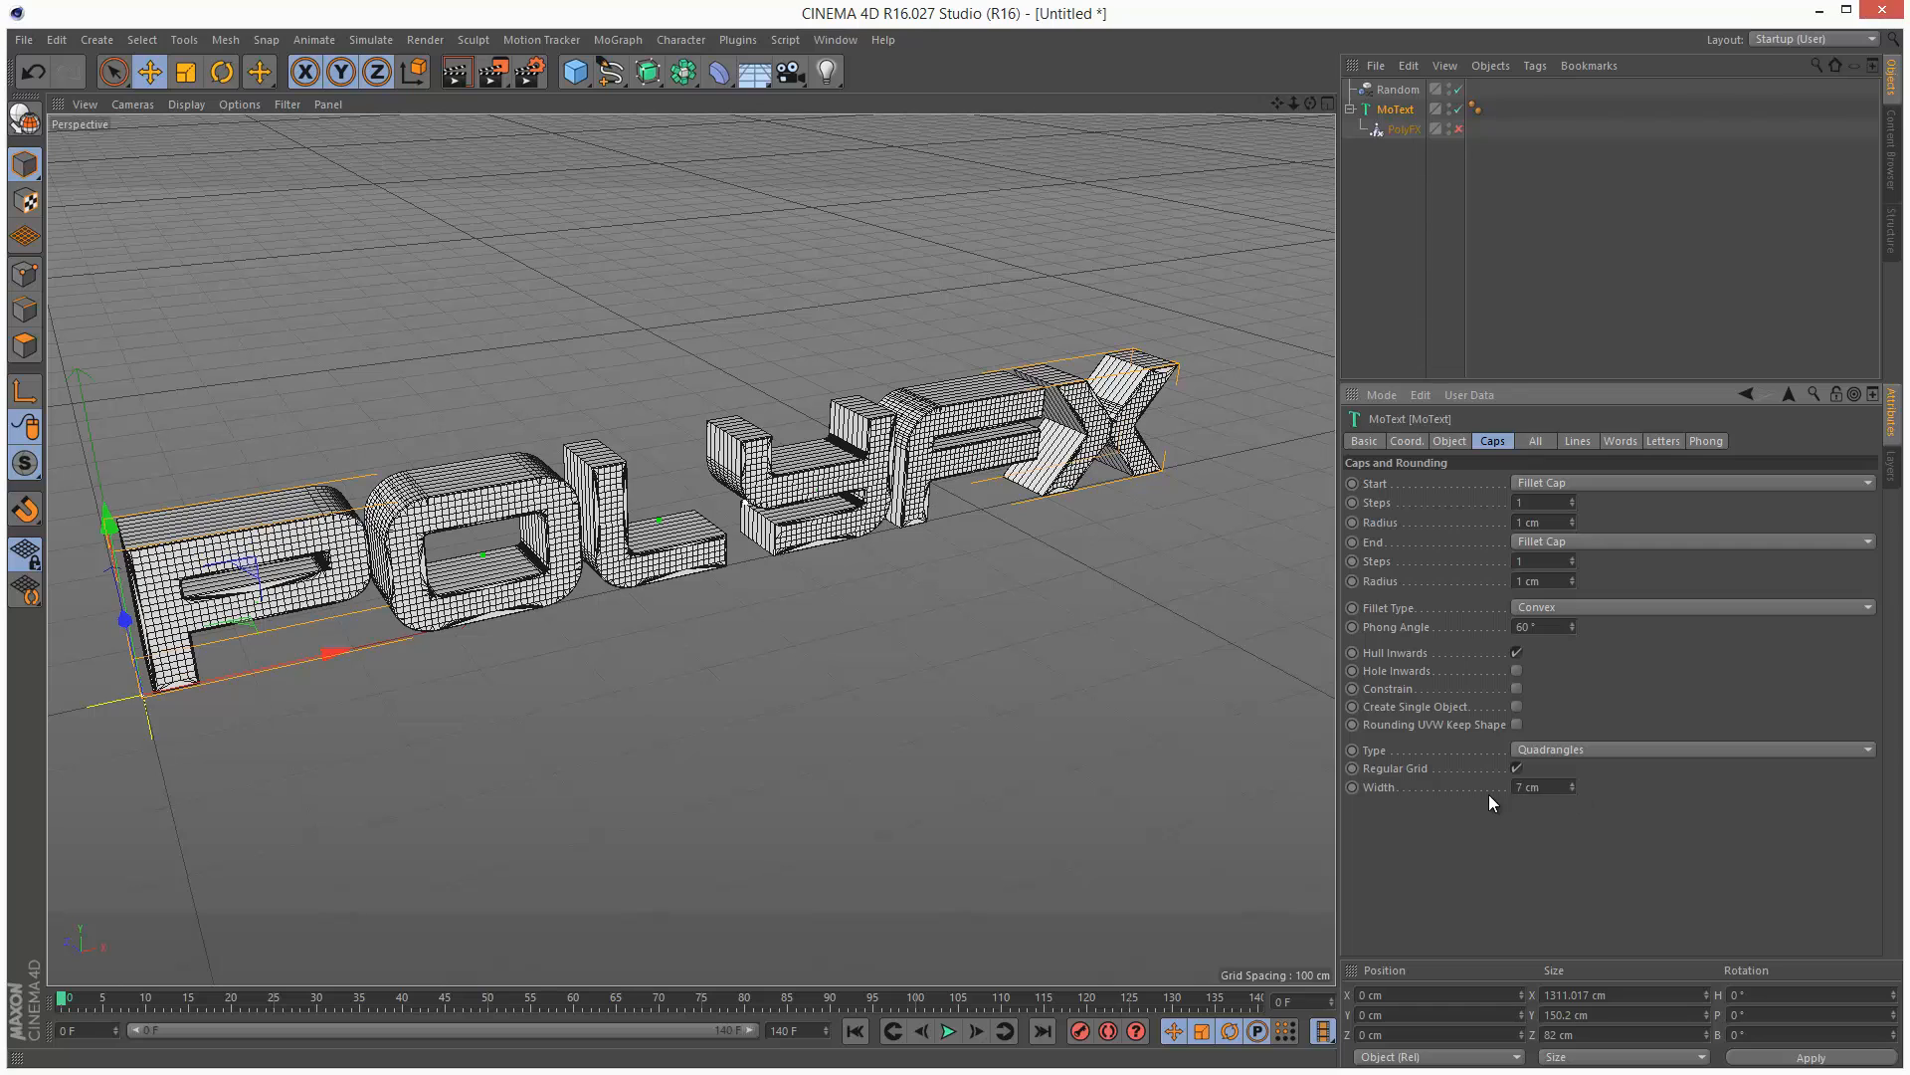
{"action": "left_click", "coordinate": [1538, 787]}
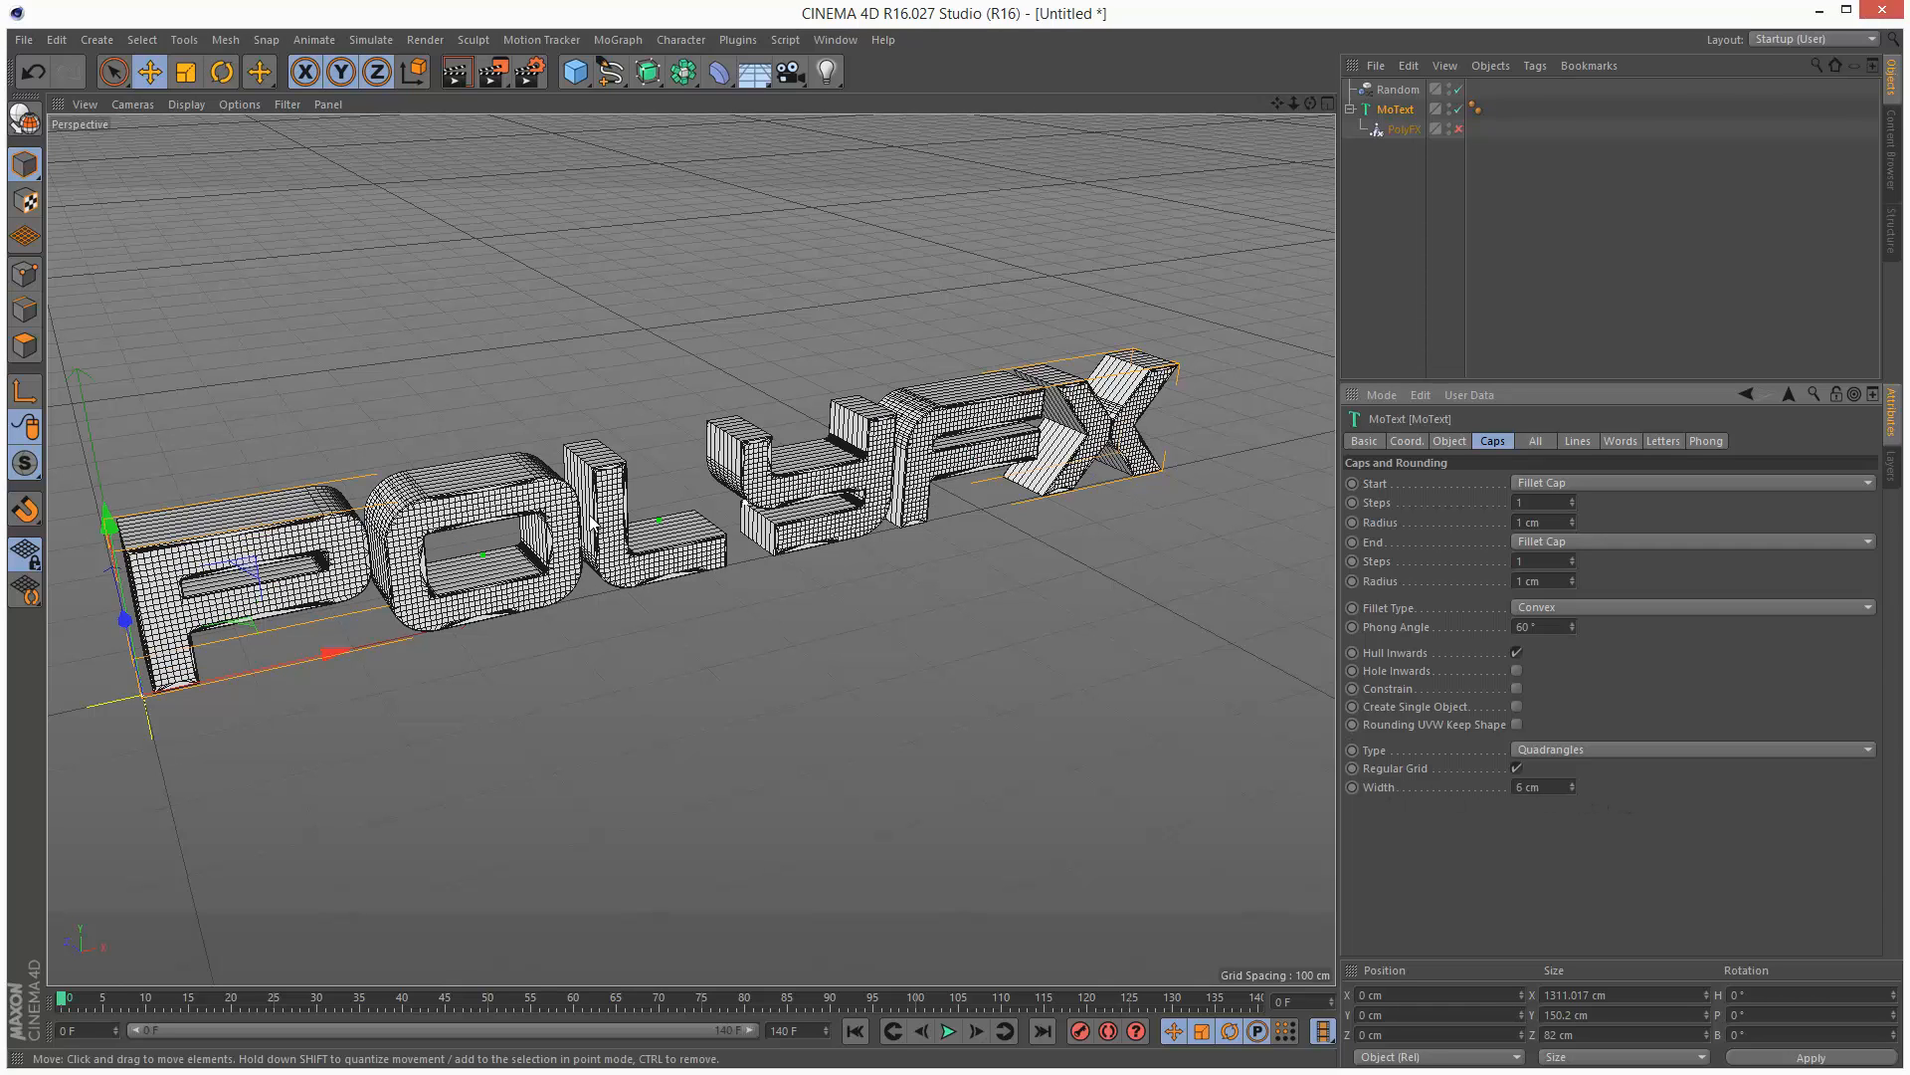
{"action": "mouse_move", "coordinate": [1222, 541]}
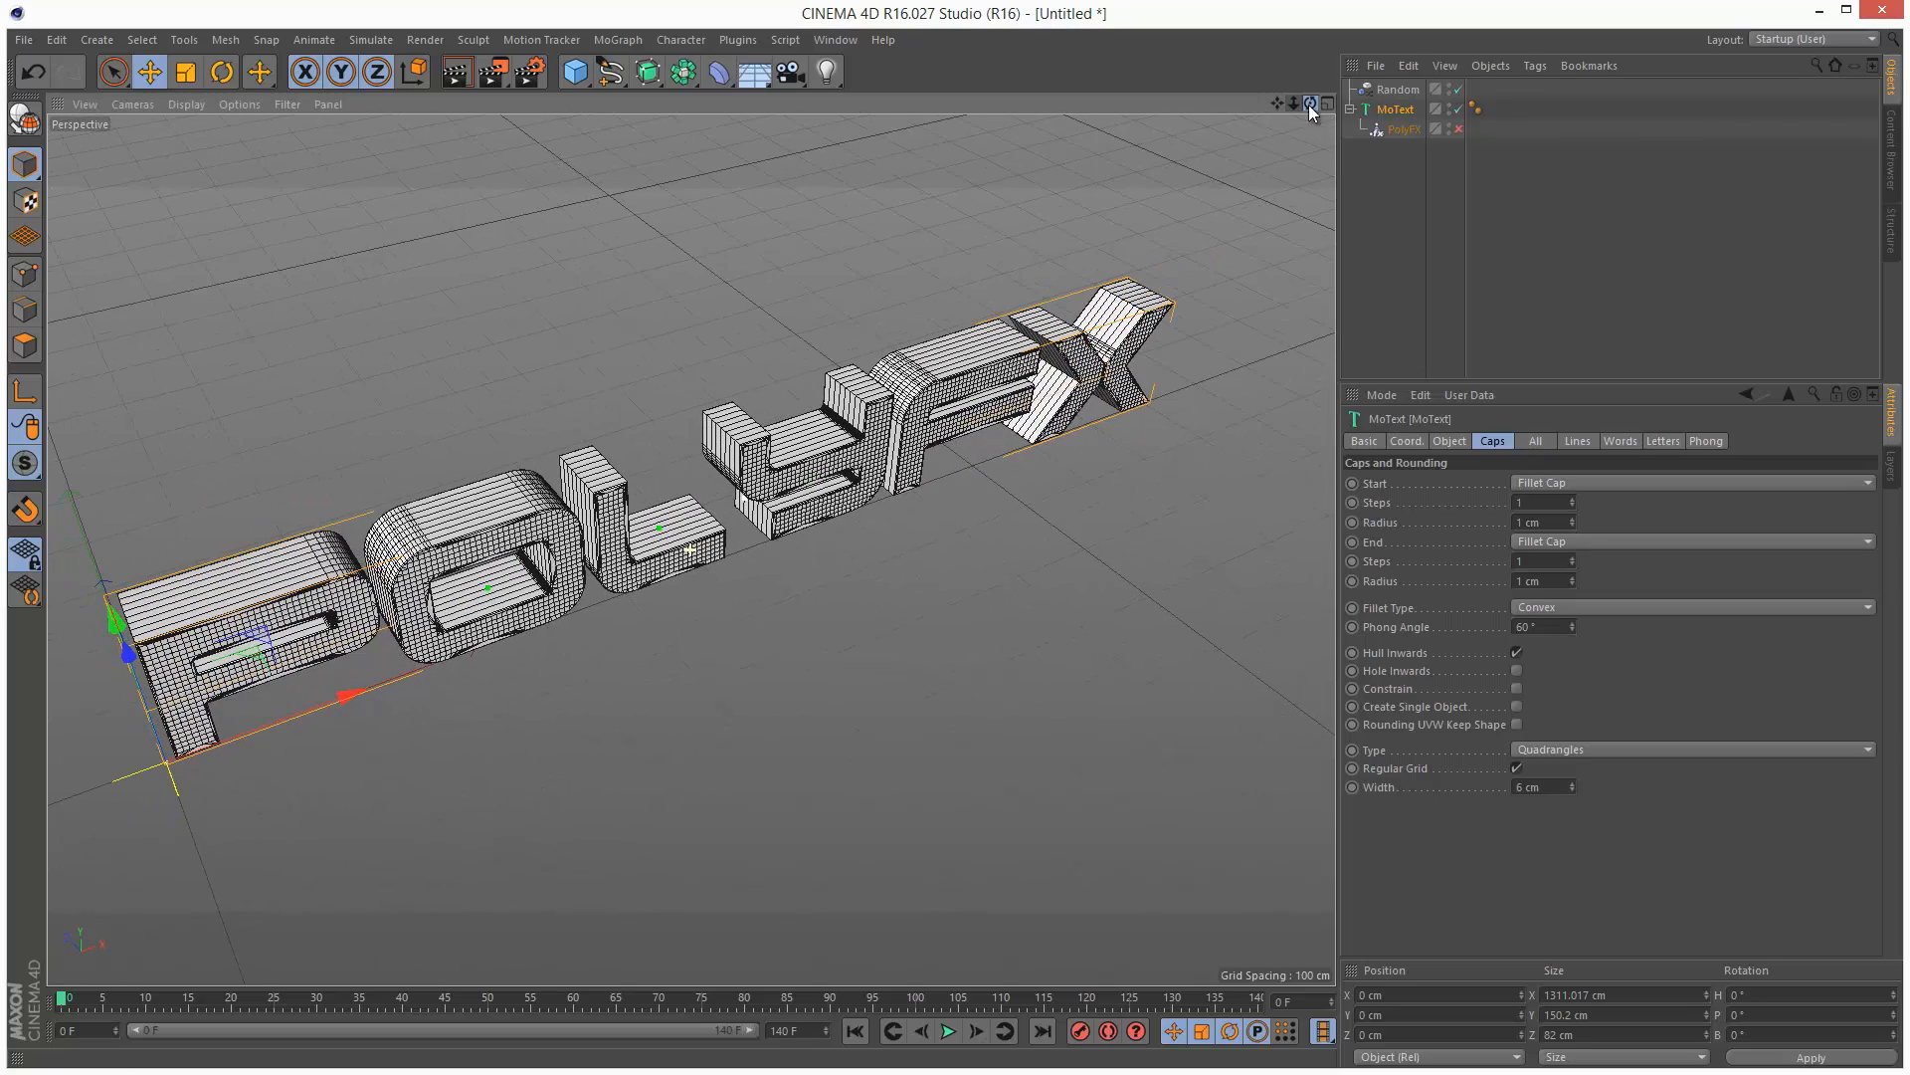
Set MoText Intermediate Points to Subdivided with 5 cm maximum length.
{"action": "left_click", "coordinate": [1450, 440]}
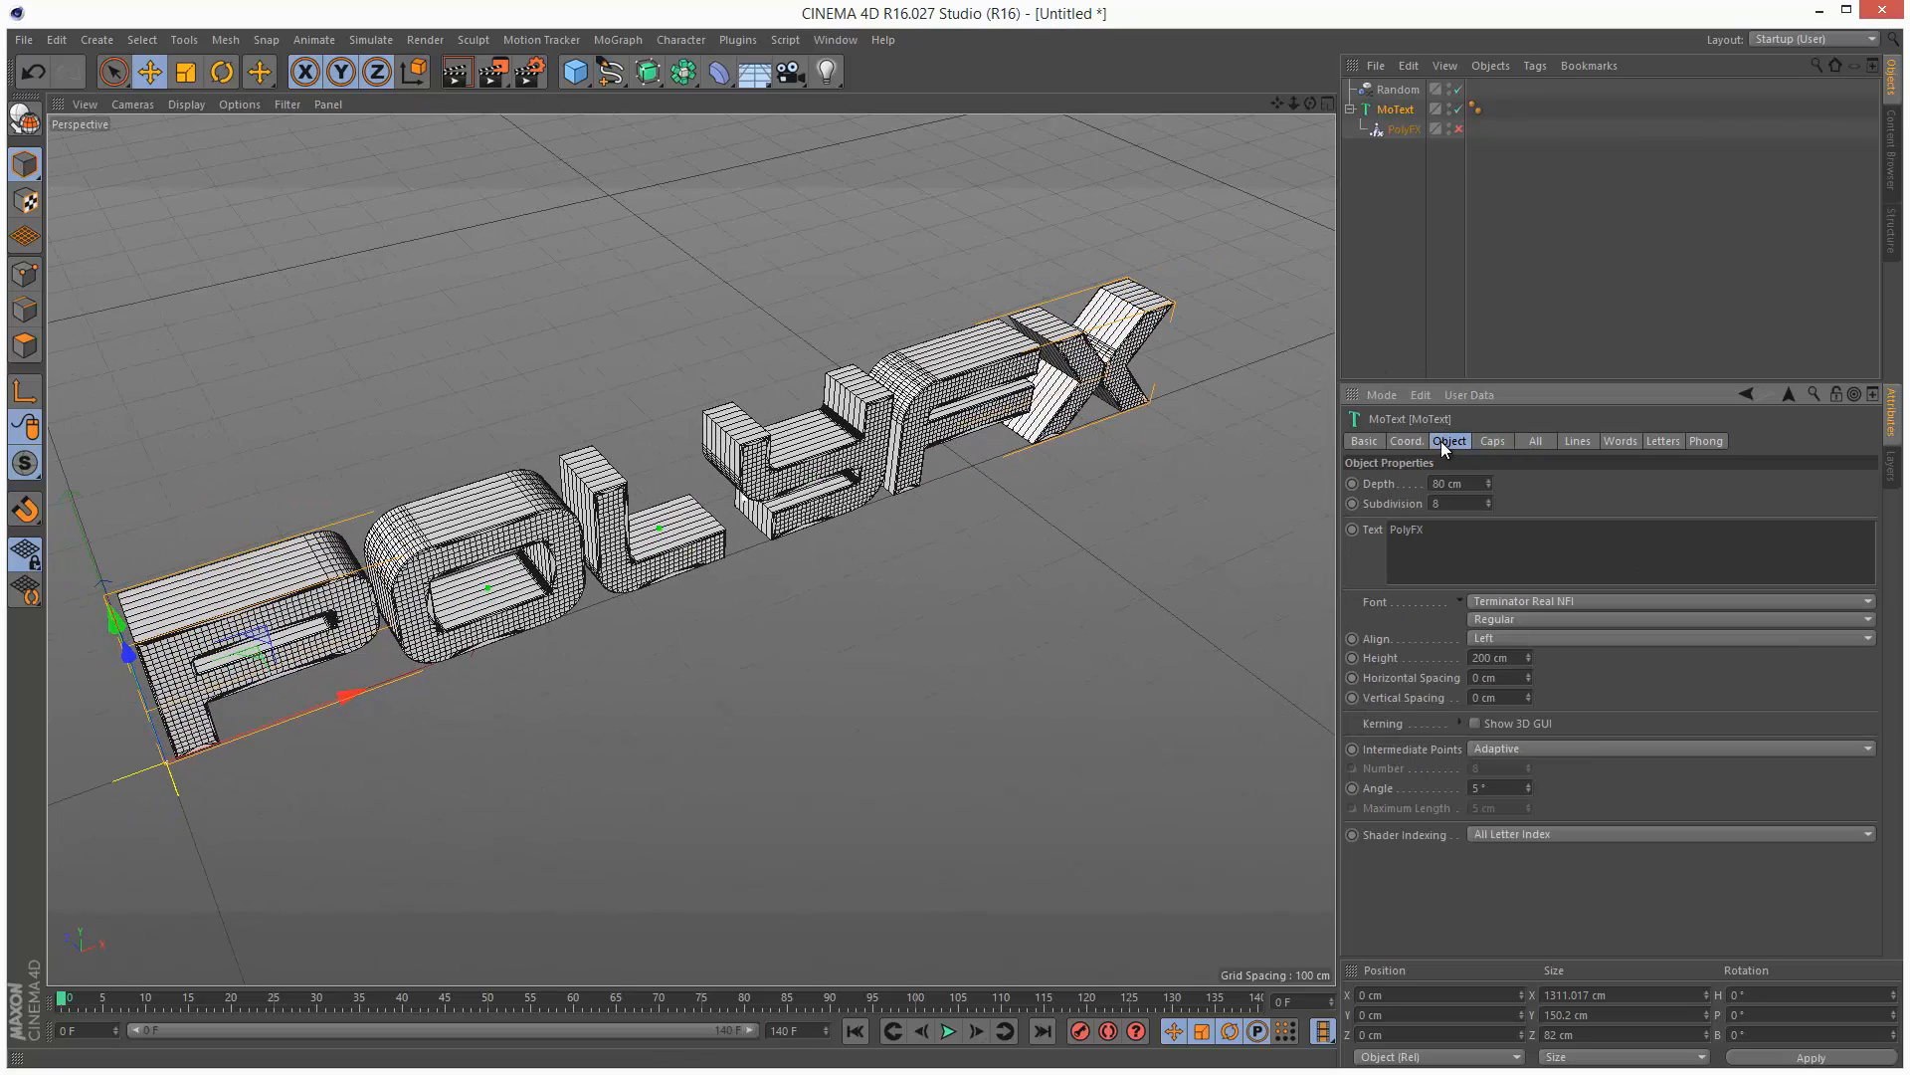
{"action": "left_click", "coordinate": [1668, 748]}
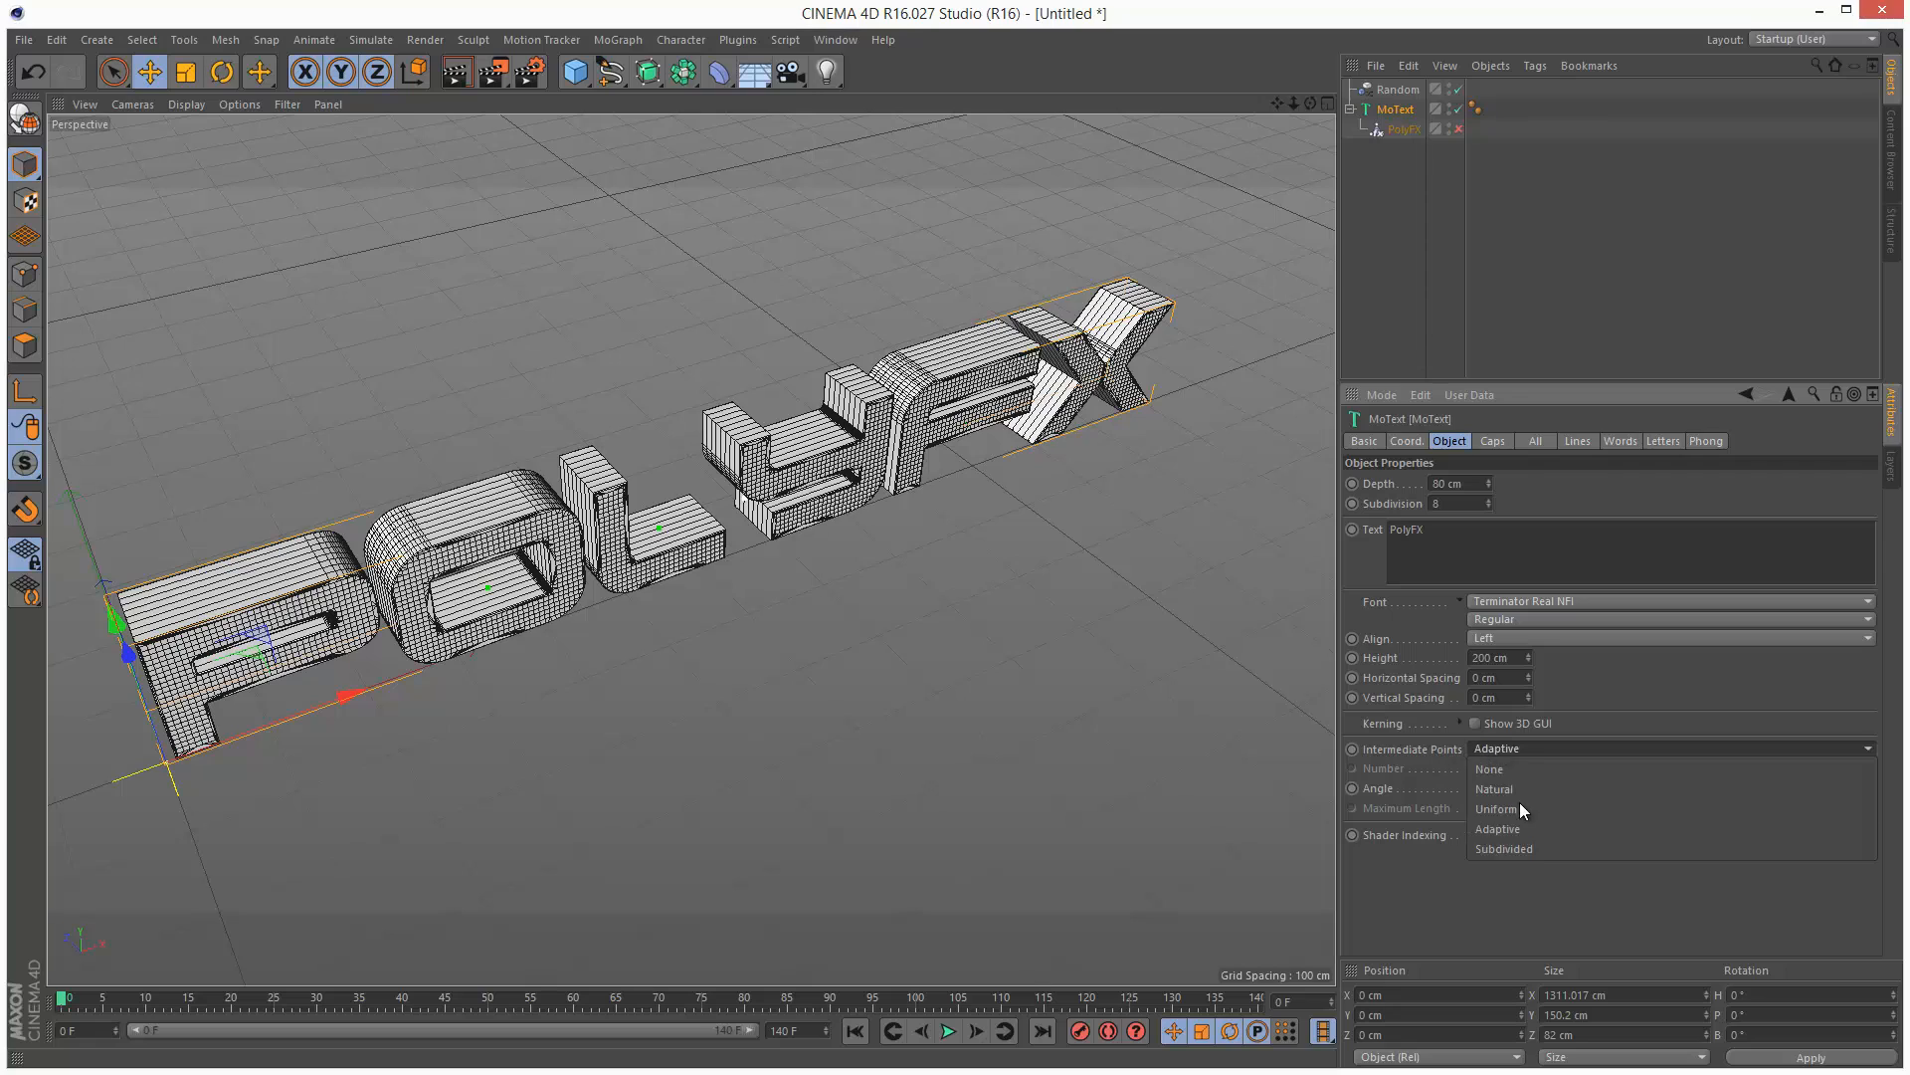
{"action": "left_click", "coordinate": [1504, 849]}
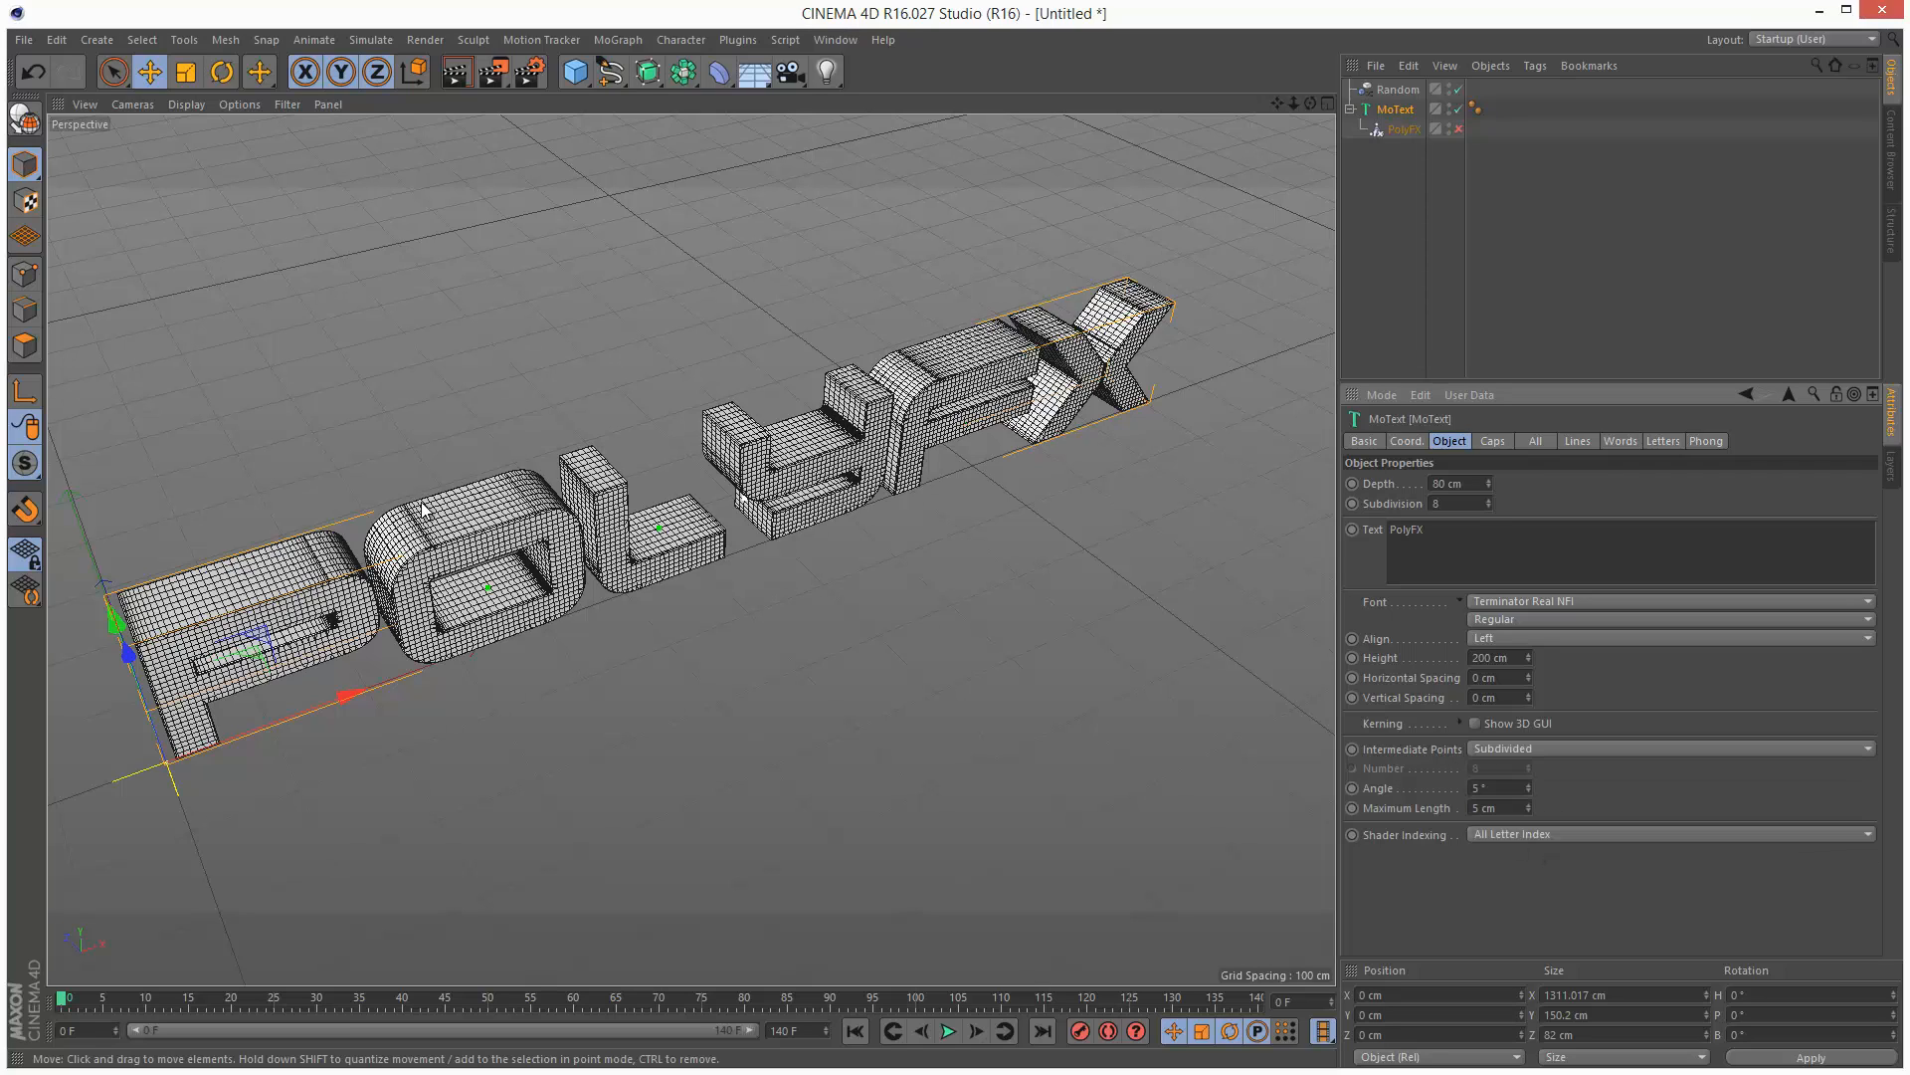
{"action": "mouse_move", "coordinate": [451, 463]}
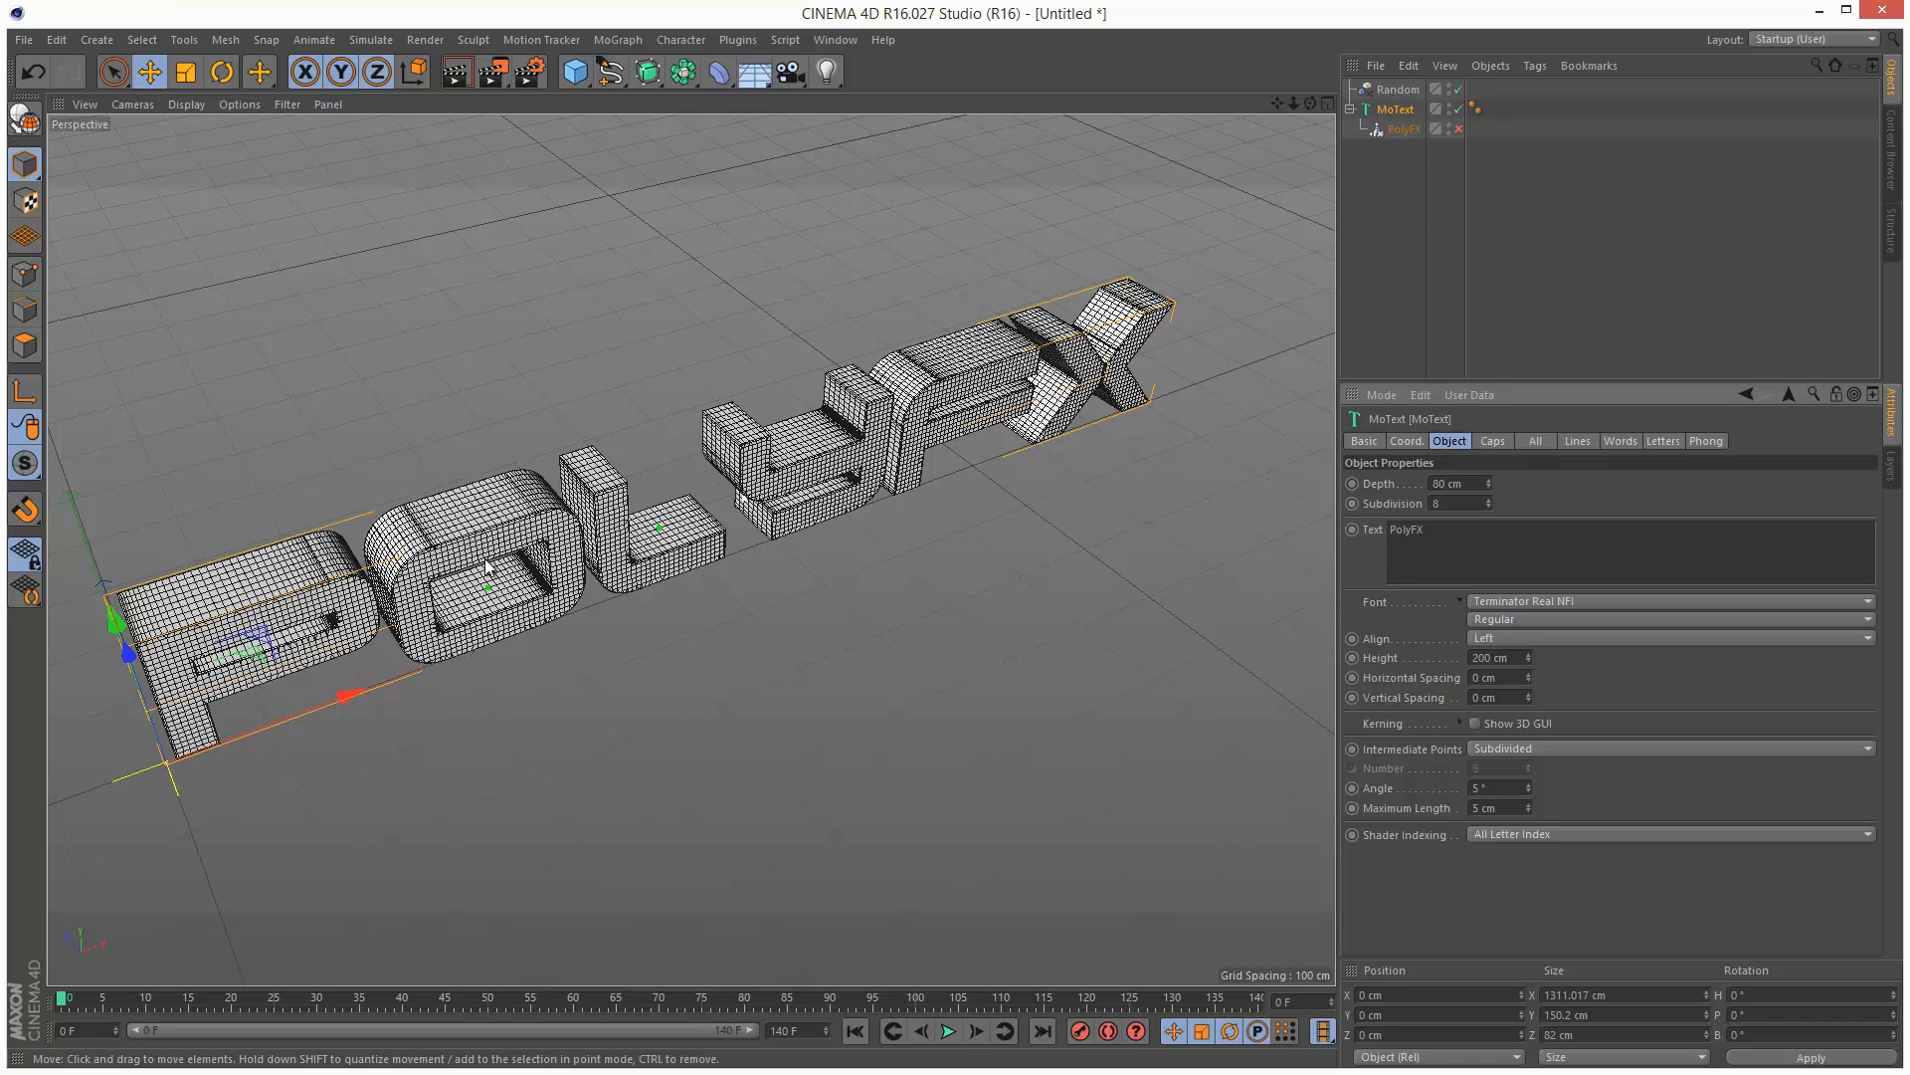
{"action": "mouse_move", "coordinate": [1277, 190]}
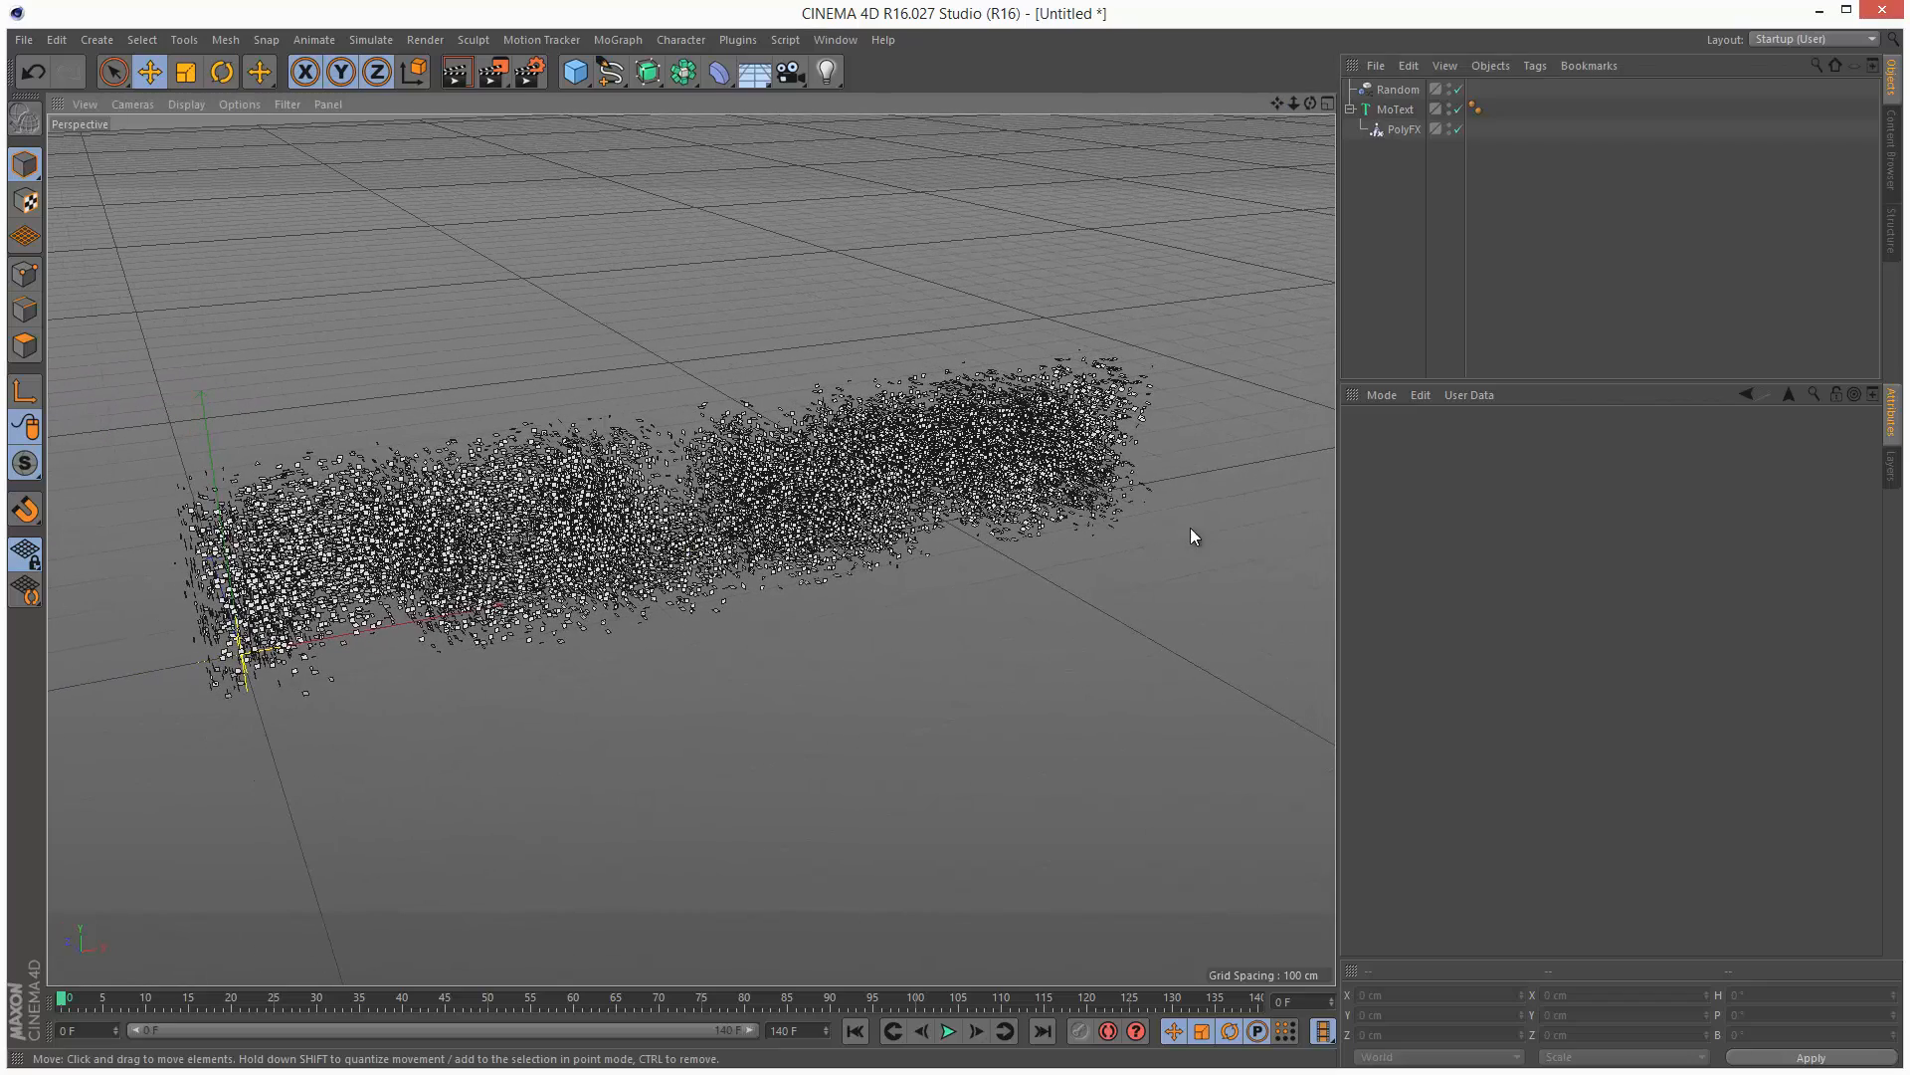
Re-enable PolyFX and select it to view its settings.
{"action": "left_click", "coordinate": [1404, 129]}
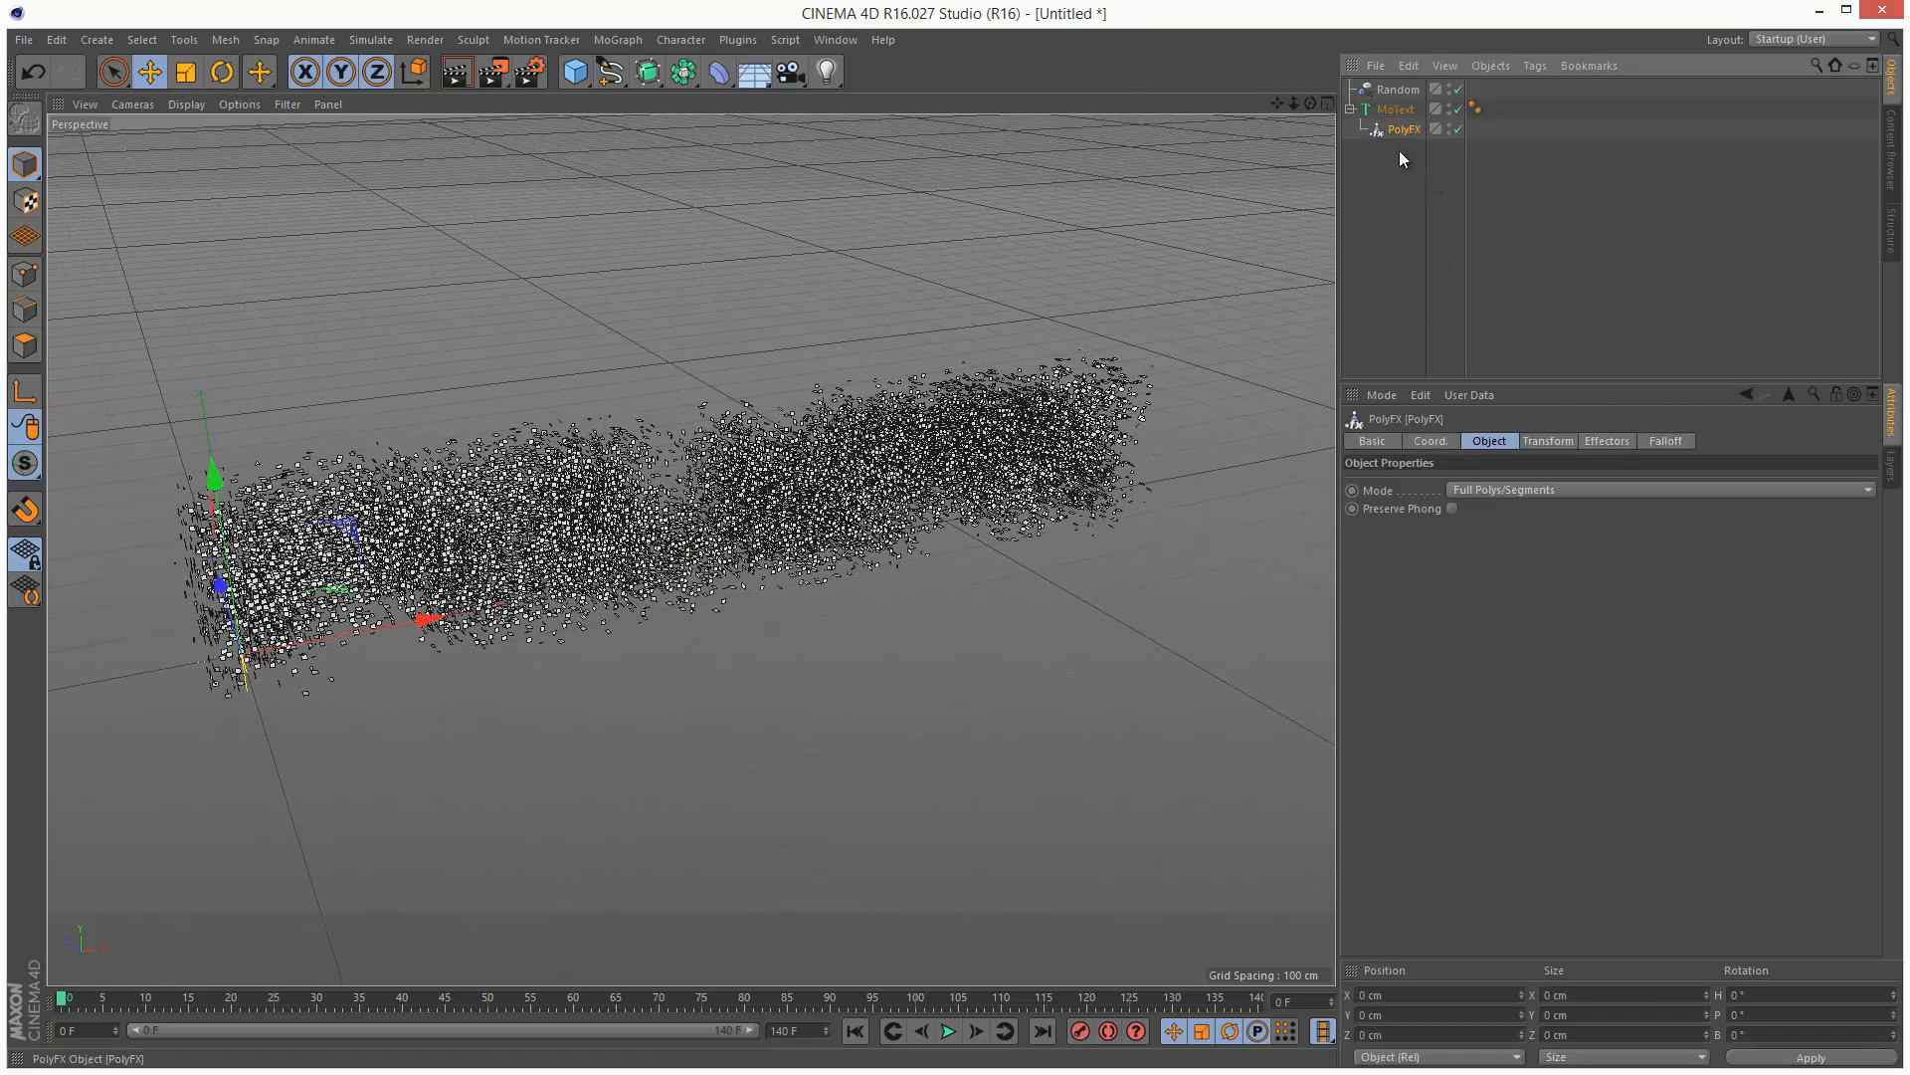
{"action": "left_click", "coordinate": [1665, 441]}
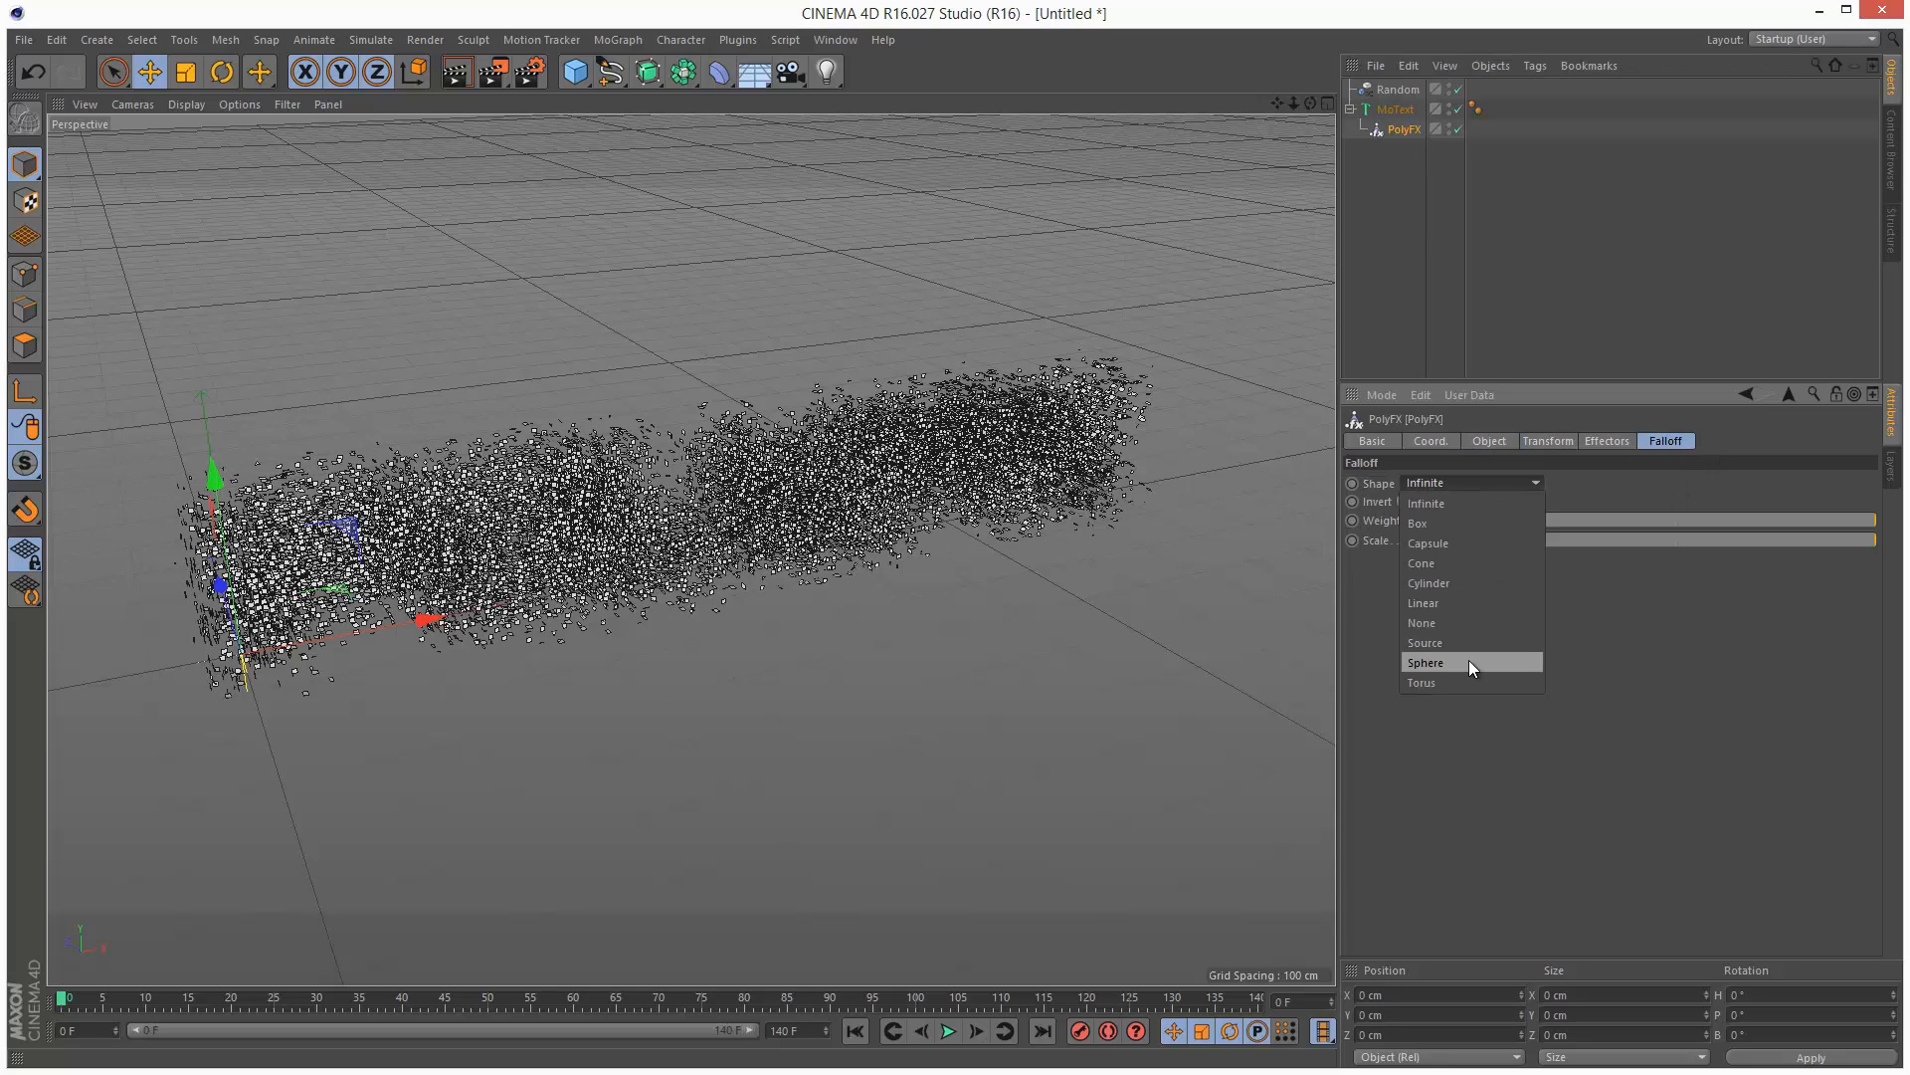
Set the PolyFX falloff shape to Sphere with 182% scale.
{"action": "left_click", "coordinate": [1426, 661]}
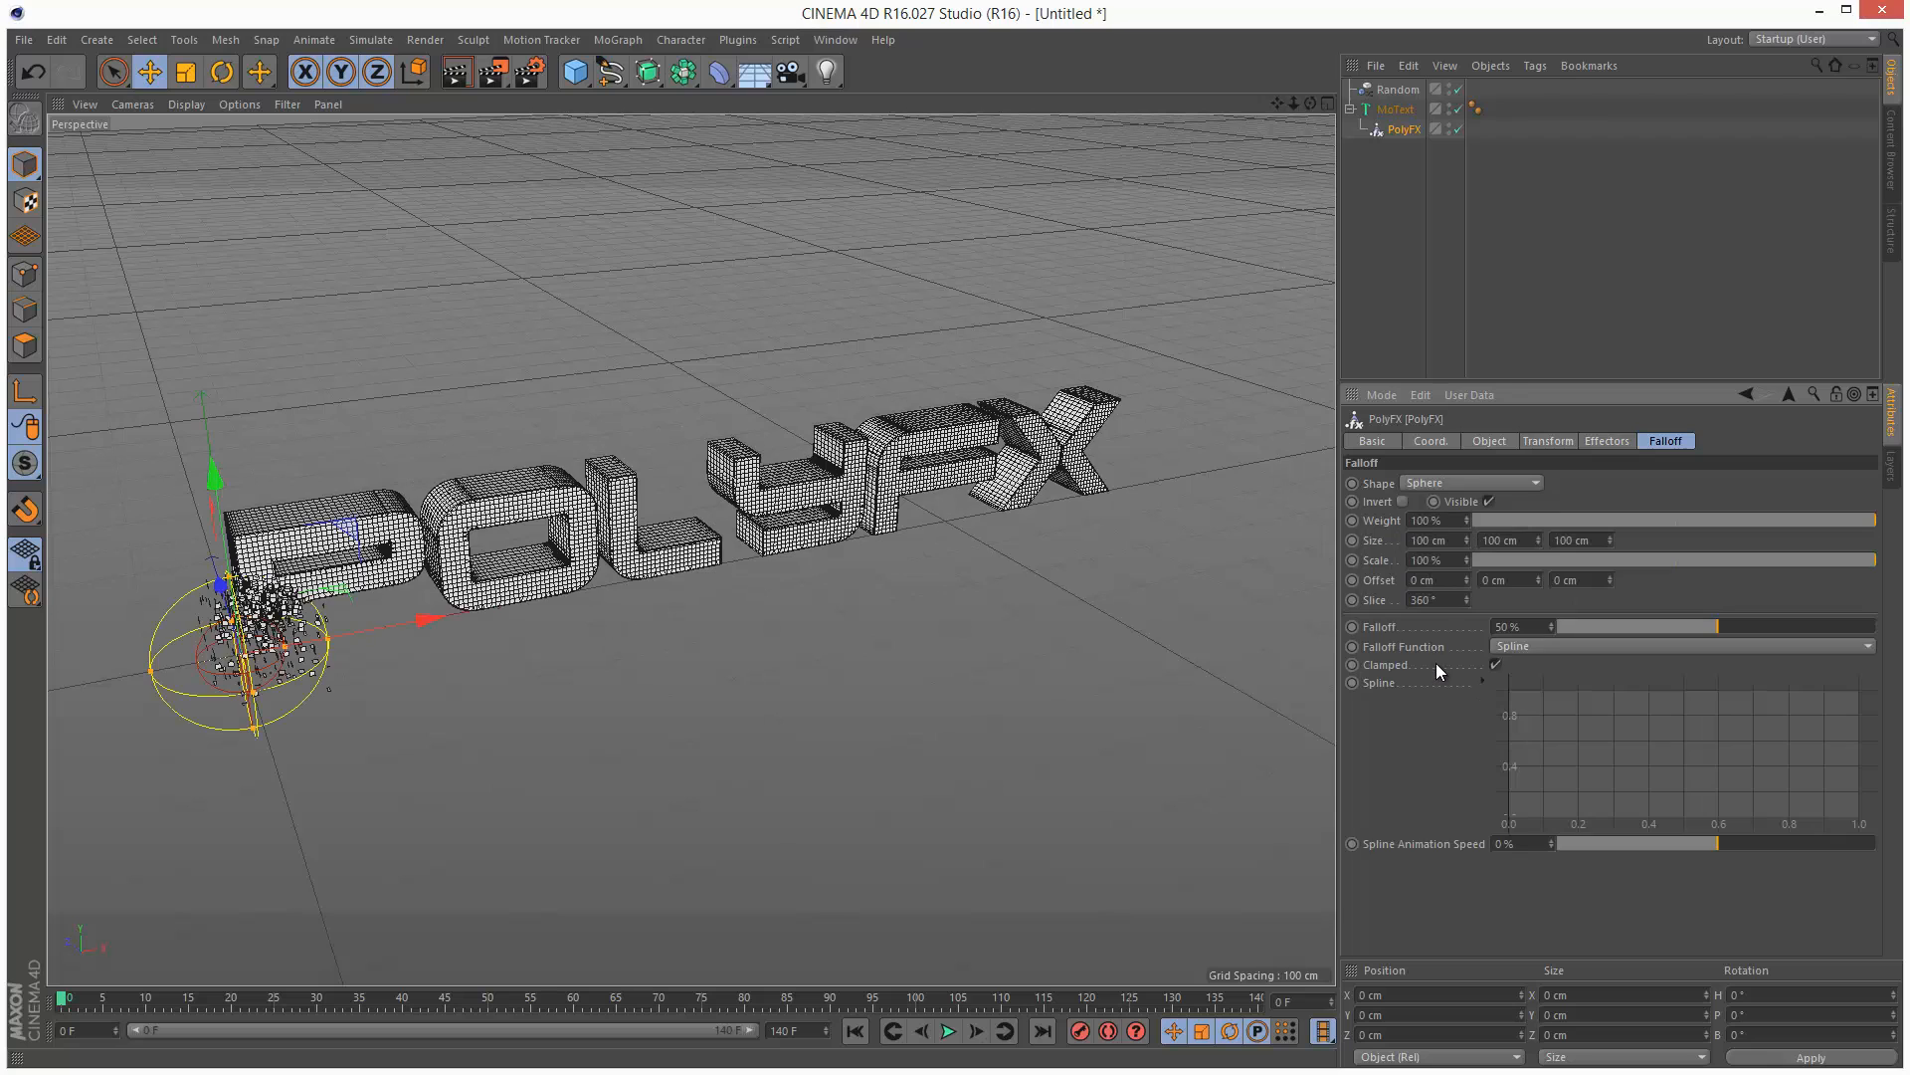
{"action": "mouse_move", "coordinate": [1468, 570]}
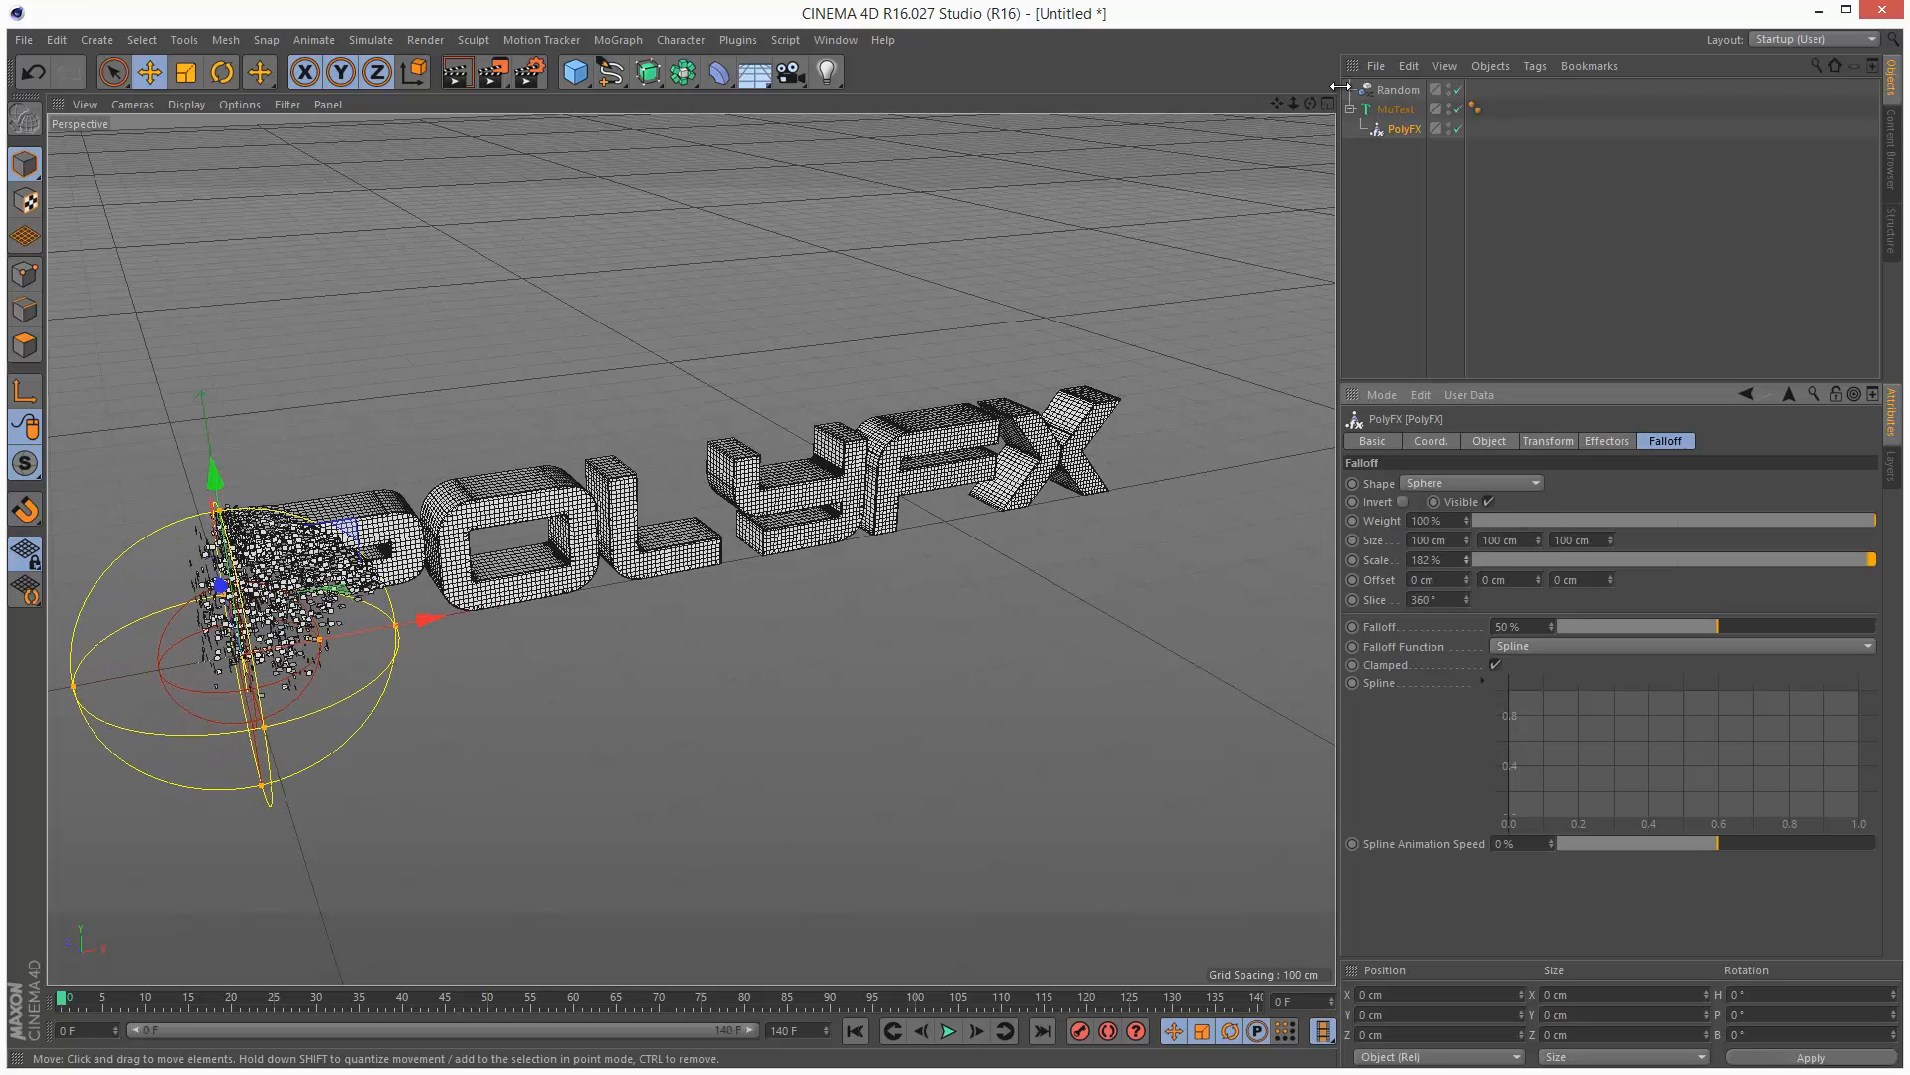
{"action": "left_click", "coordinate": [1326, 105]}
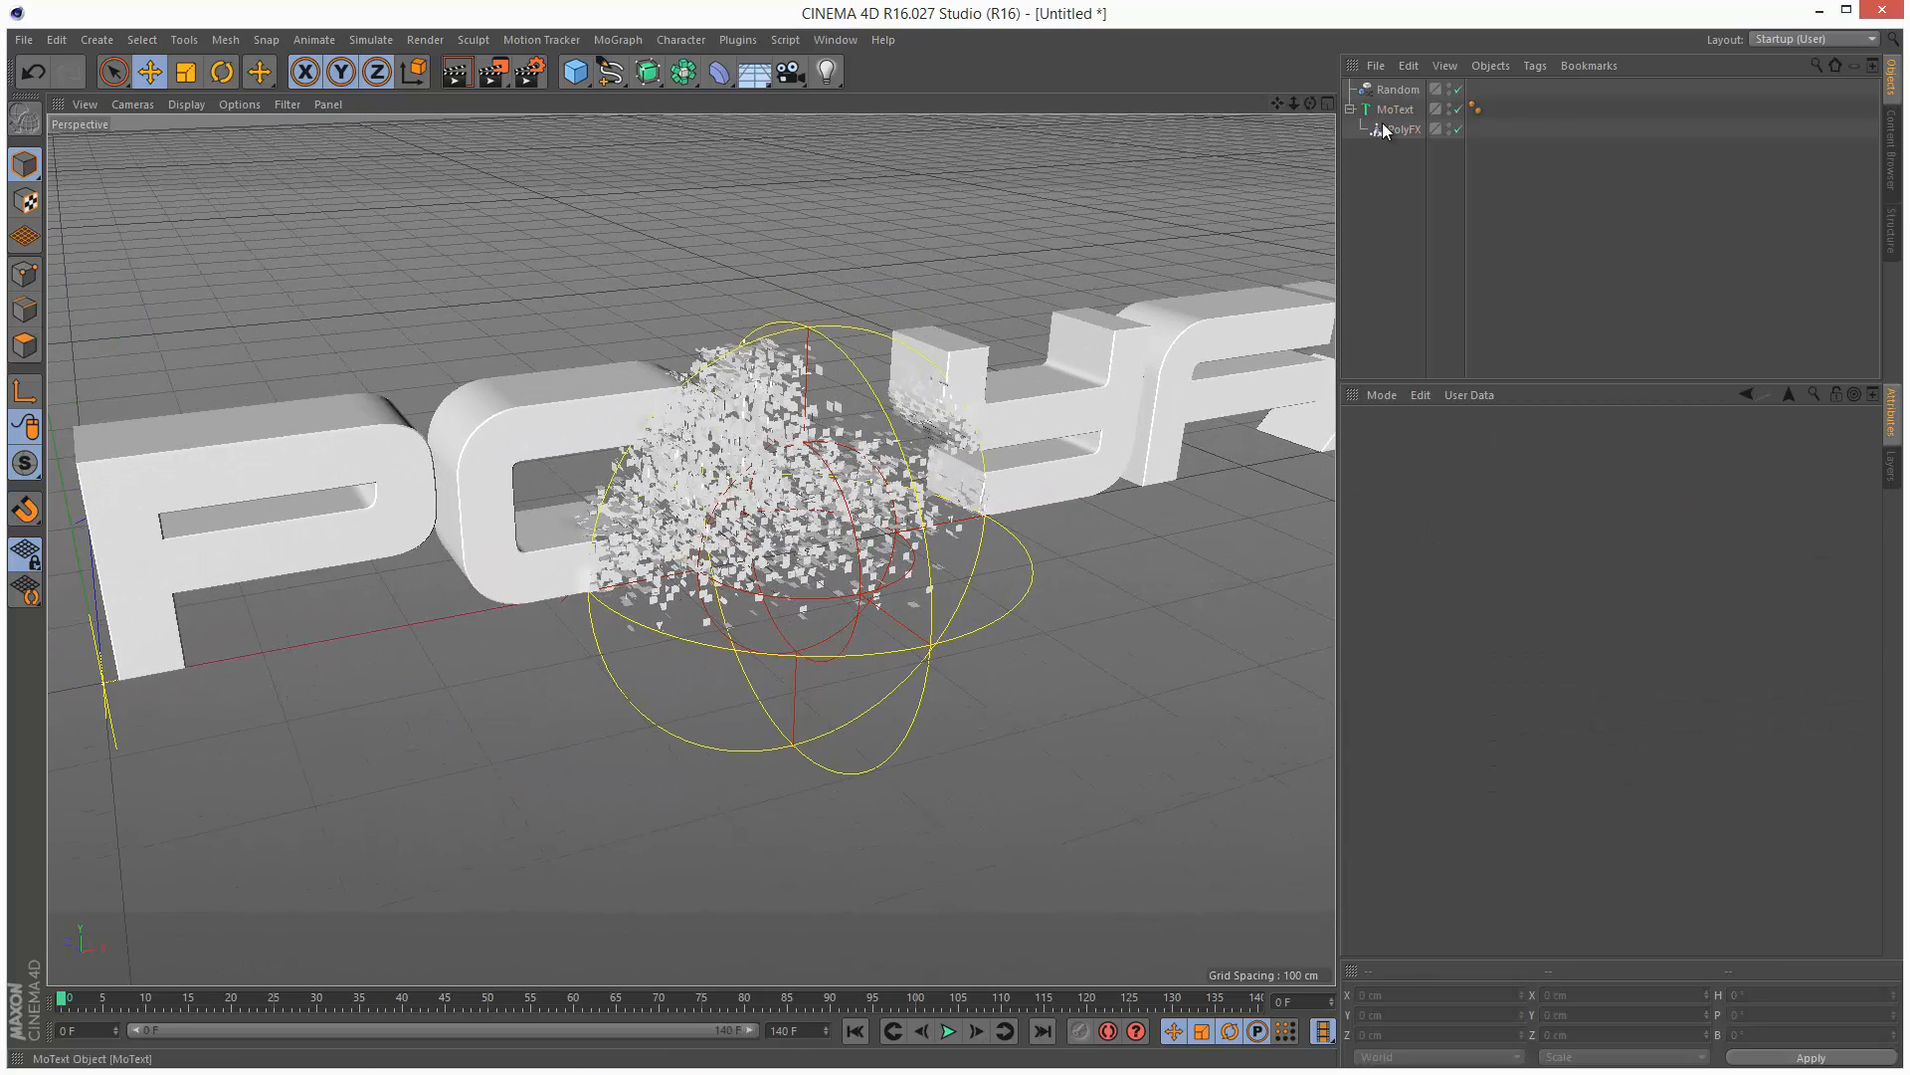
Drag the PolyFX falloff sphere along the text onto the letter O.
{"action": "left_click", "coordinate": [1403, 129]}
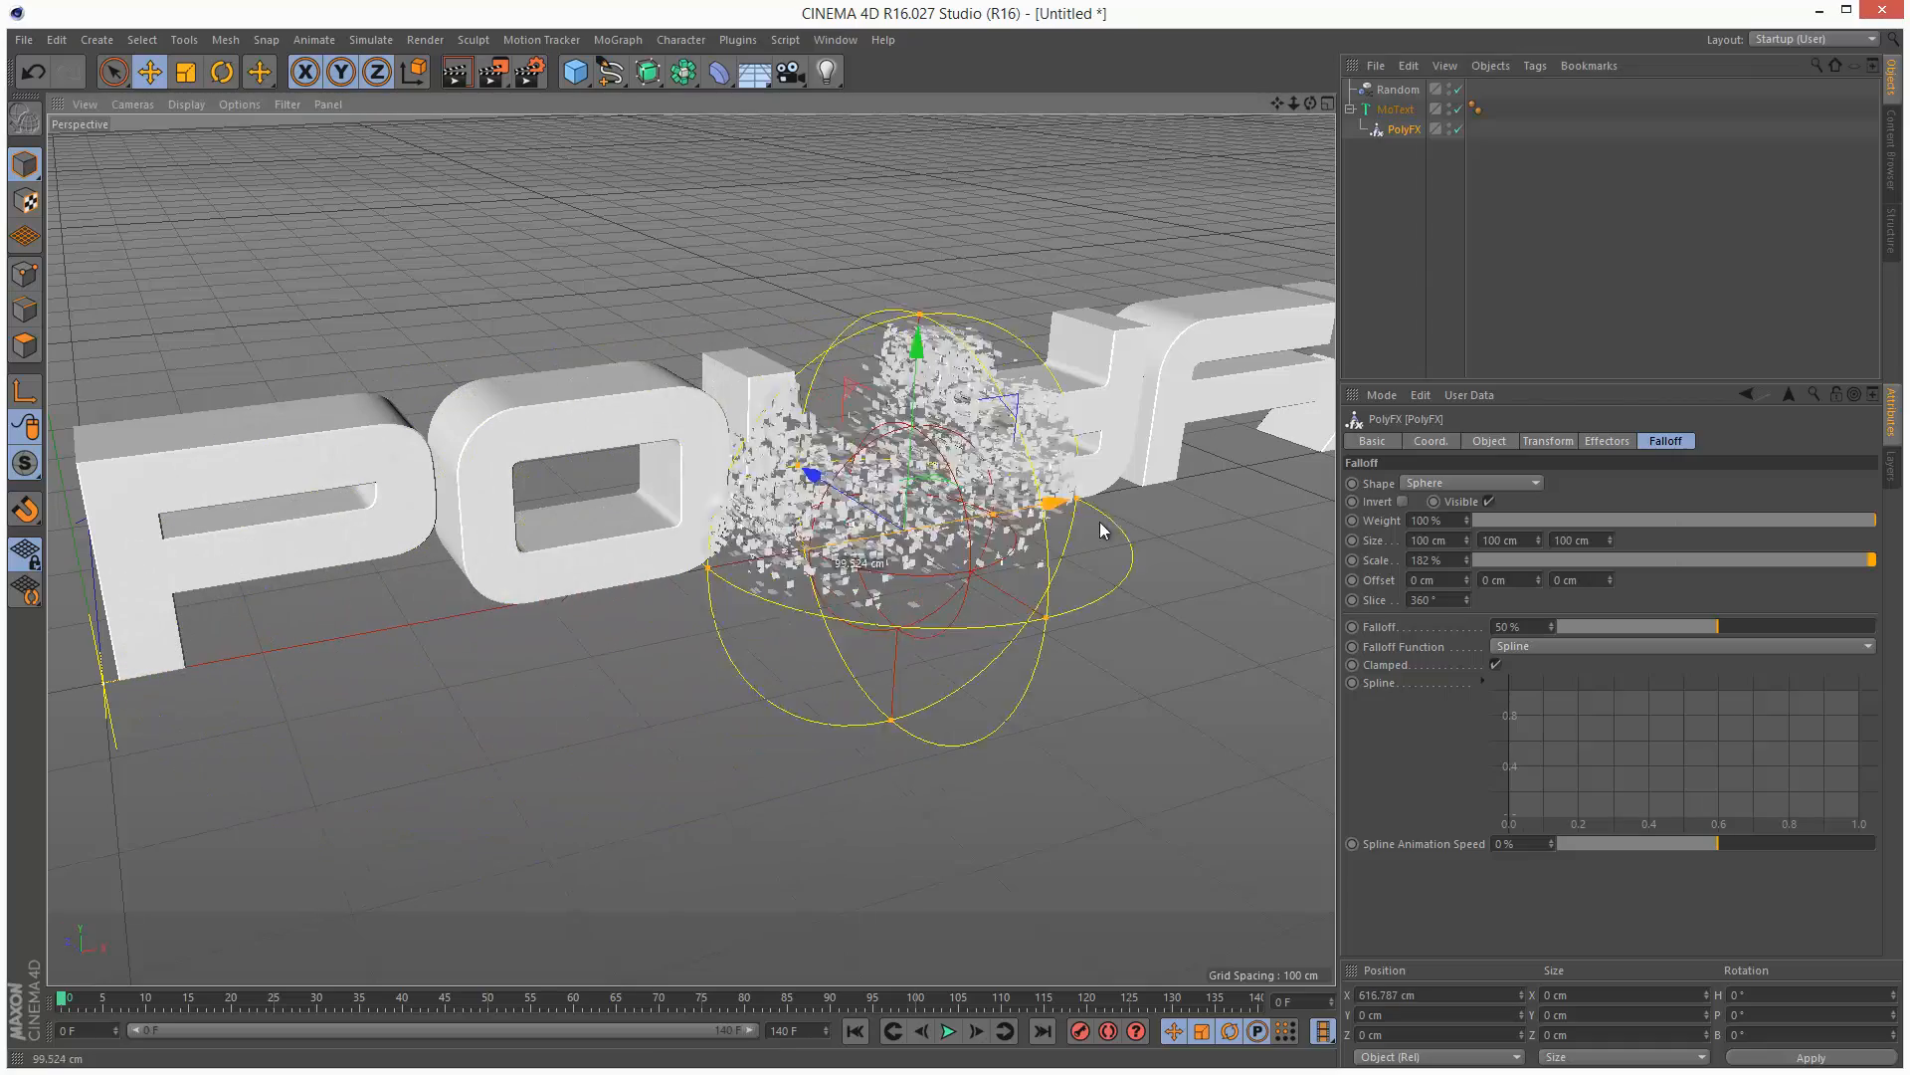
{"action": "left_click_drag", "start_coordinate": [1046, 499], "coordinate": [792, 557]}
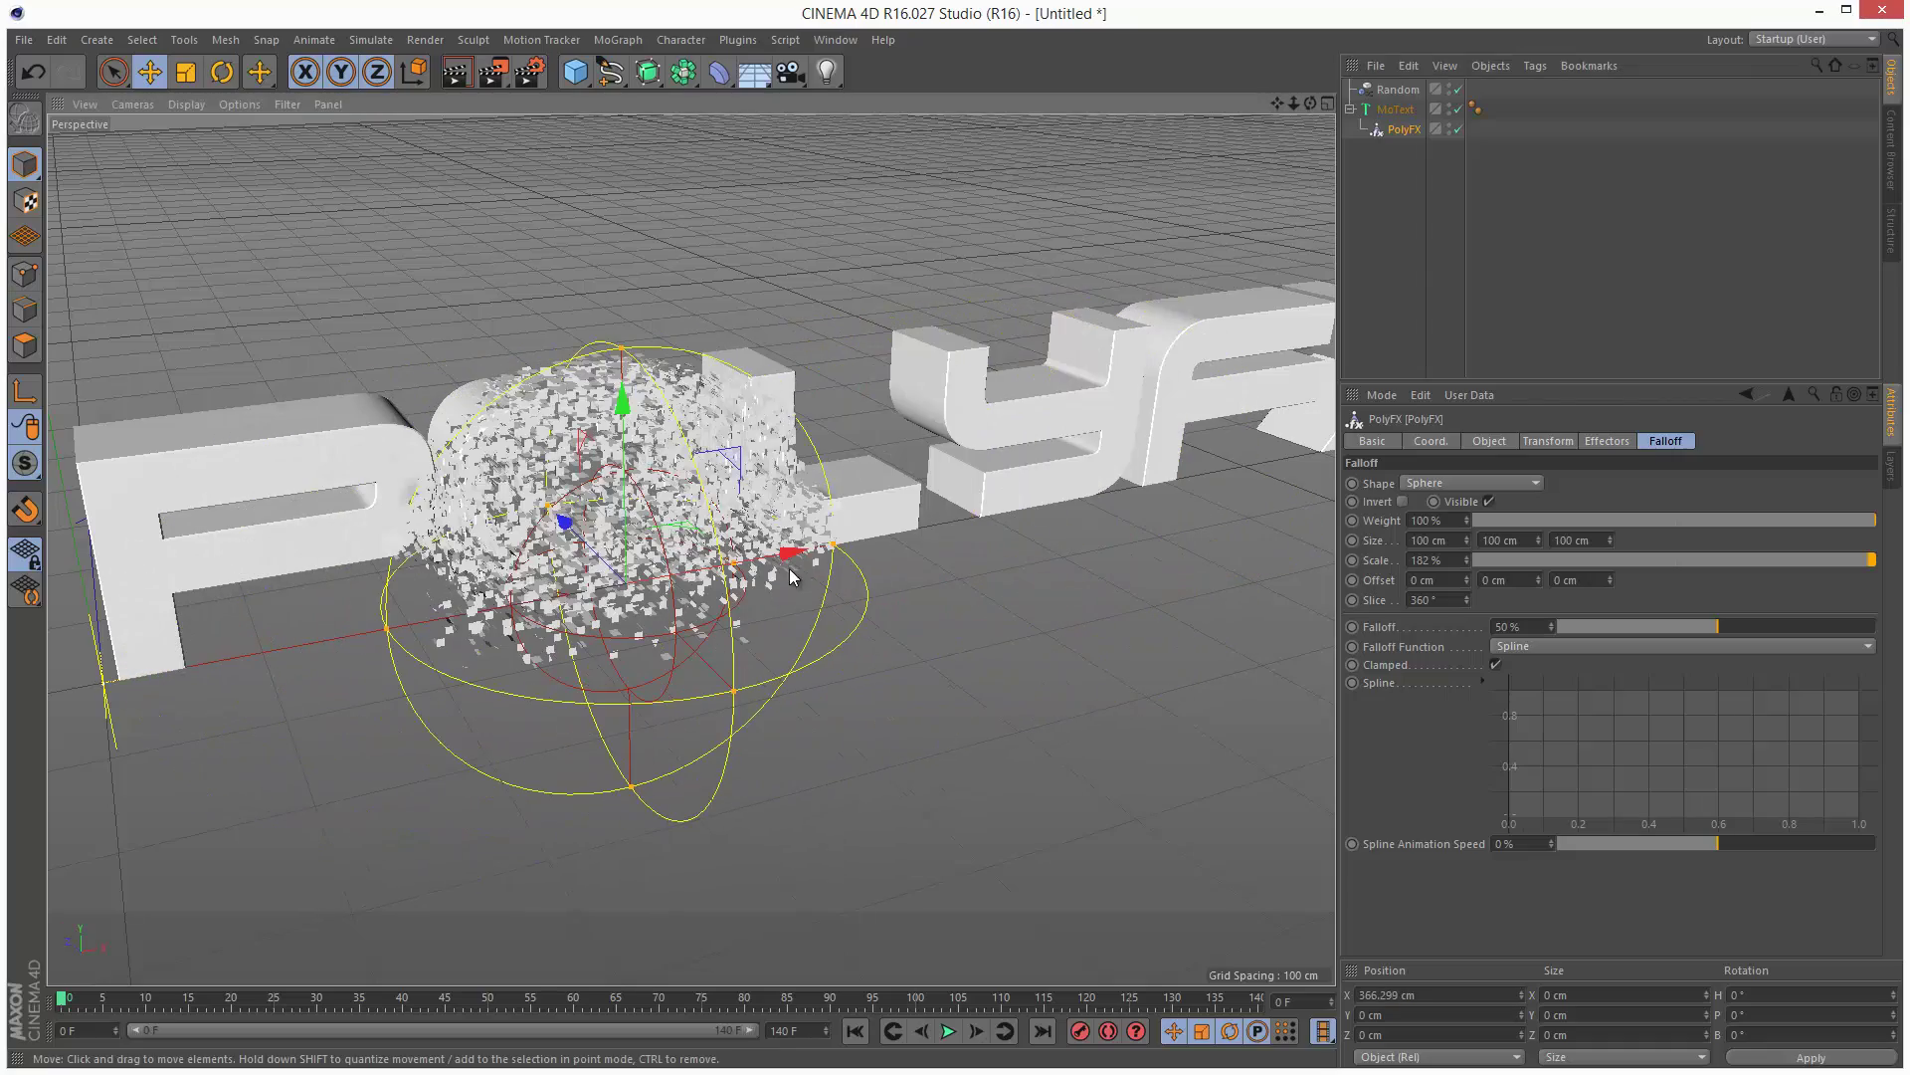
{"action": "left_click_drag", "start_coordinate": [792, 573], "coordinate": [1151, 506]}
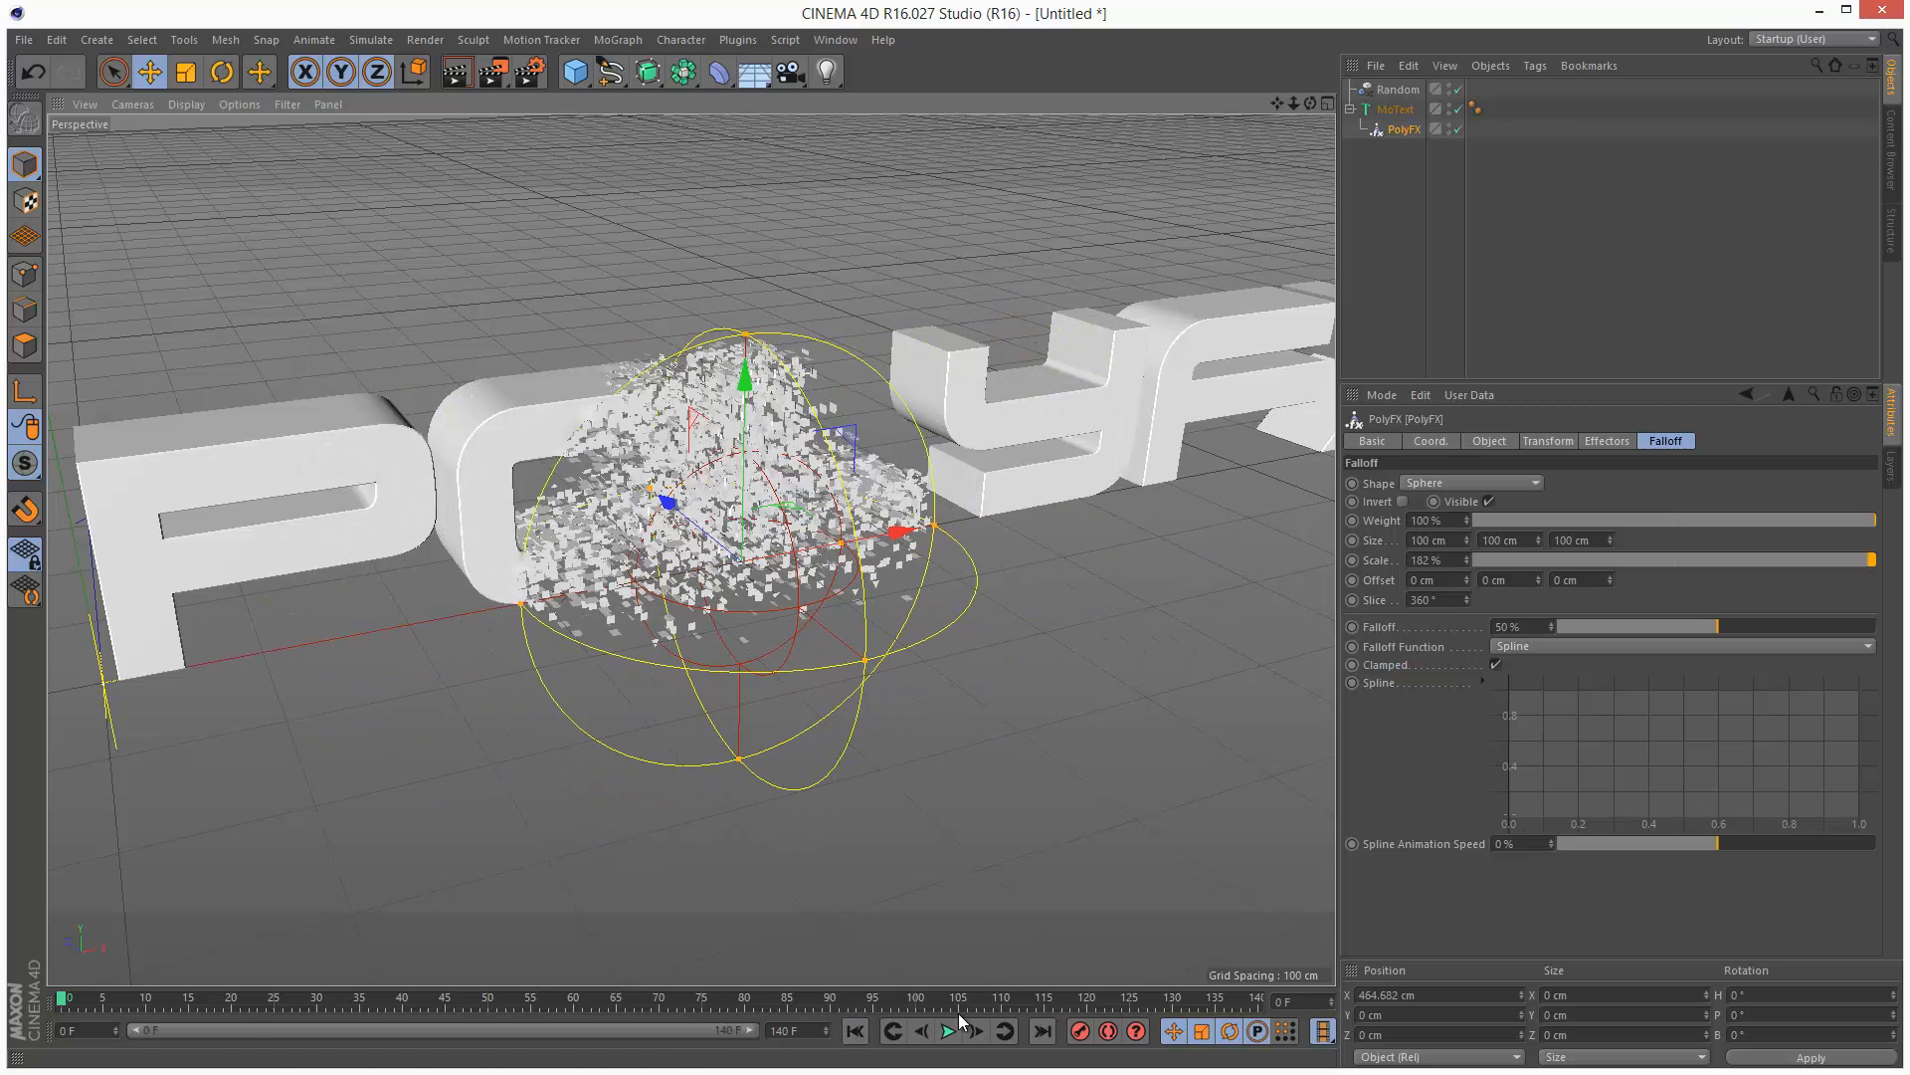
Play the animation to preview it, then stop playback.
{"action": "left_click", "coordinate": [949, 1033]}
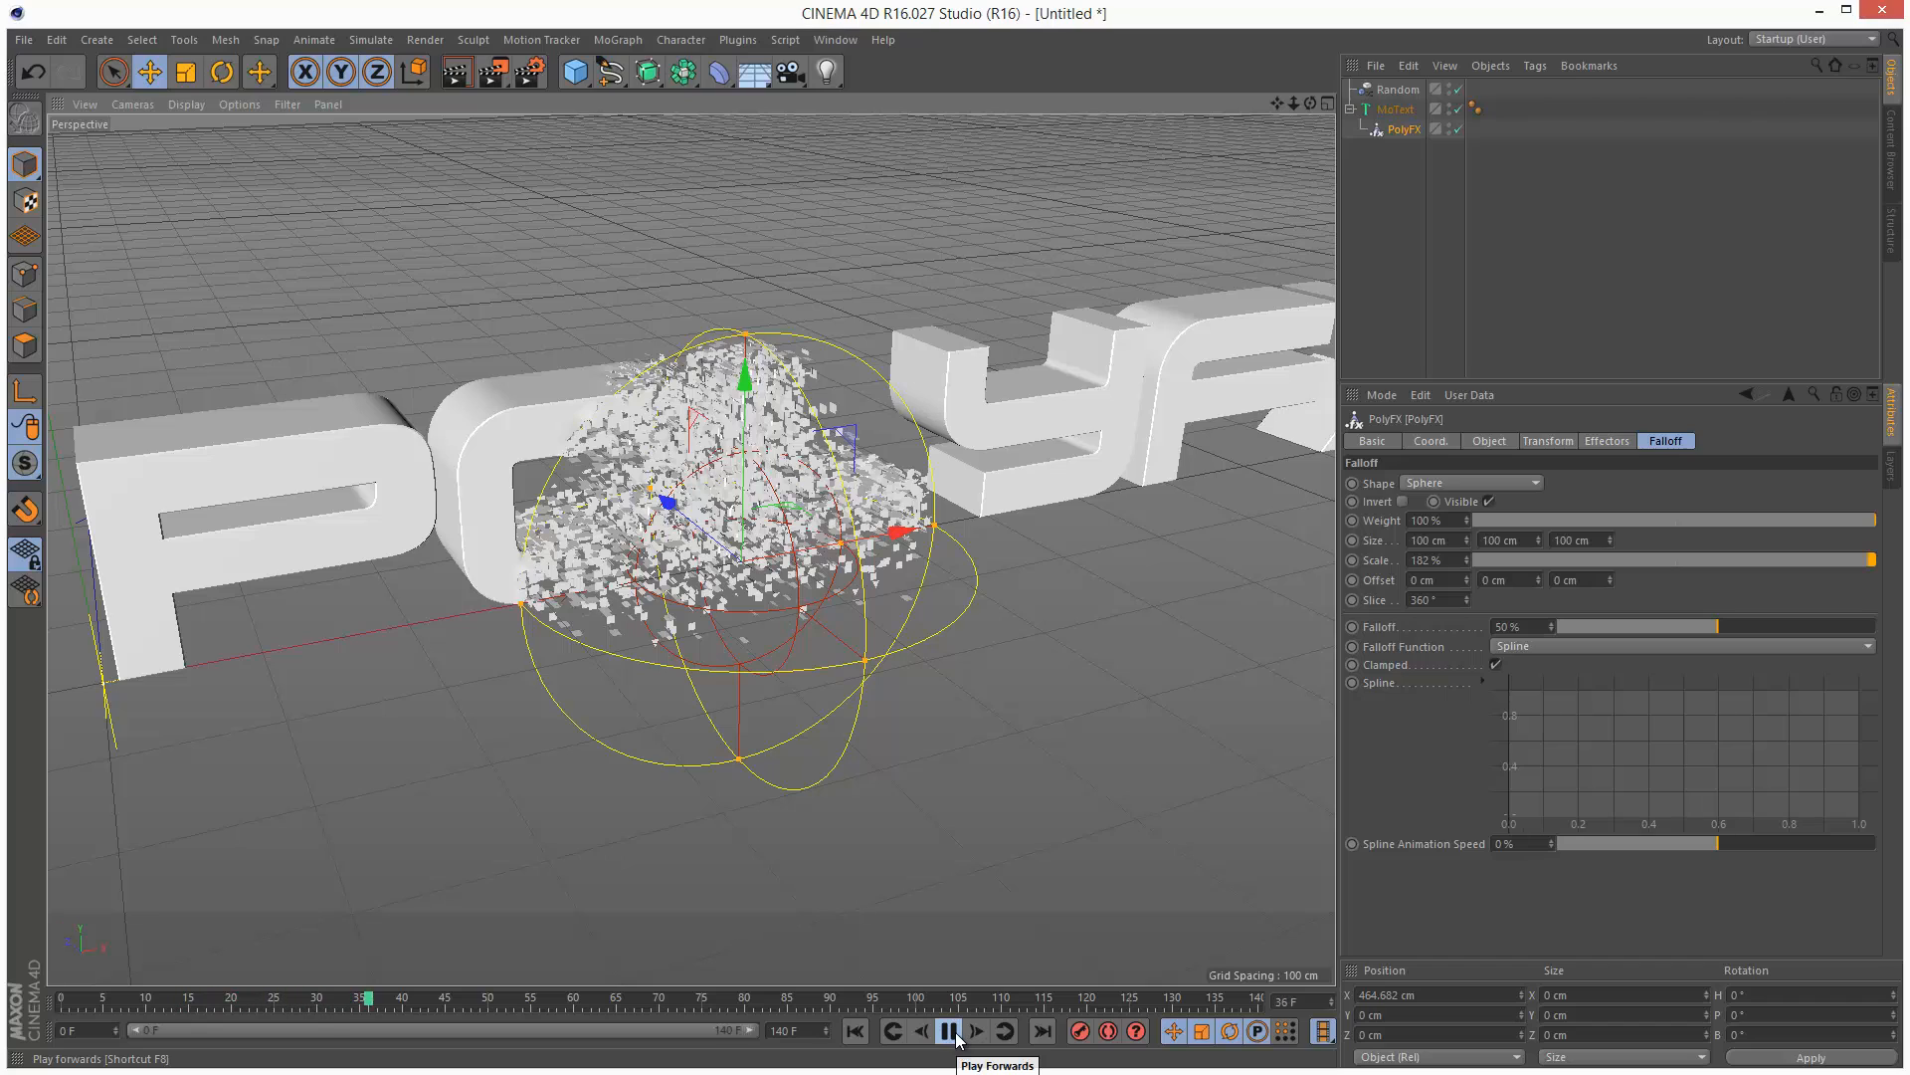
{"action": "left_click", "coordinate": [947, 1059]}
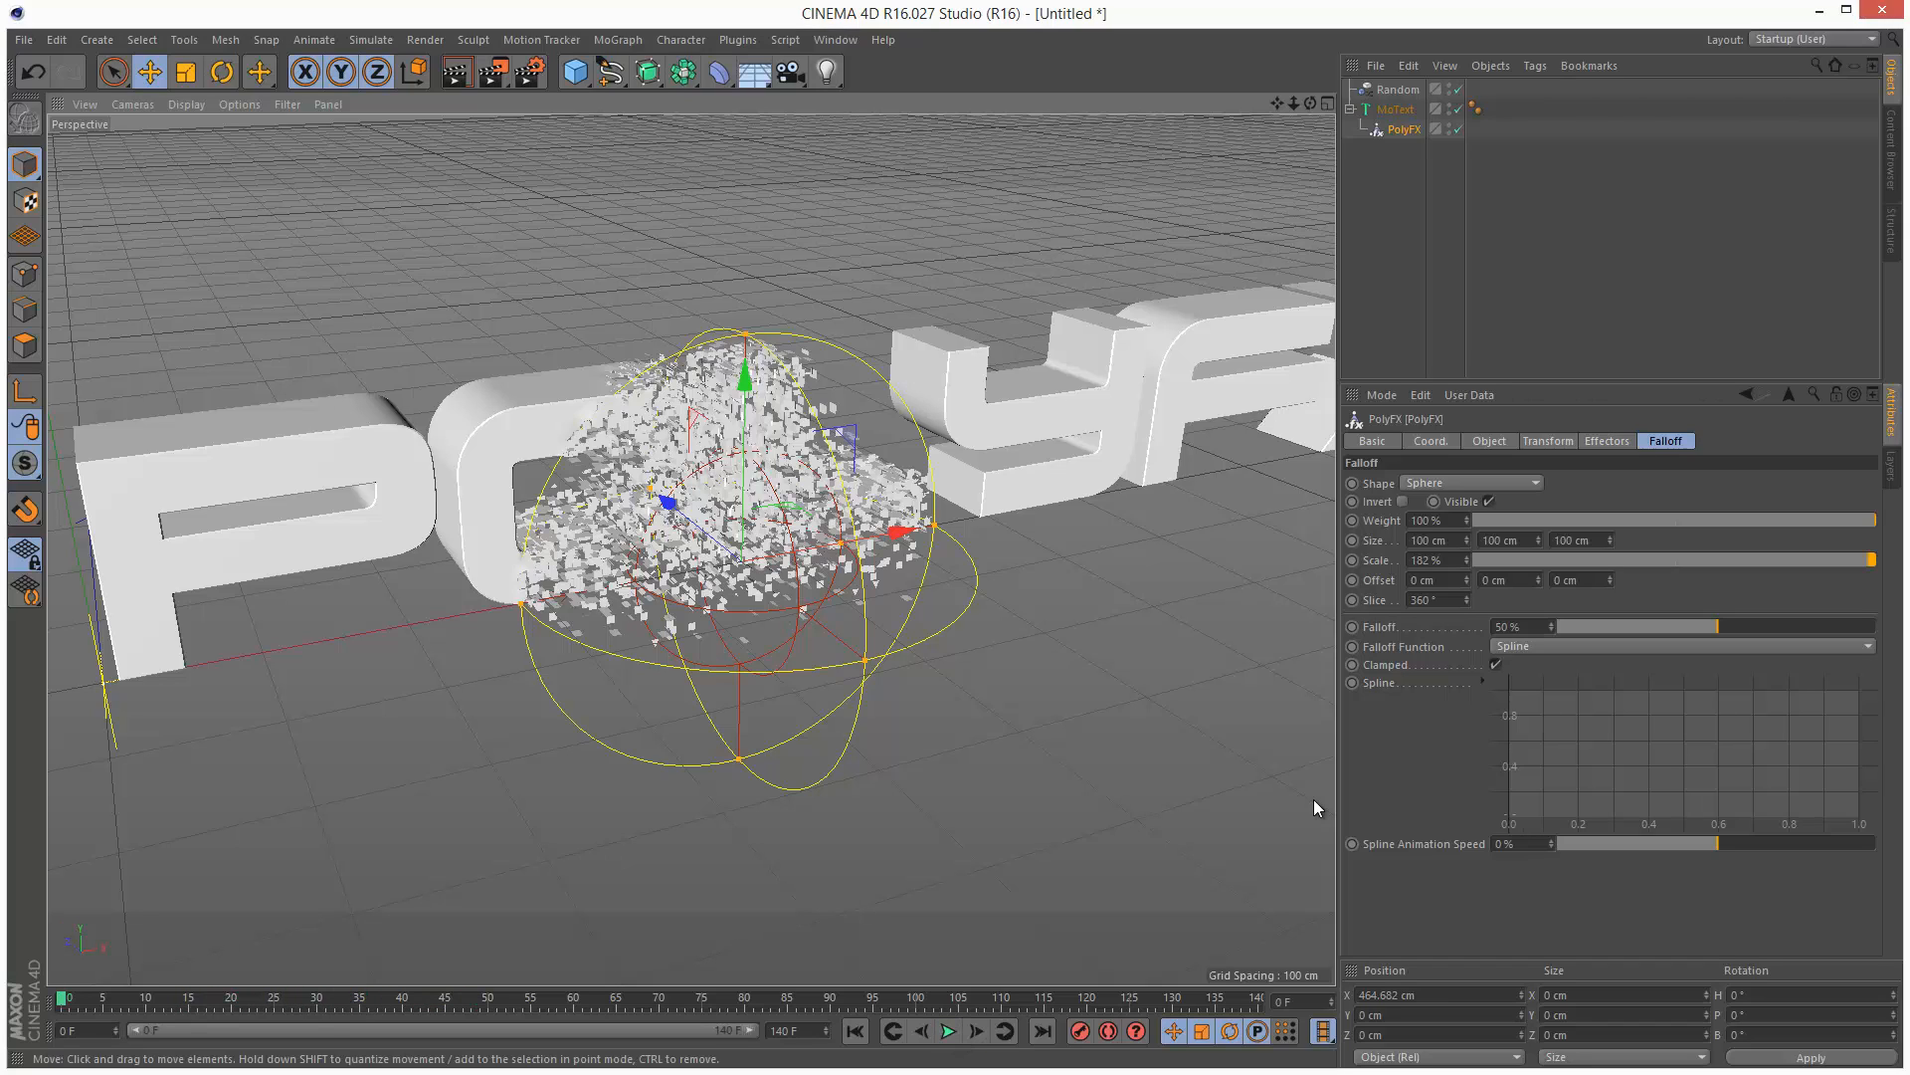
{"action": "mouse_move", "coordinate": [985, 727]}
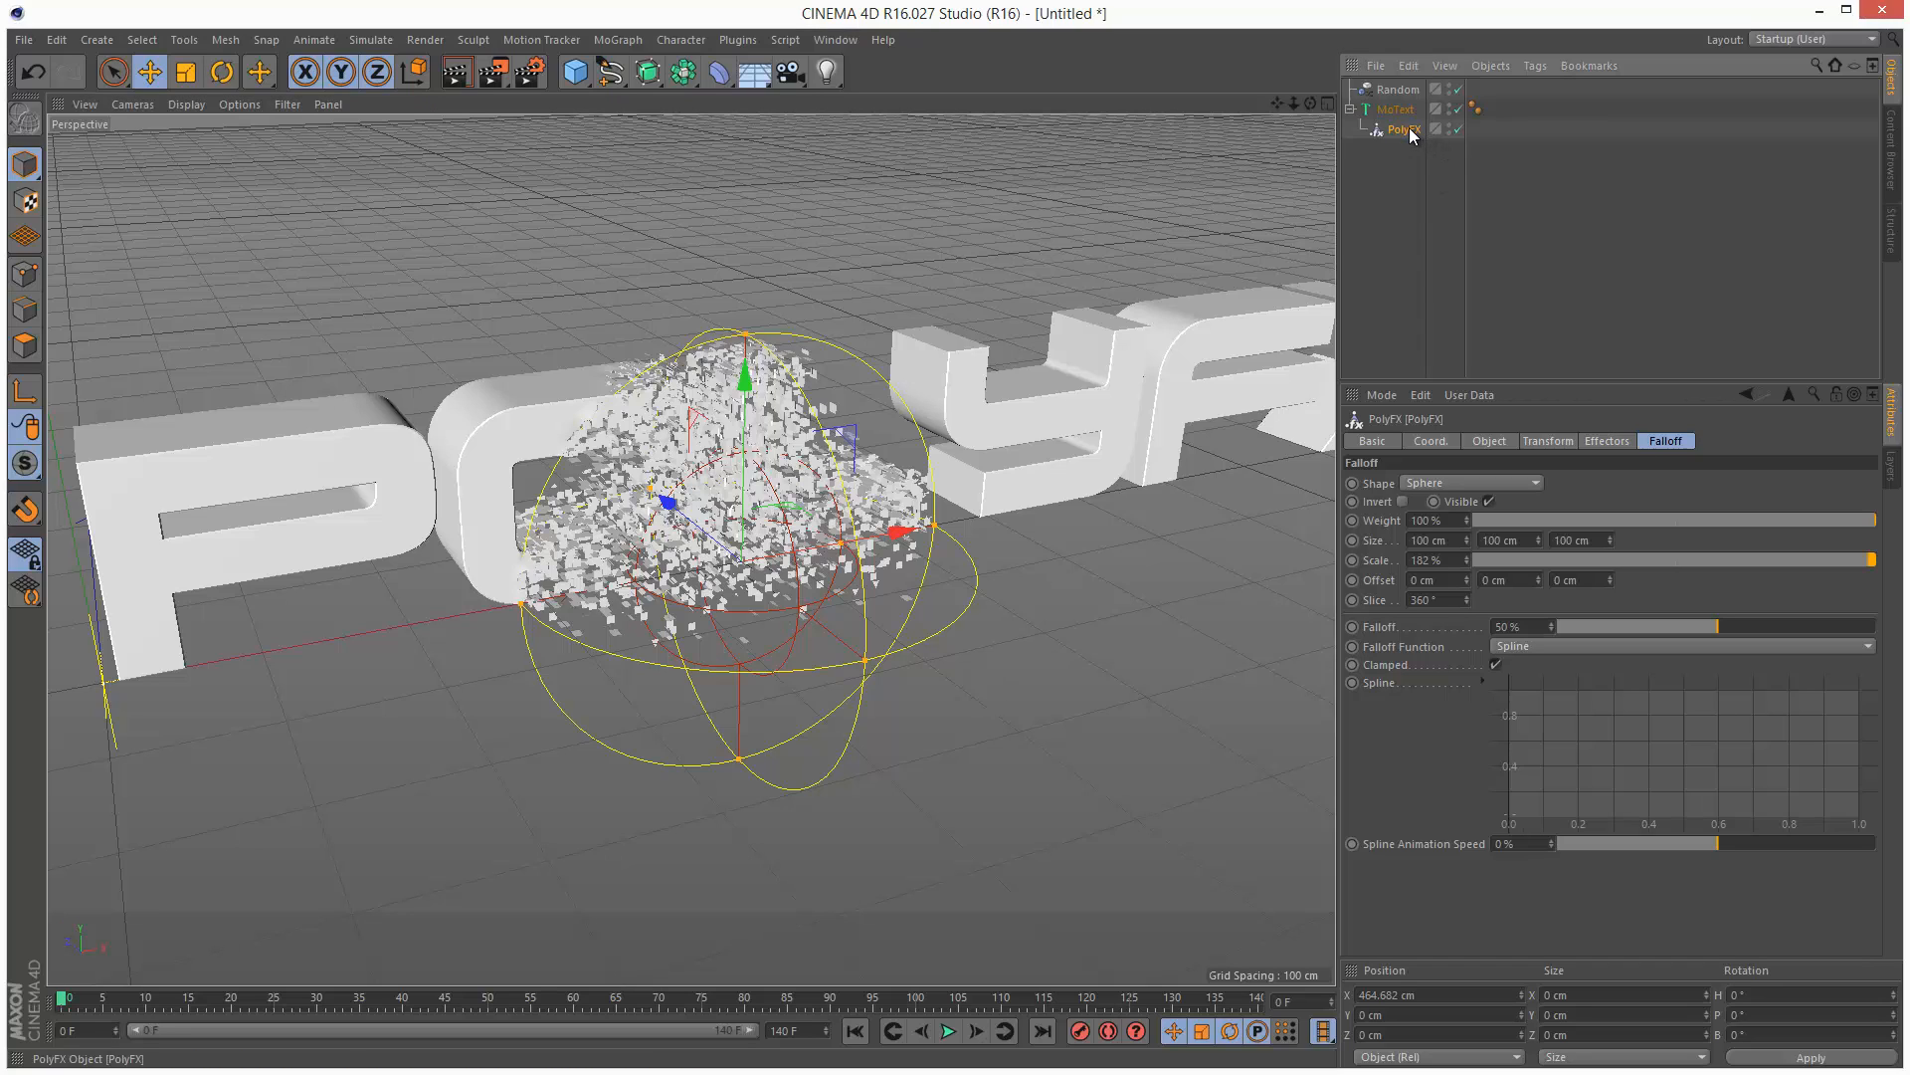
Add a Time effector, confirm PolyFX lists Random and Time, then select Time.
{"action": "left_click", "coordinate": [617, 39]}
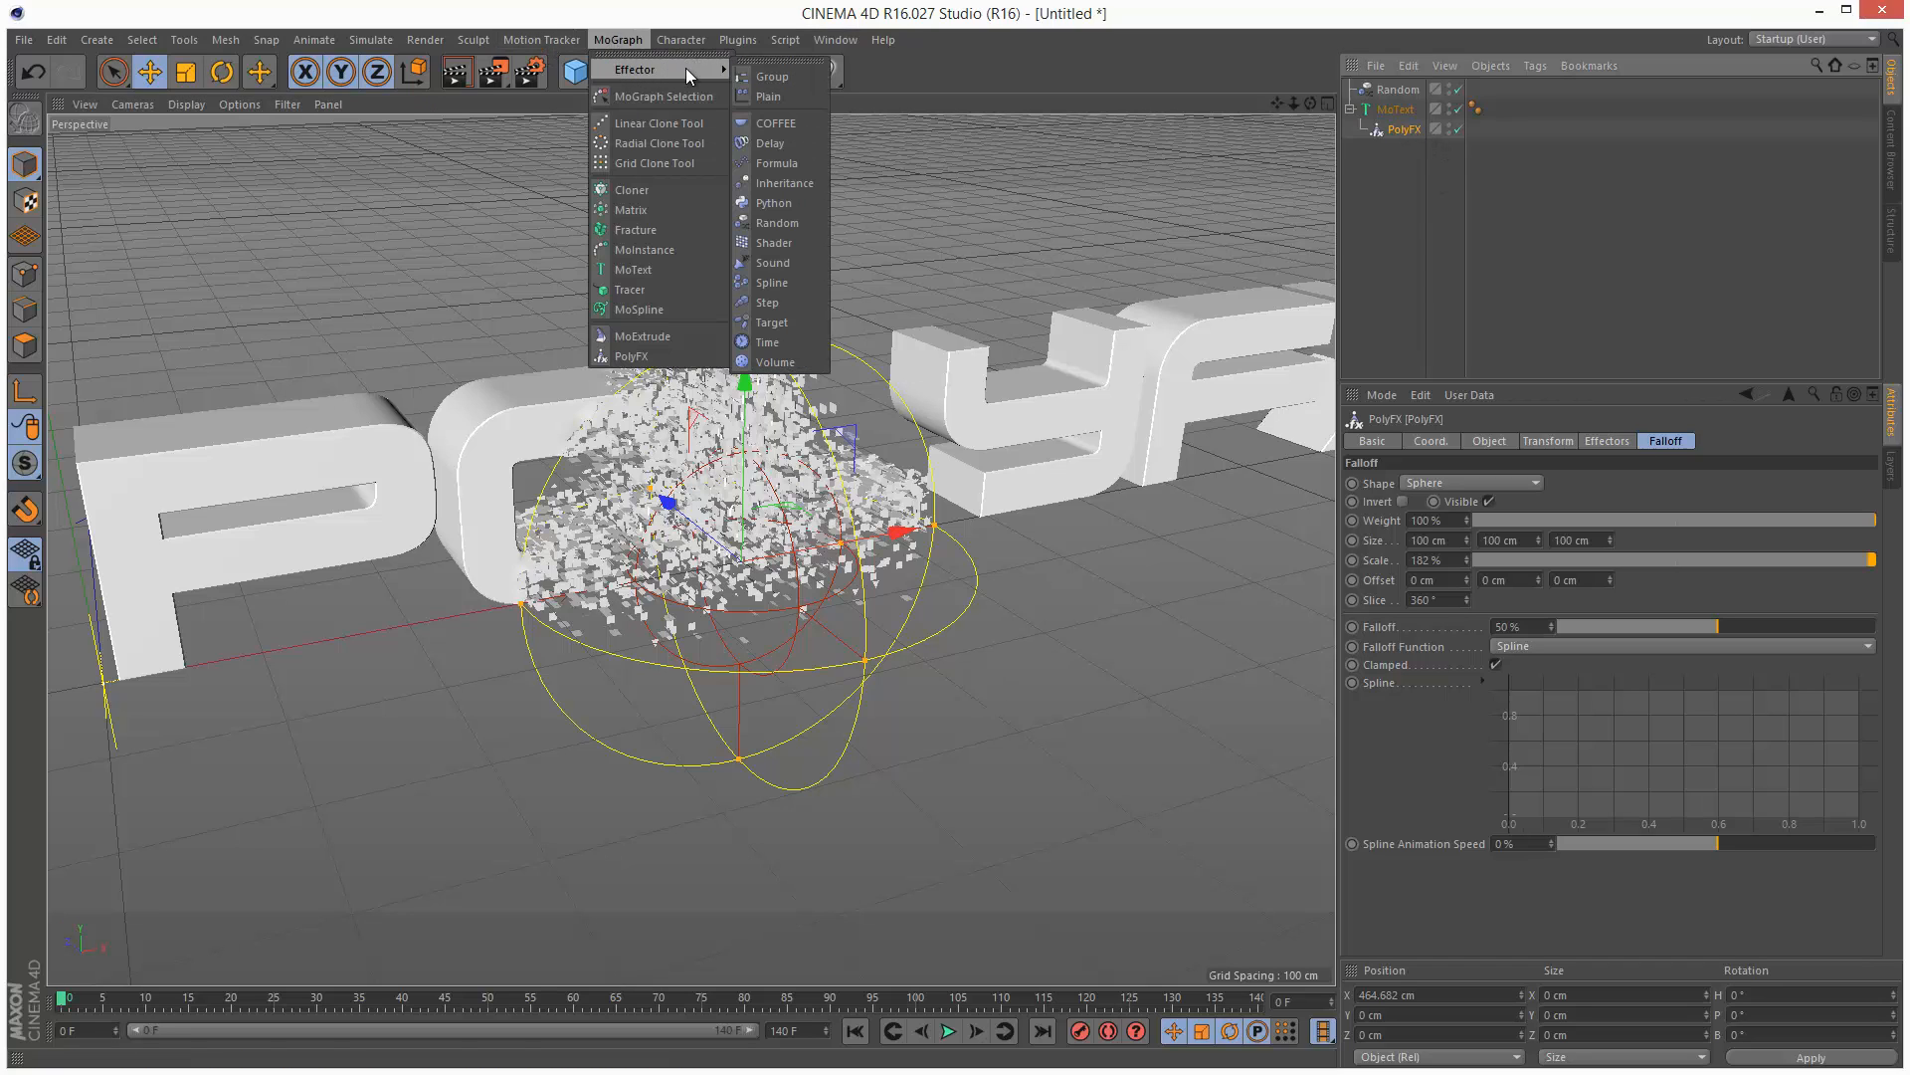
{"action": "mouse_move", "coordinate": [800, 343]}
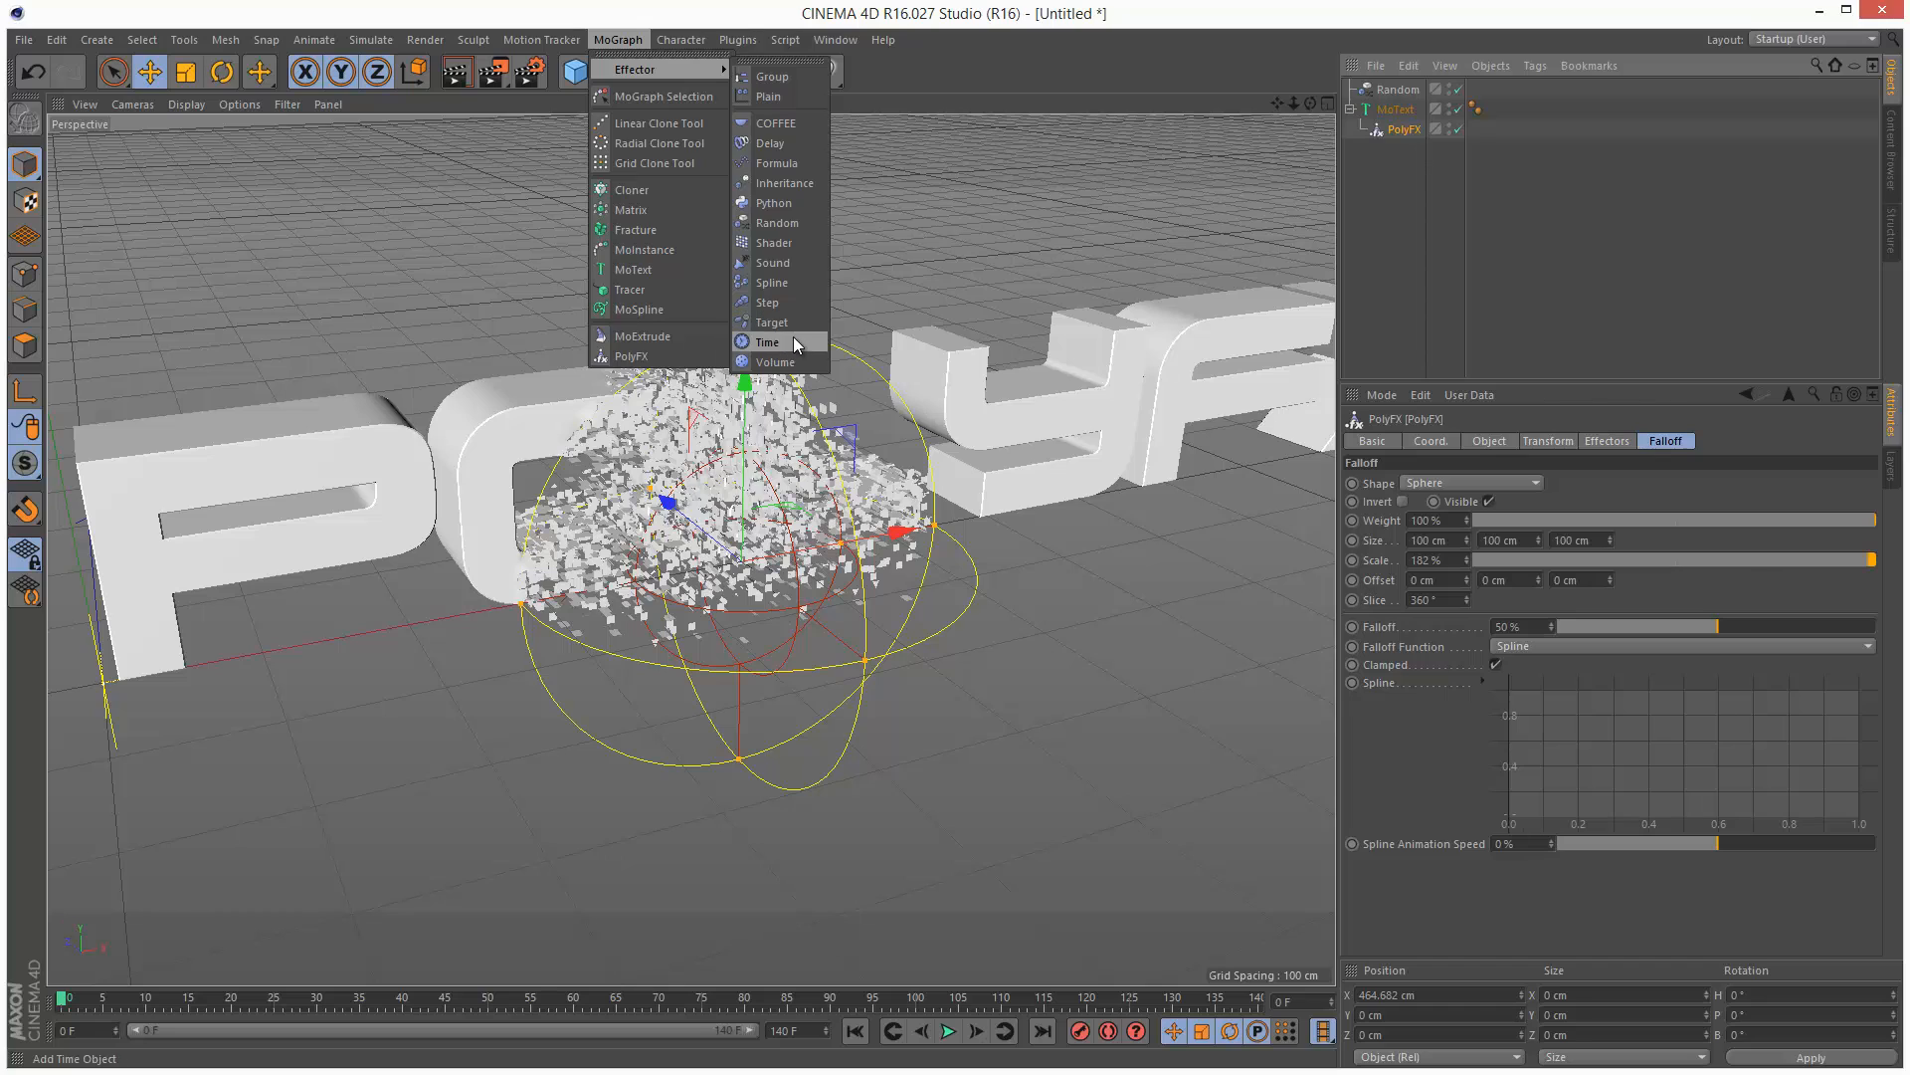
{"action": "left_click", "coordinate": [767, 341]}
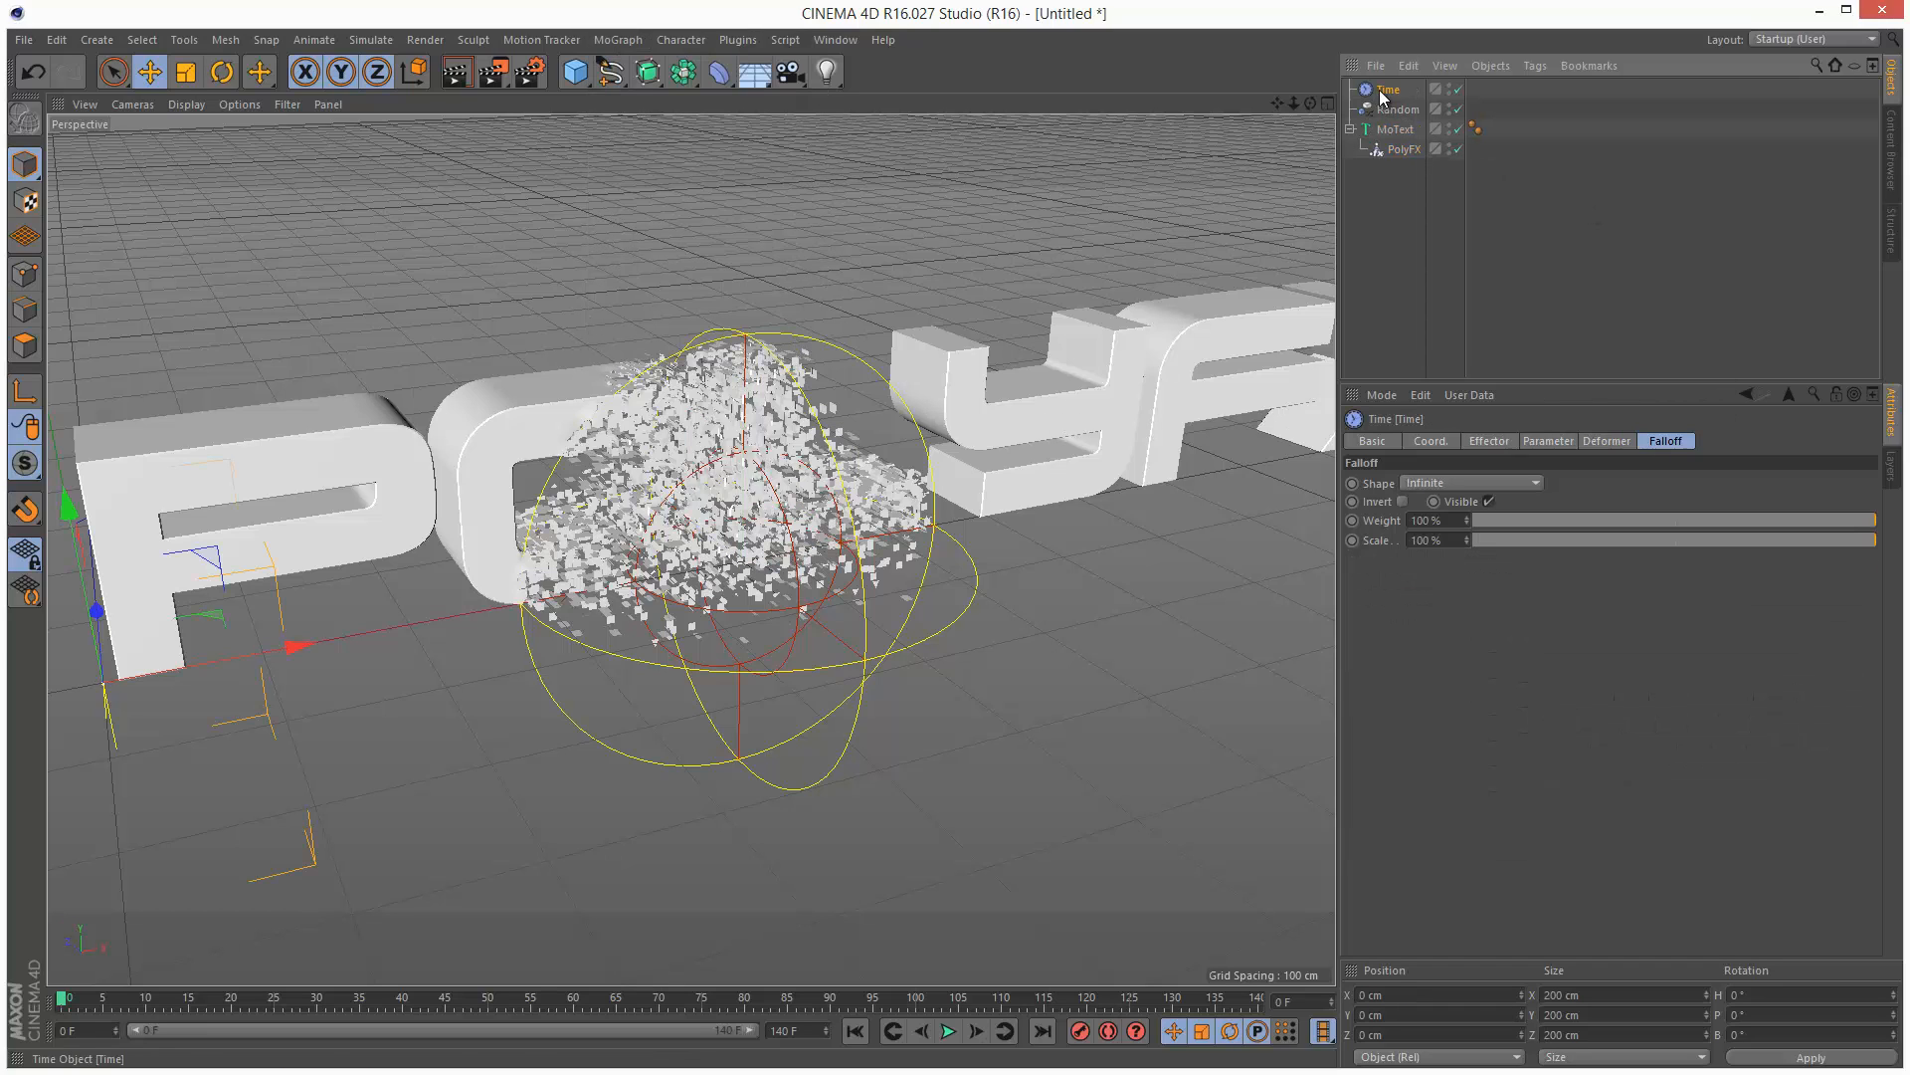
{"action": "left_click", "coordinate": [1404, 148]}
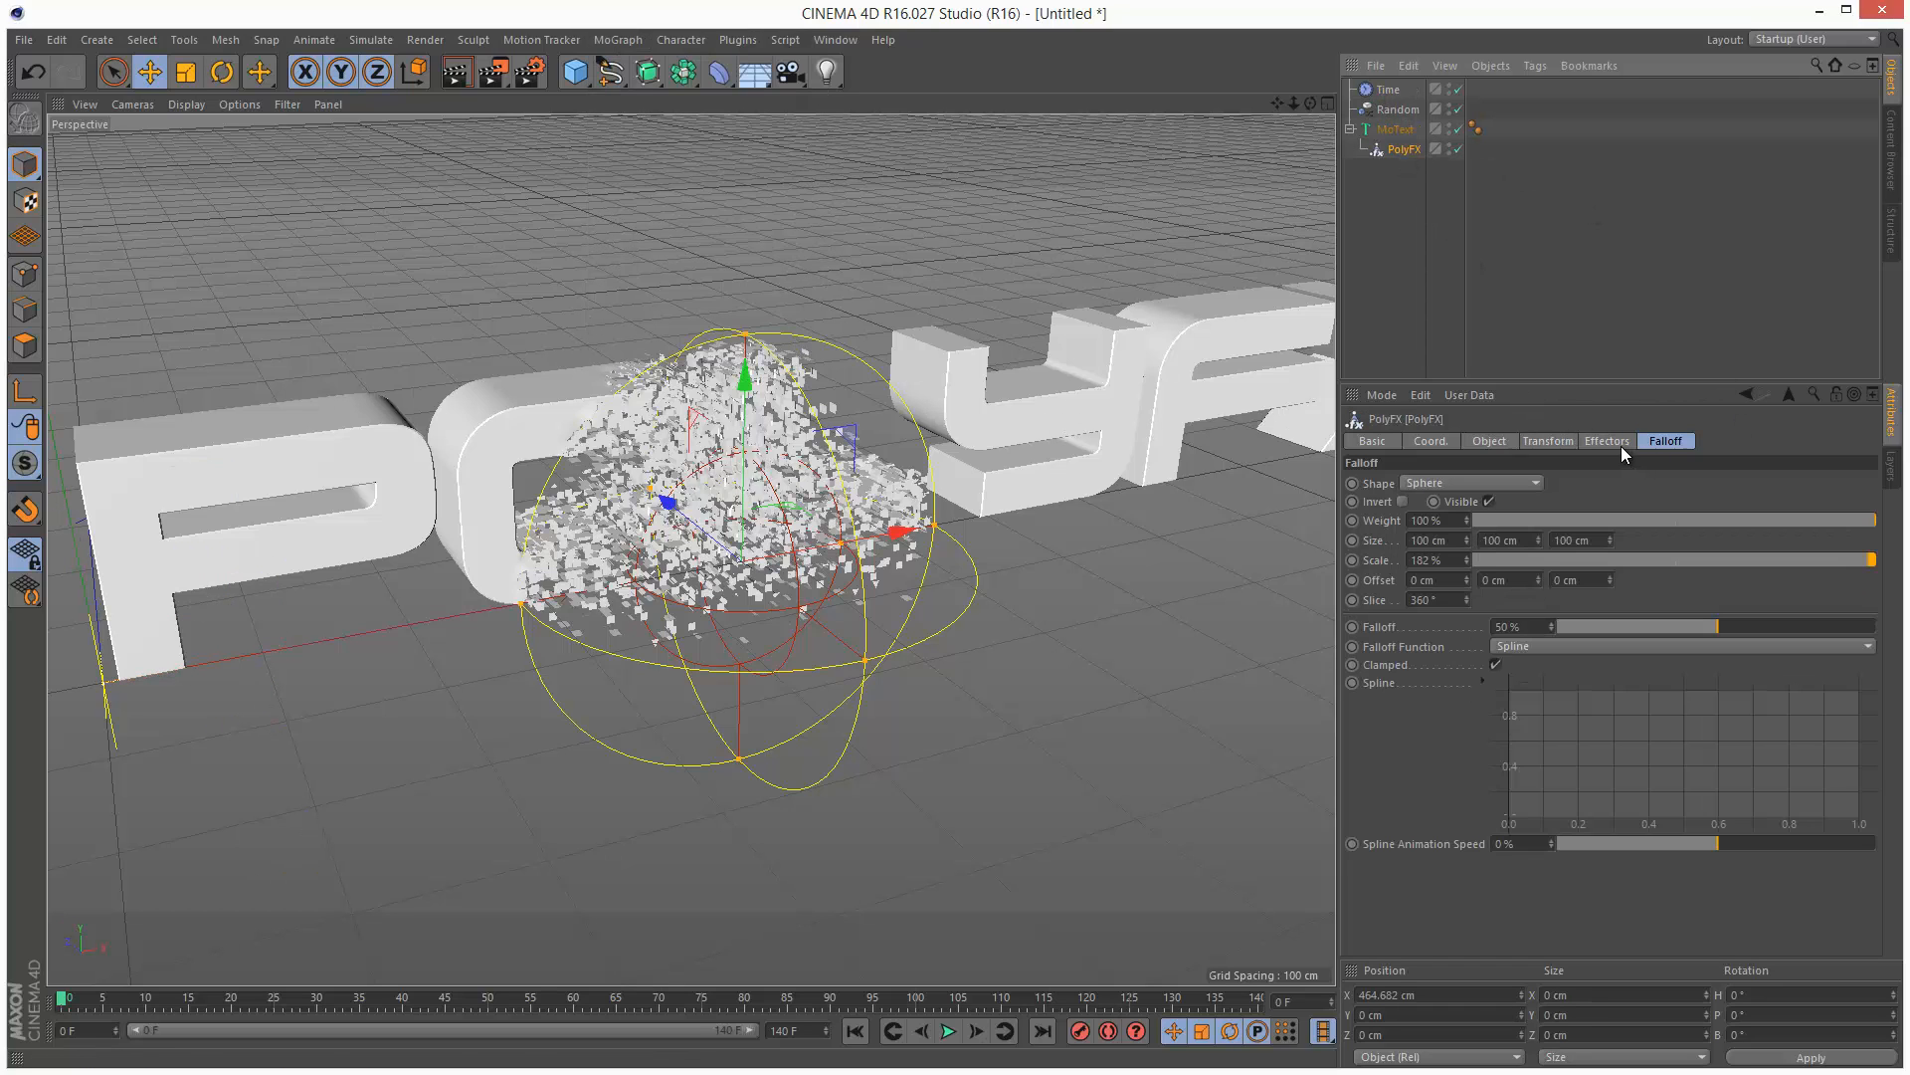
{"action": "left_click", "coordinate": [1606, 440]}
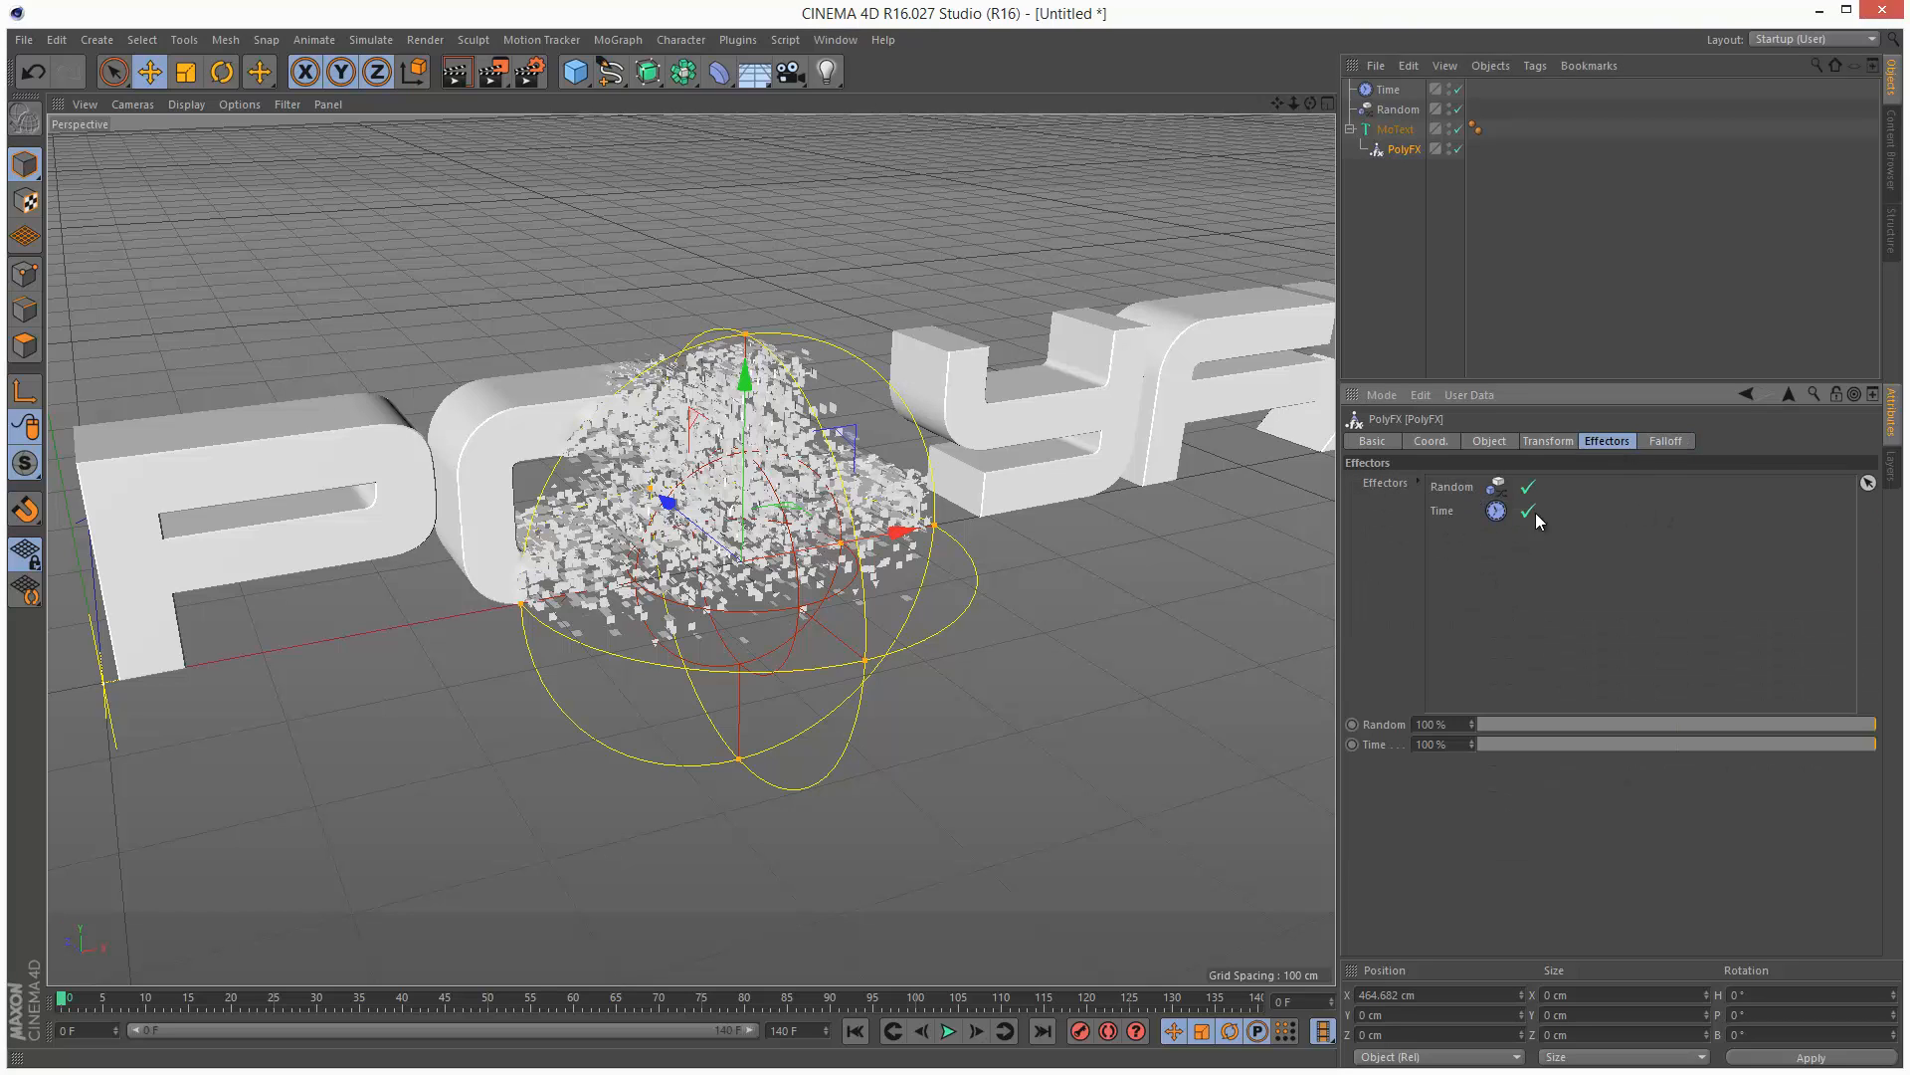
{"action": "left_click", "coordinate": [1388, 88]}
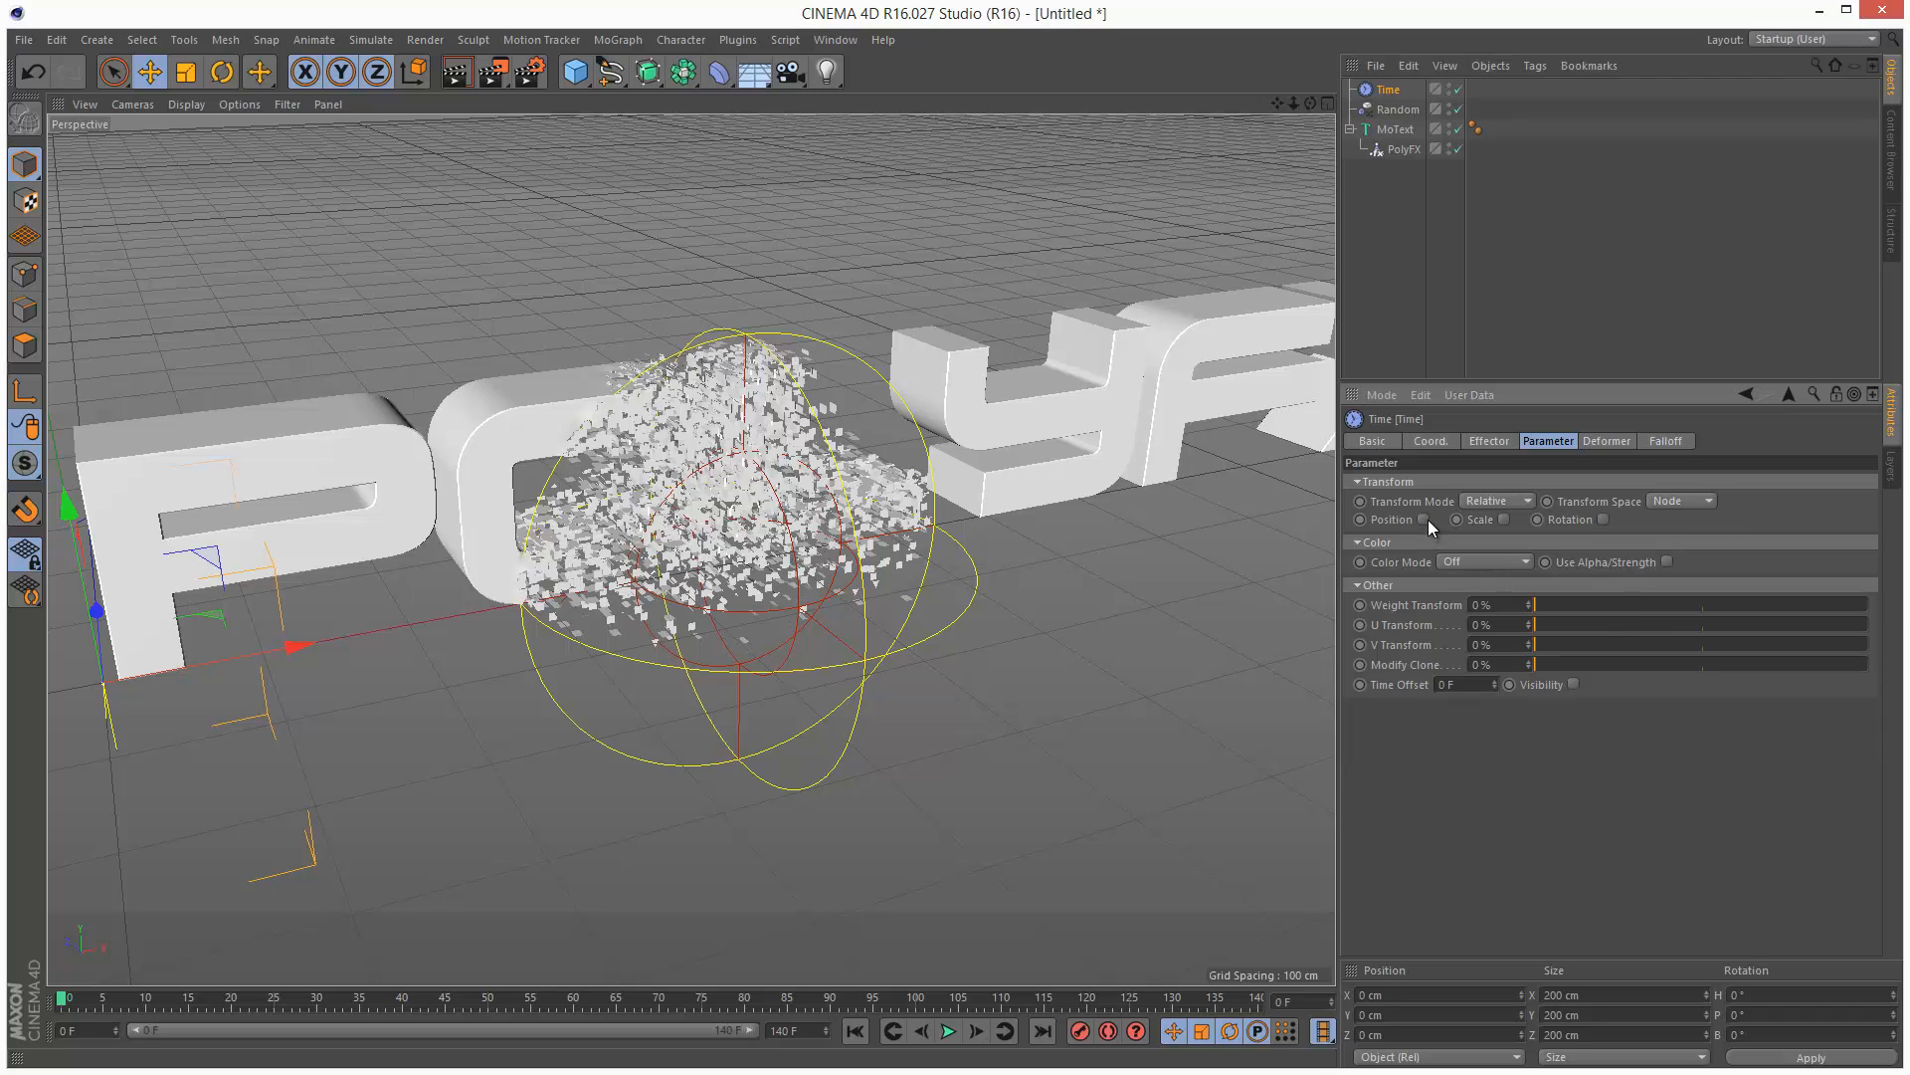
Enable Position on the Time effector at 9 cm per axis, then rewind and play back.
{"action": "left_click", "coordinate": [1423, 520]}
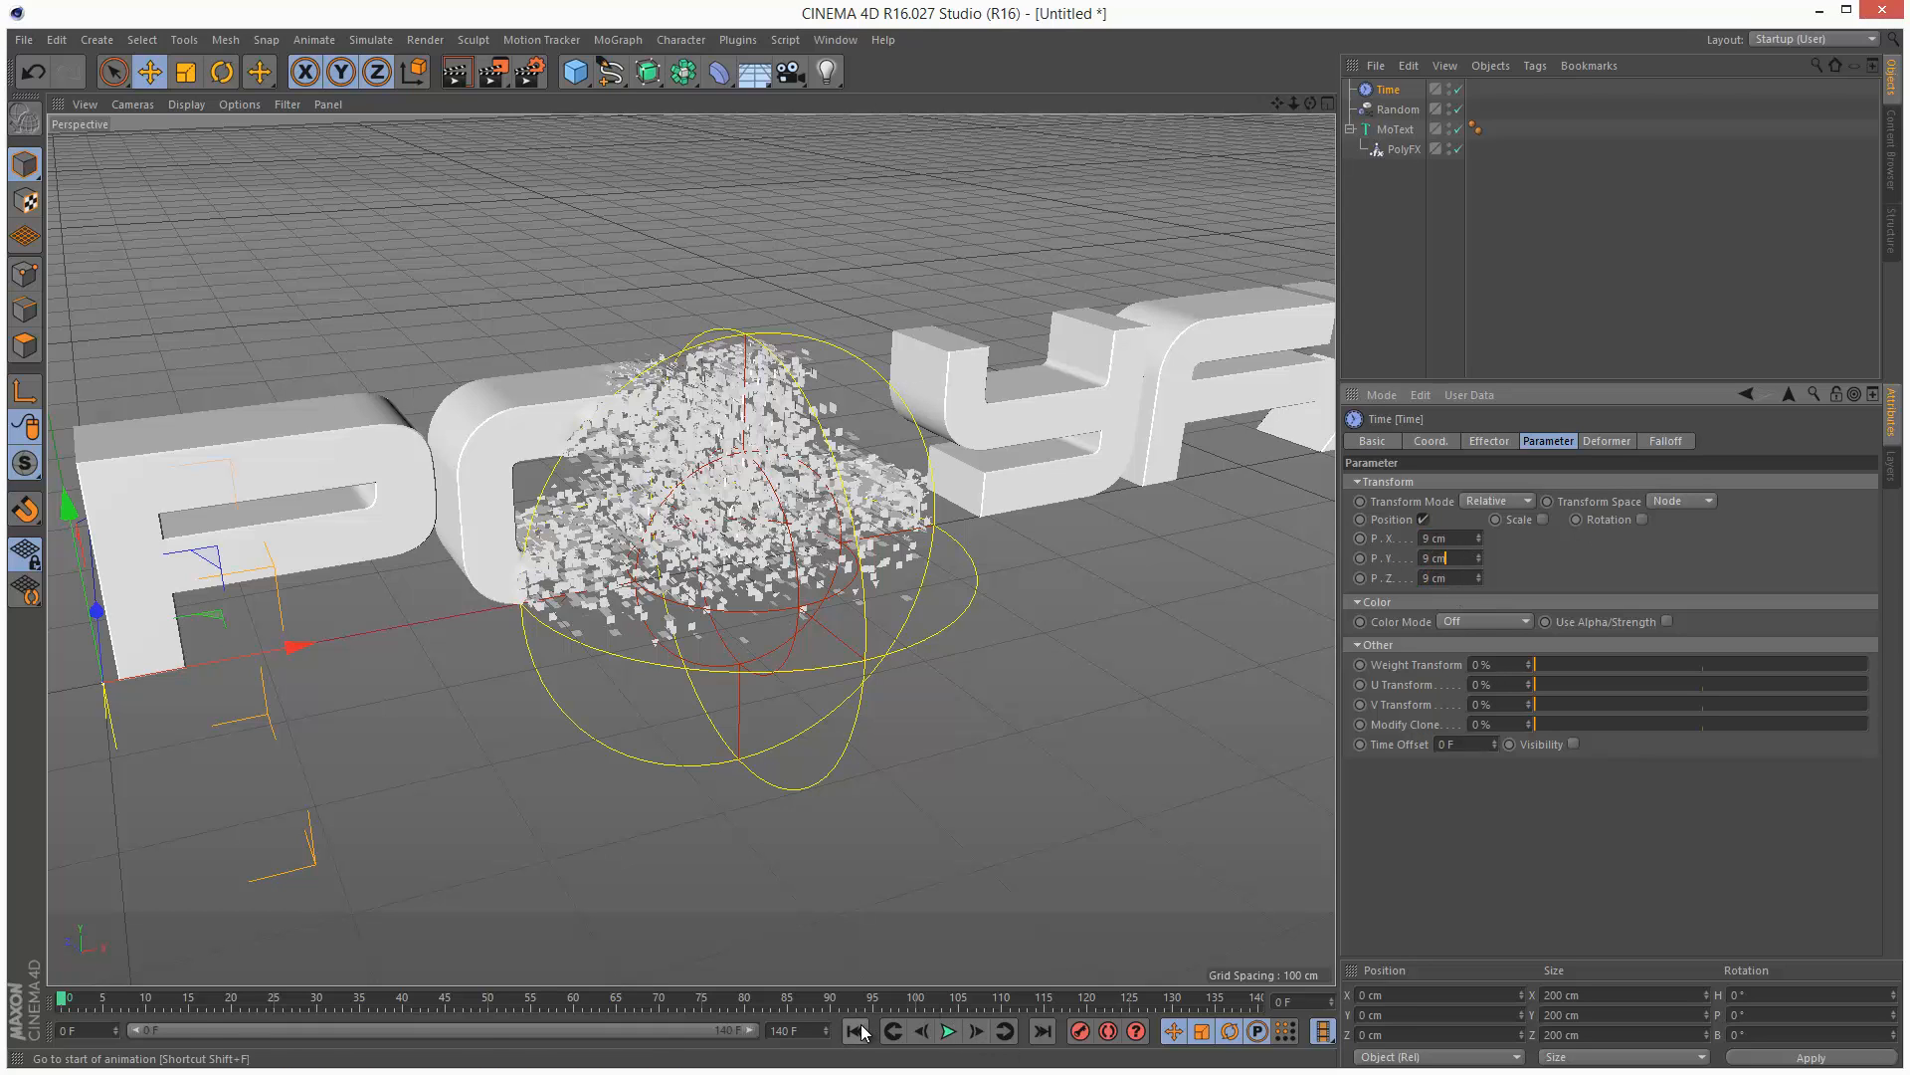
{"action": "left_click", "coordinate": [949, 1032]}
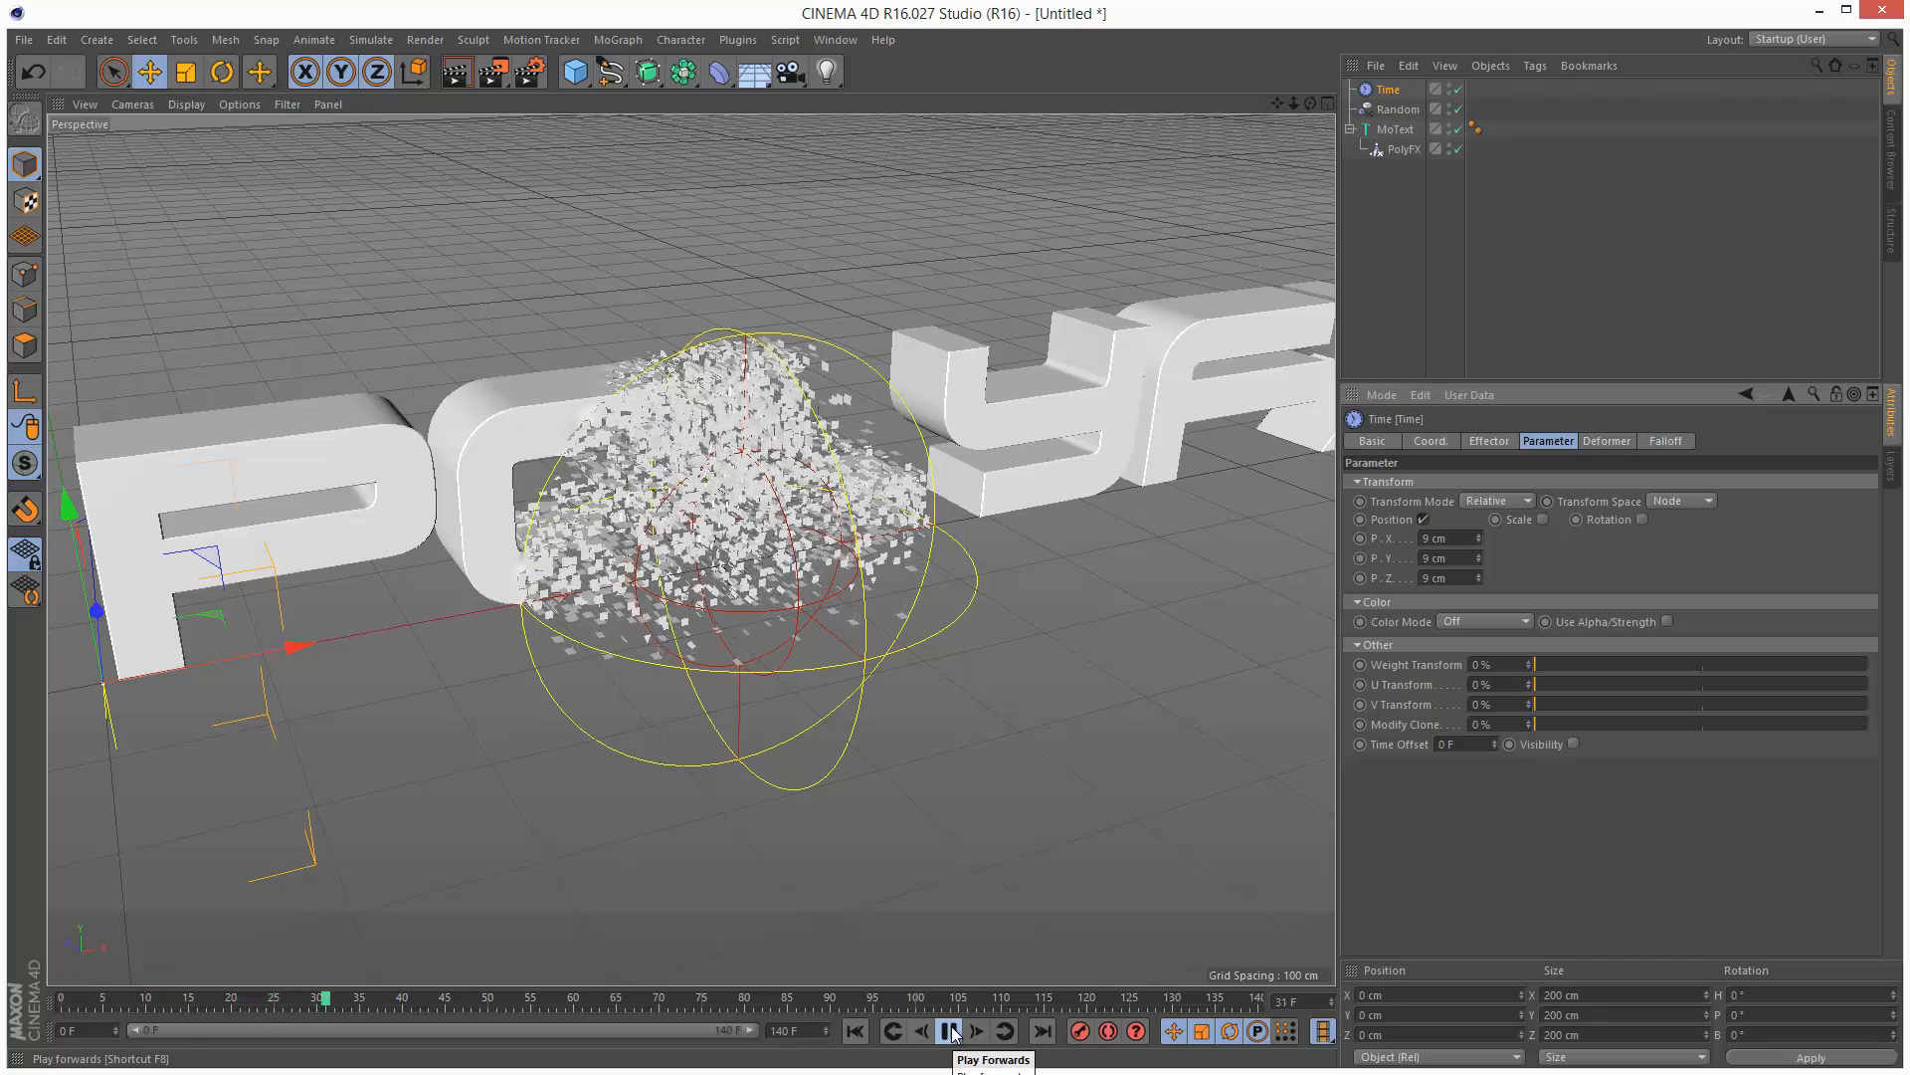
{"action": "left_click", "coordinate": [951, 1059]}
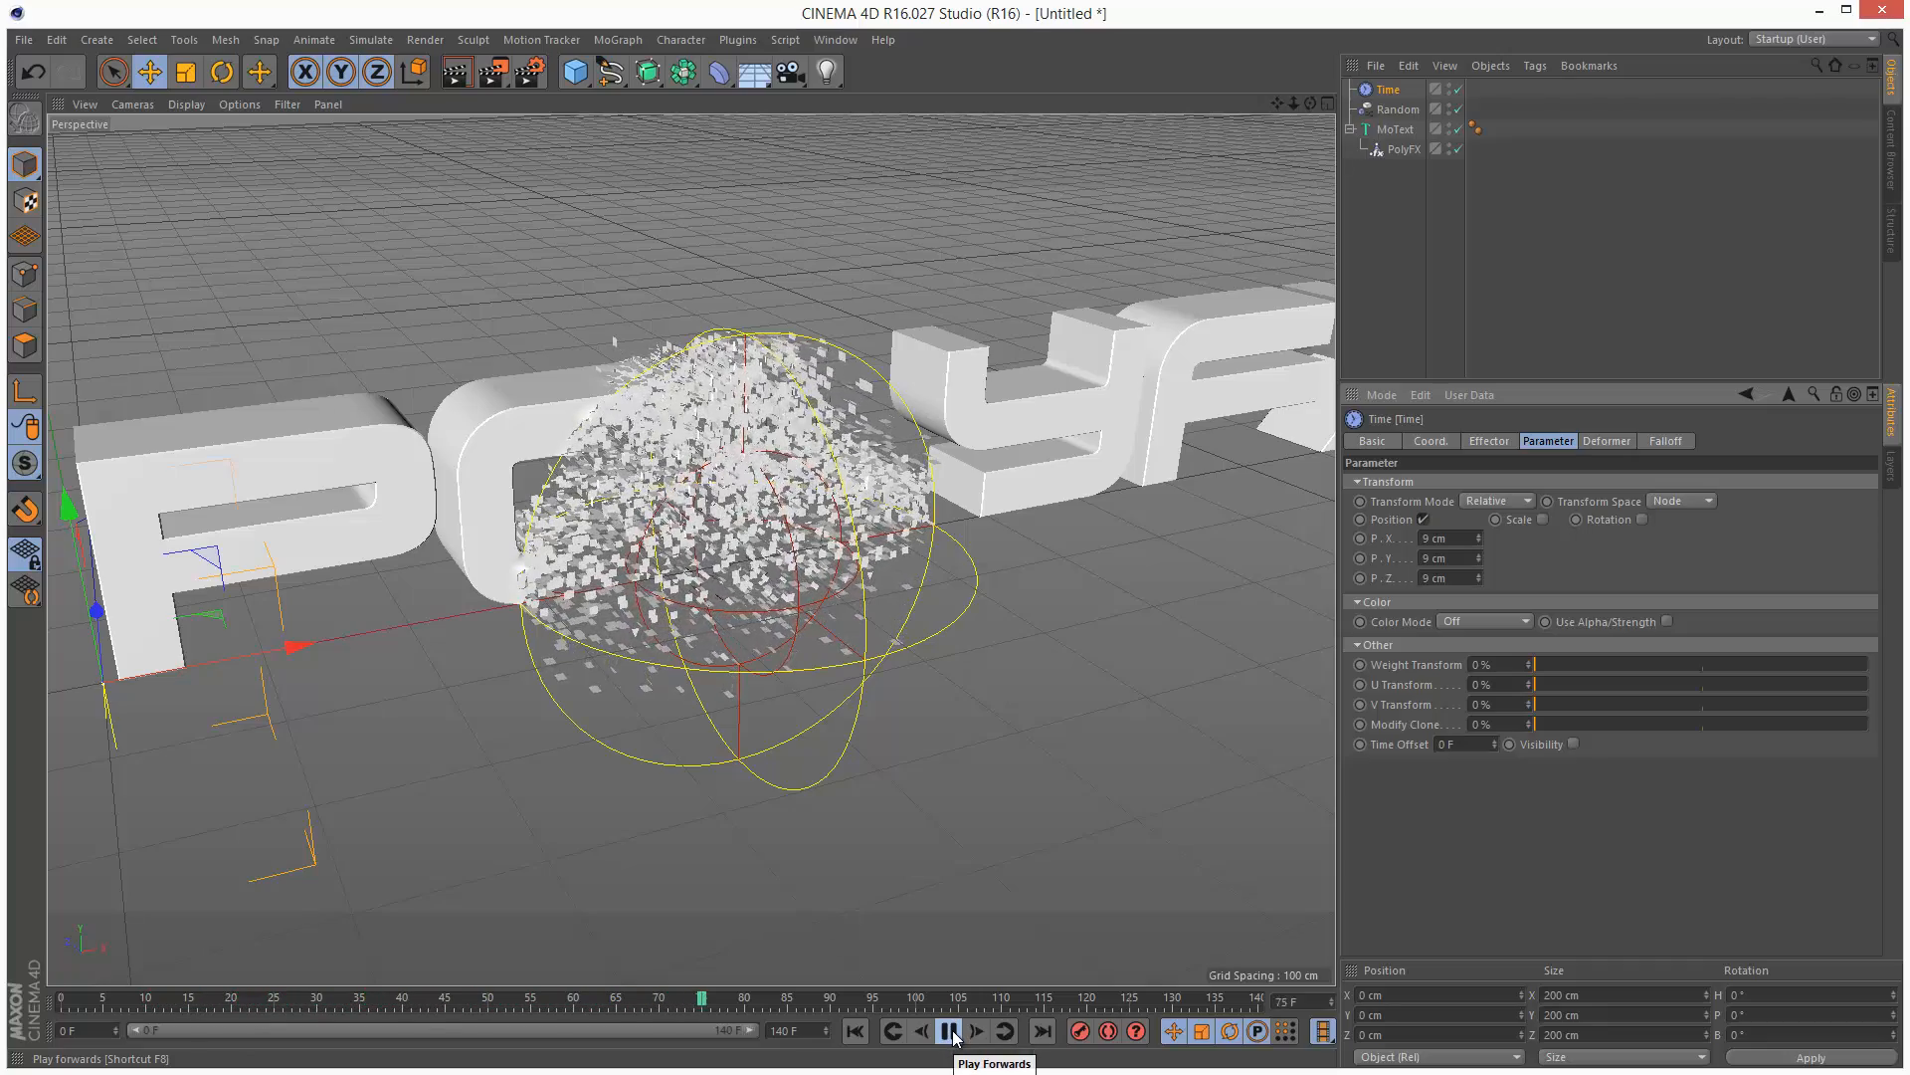
{"action": "left_click", "coordinate": [947, 1032]}
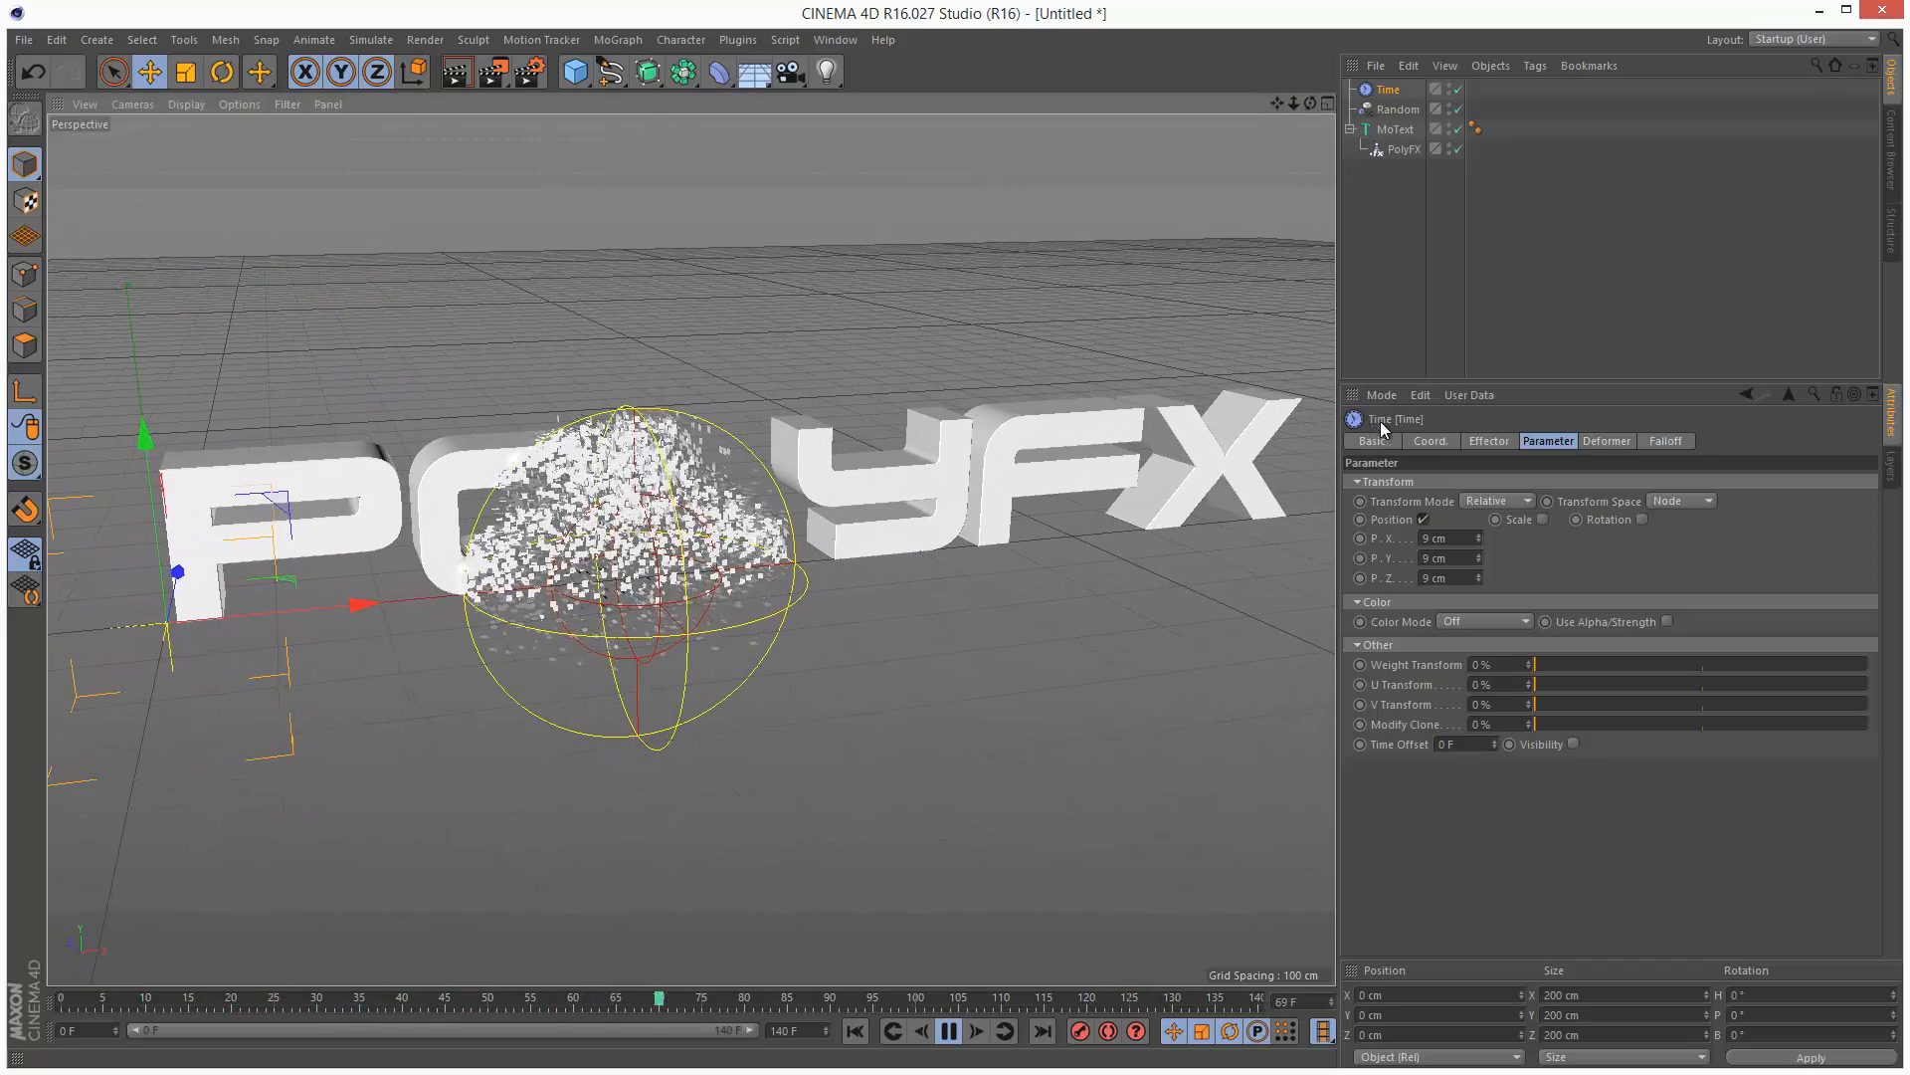
Switch the viewport to Gouraud Shading (Lines) and rewind the animation.
{"action": "left_click", "coordinate": [186, 103]}
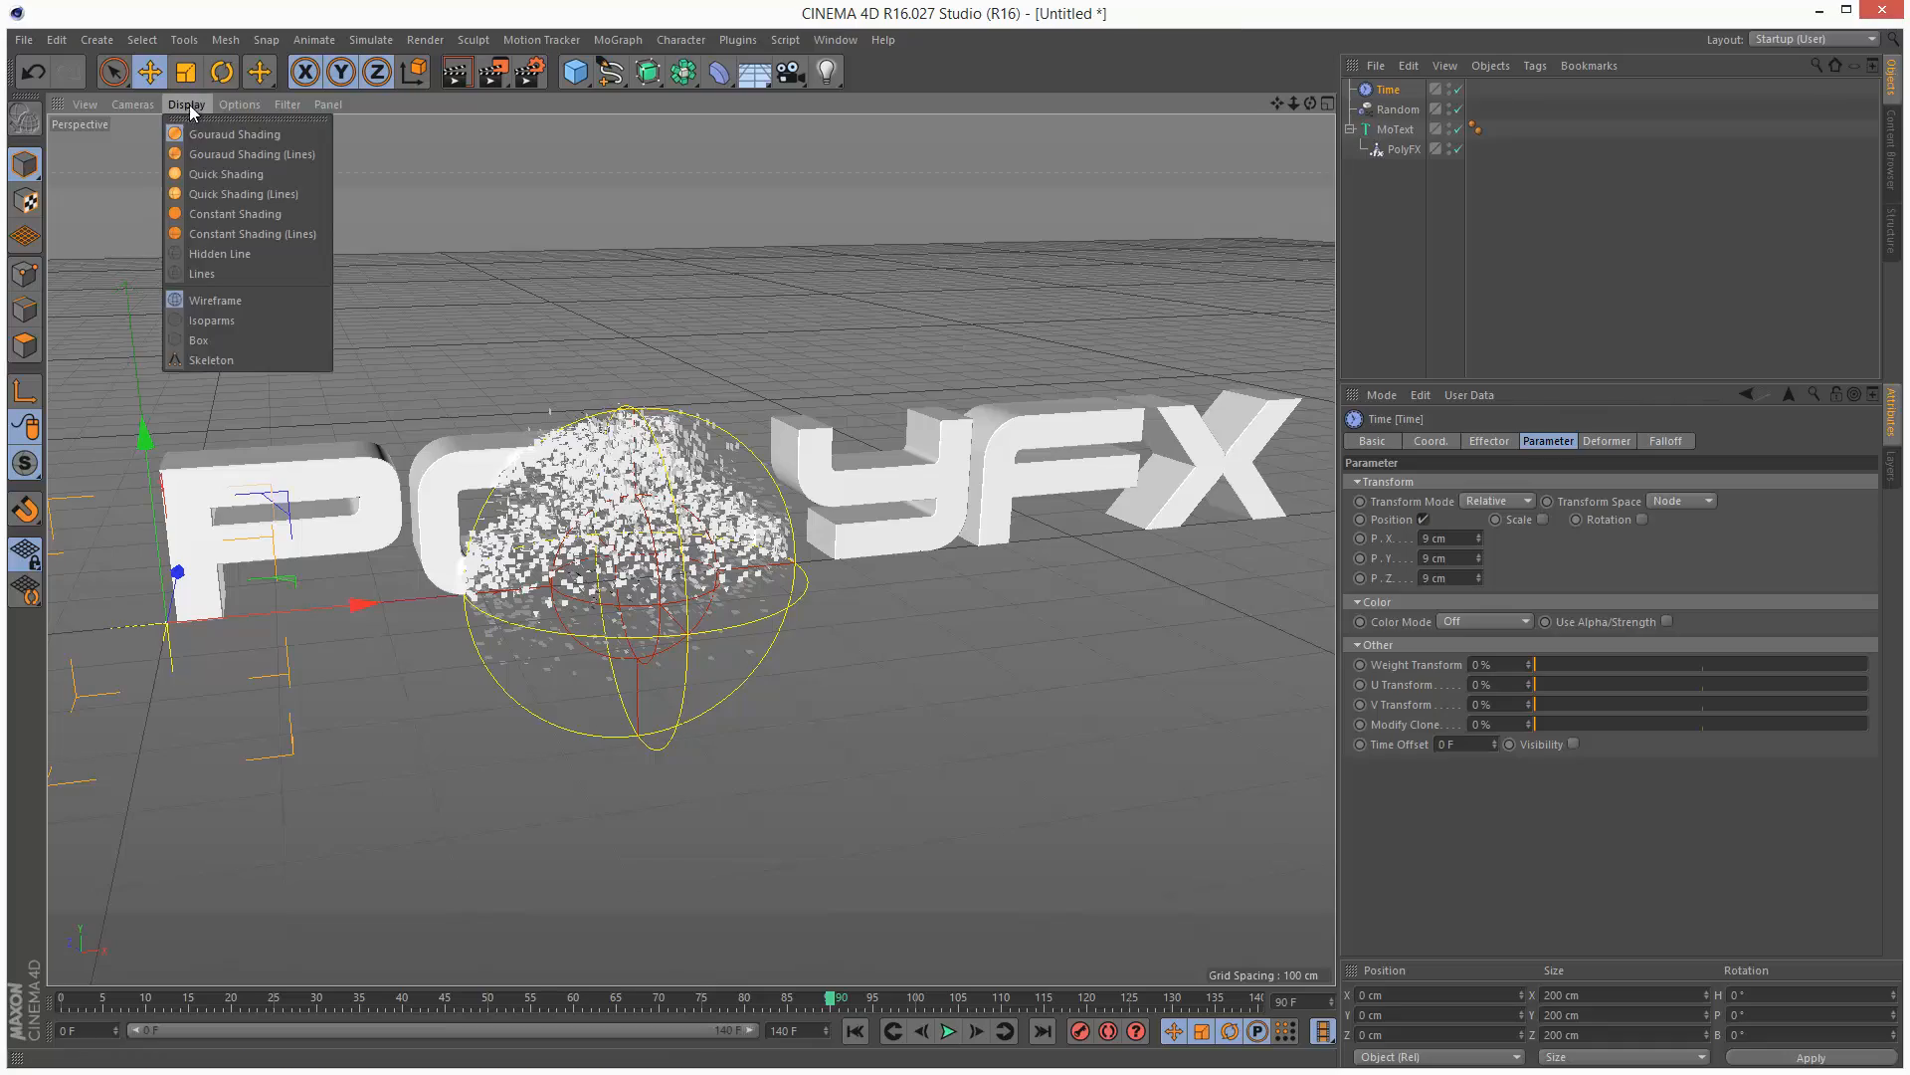
{"action": "left_click", "coordinate": [215, 299]}
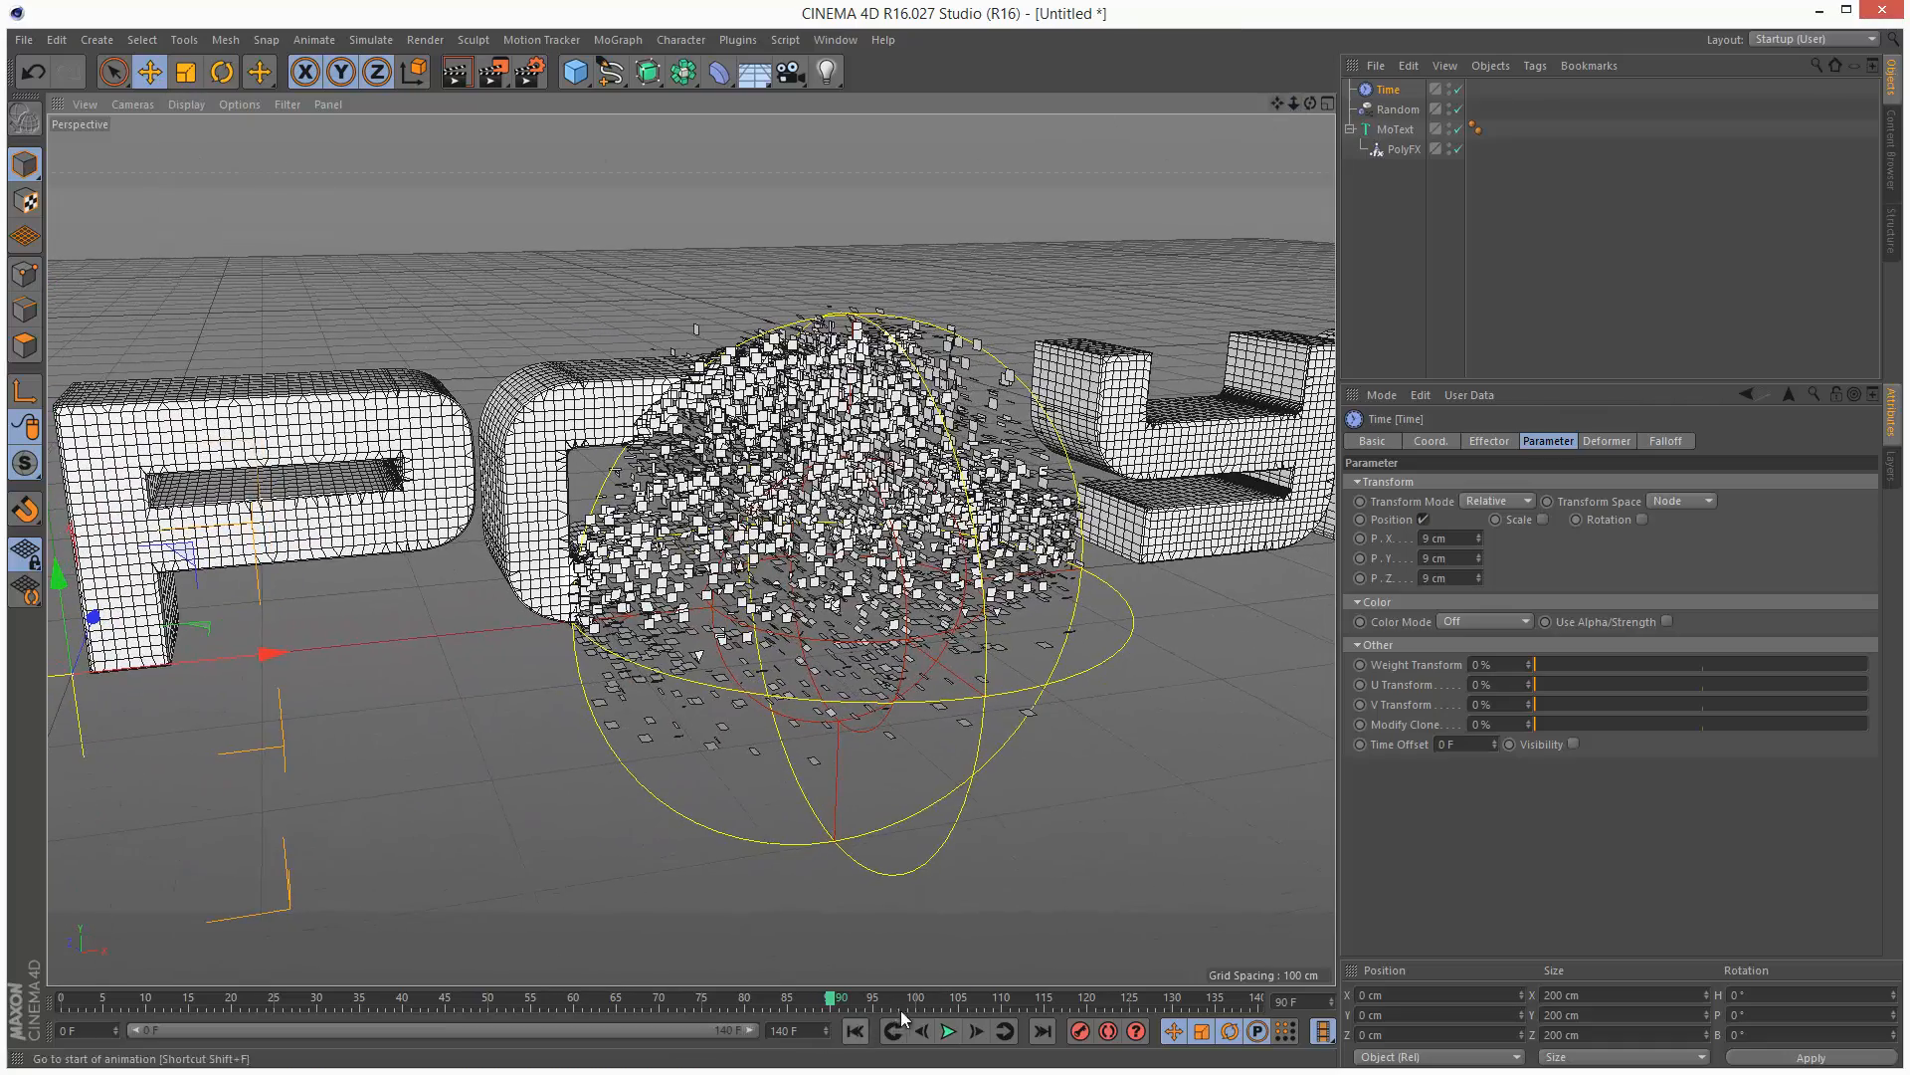
{"action": "left_click", "coordinate": [943, 1033]}
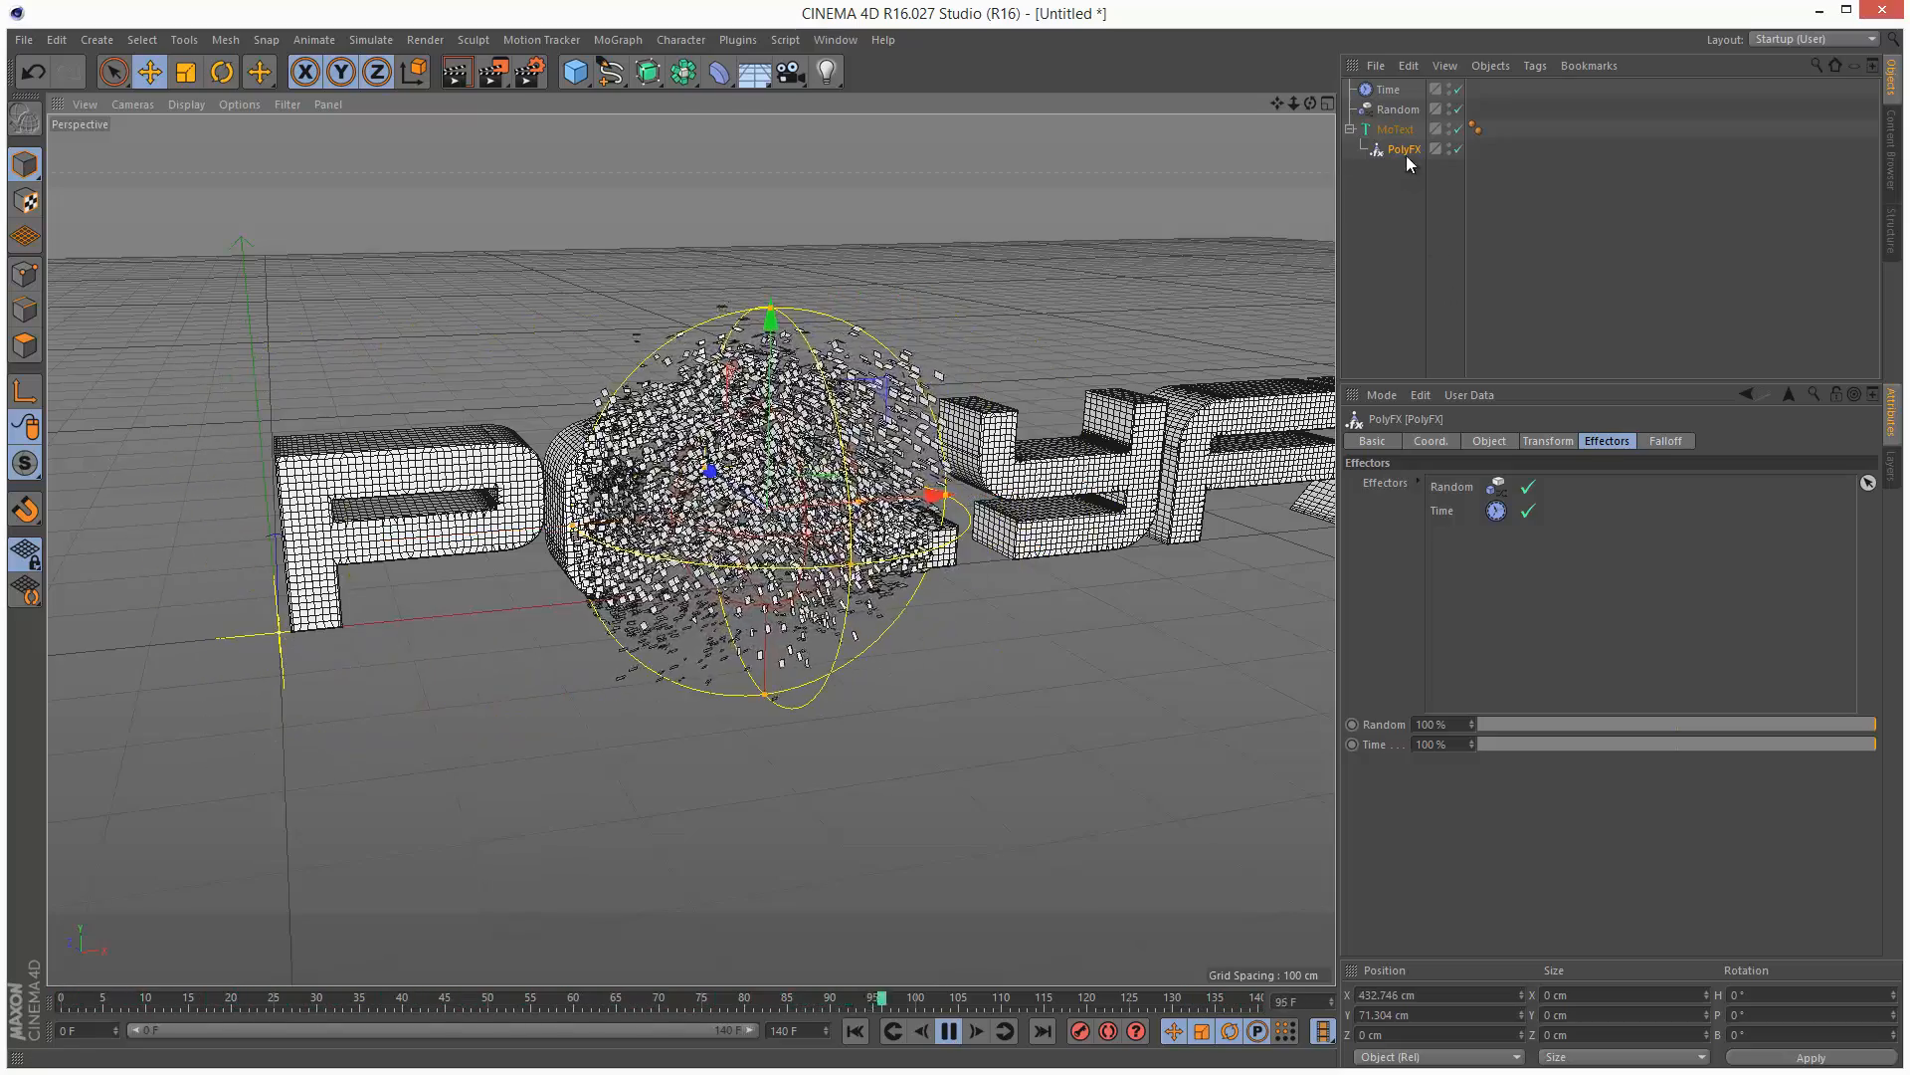
Raise the PolyFX falloff softness to 80%, then bring it down to about 8%.
{"action": "left_click", "coordinate": [1665, 441]}
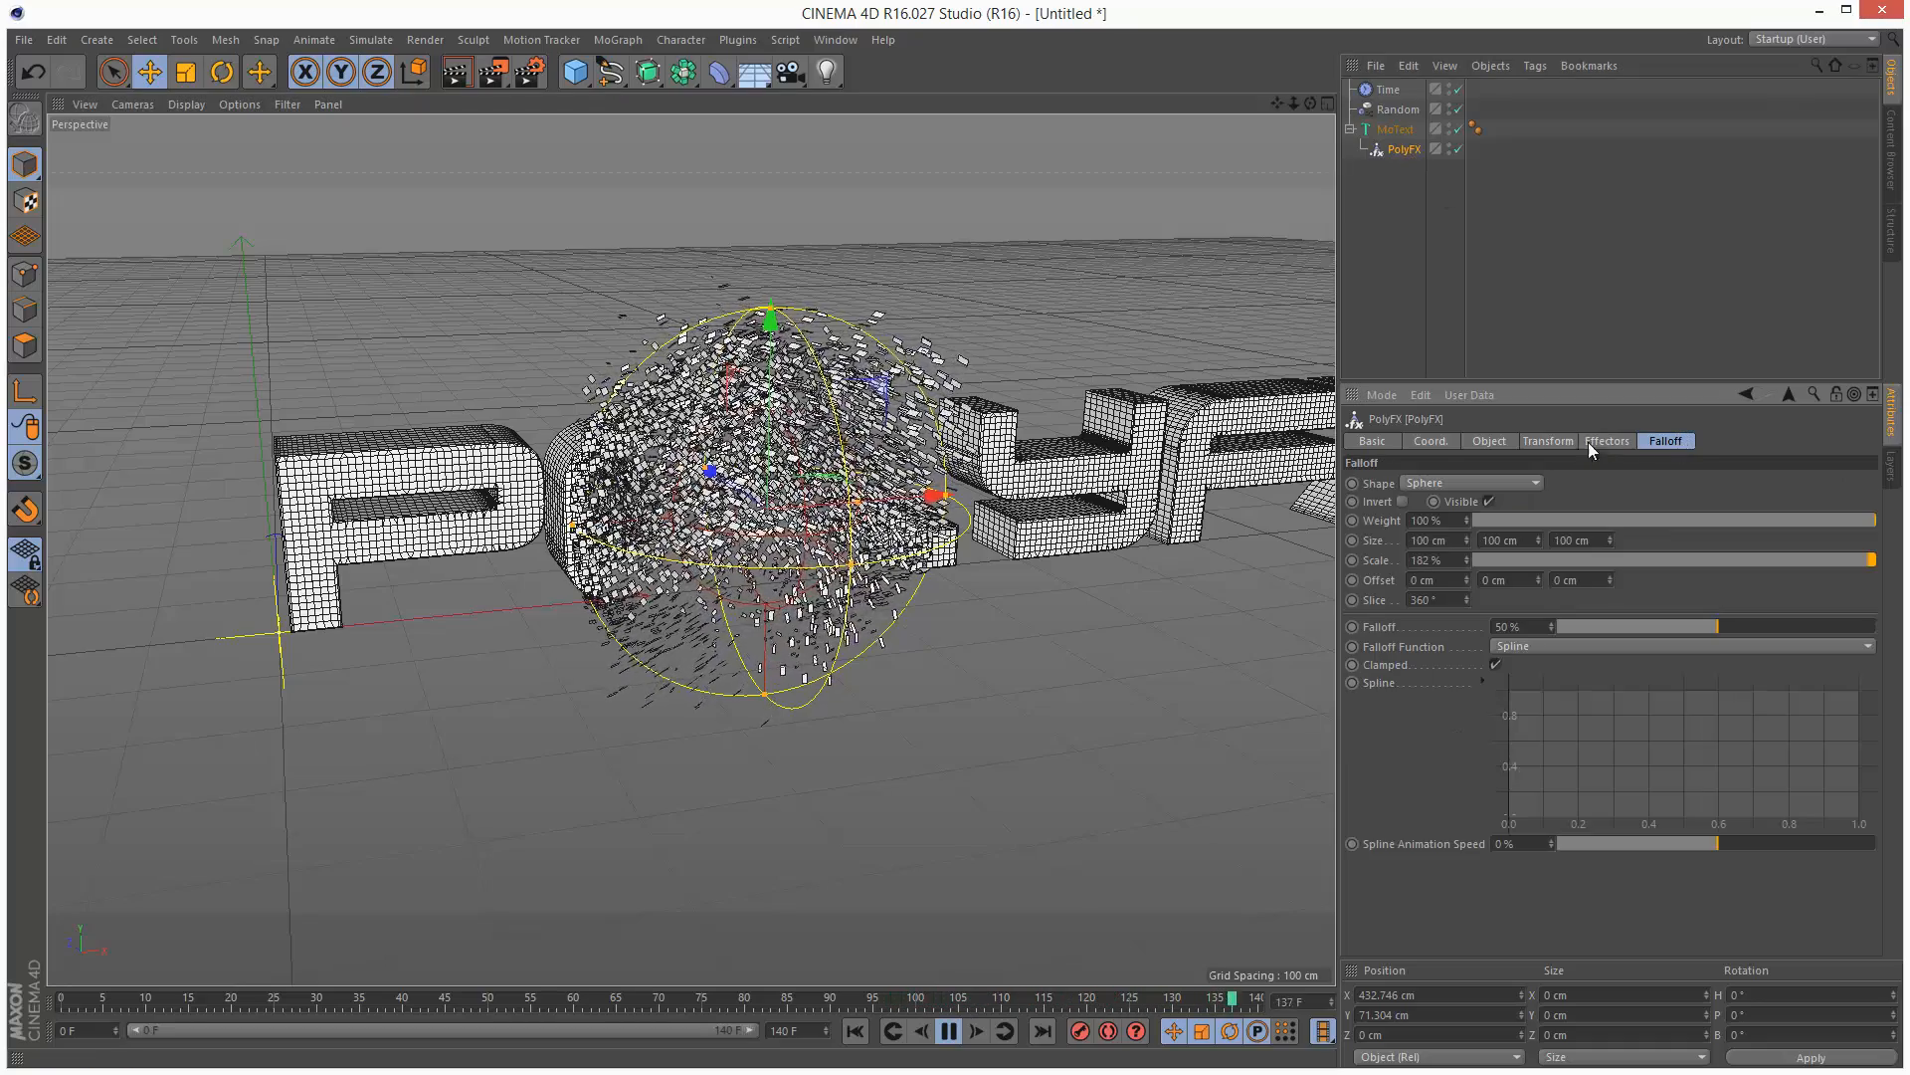
{"action": "left_click_drag", "start_coordinate": [1639, 625], "coordinate": [1809, 625]}
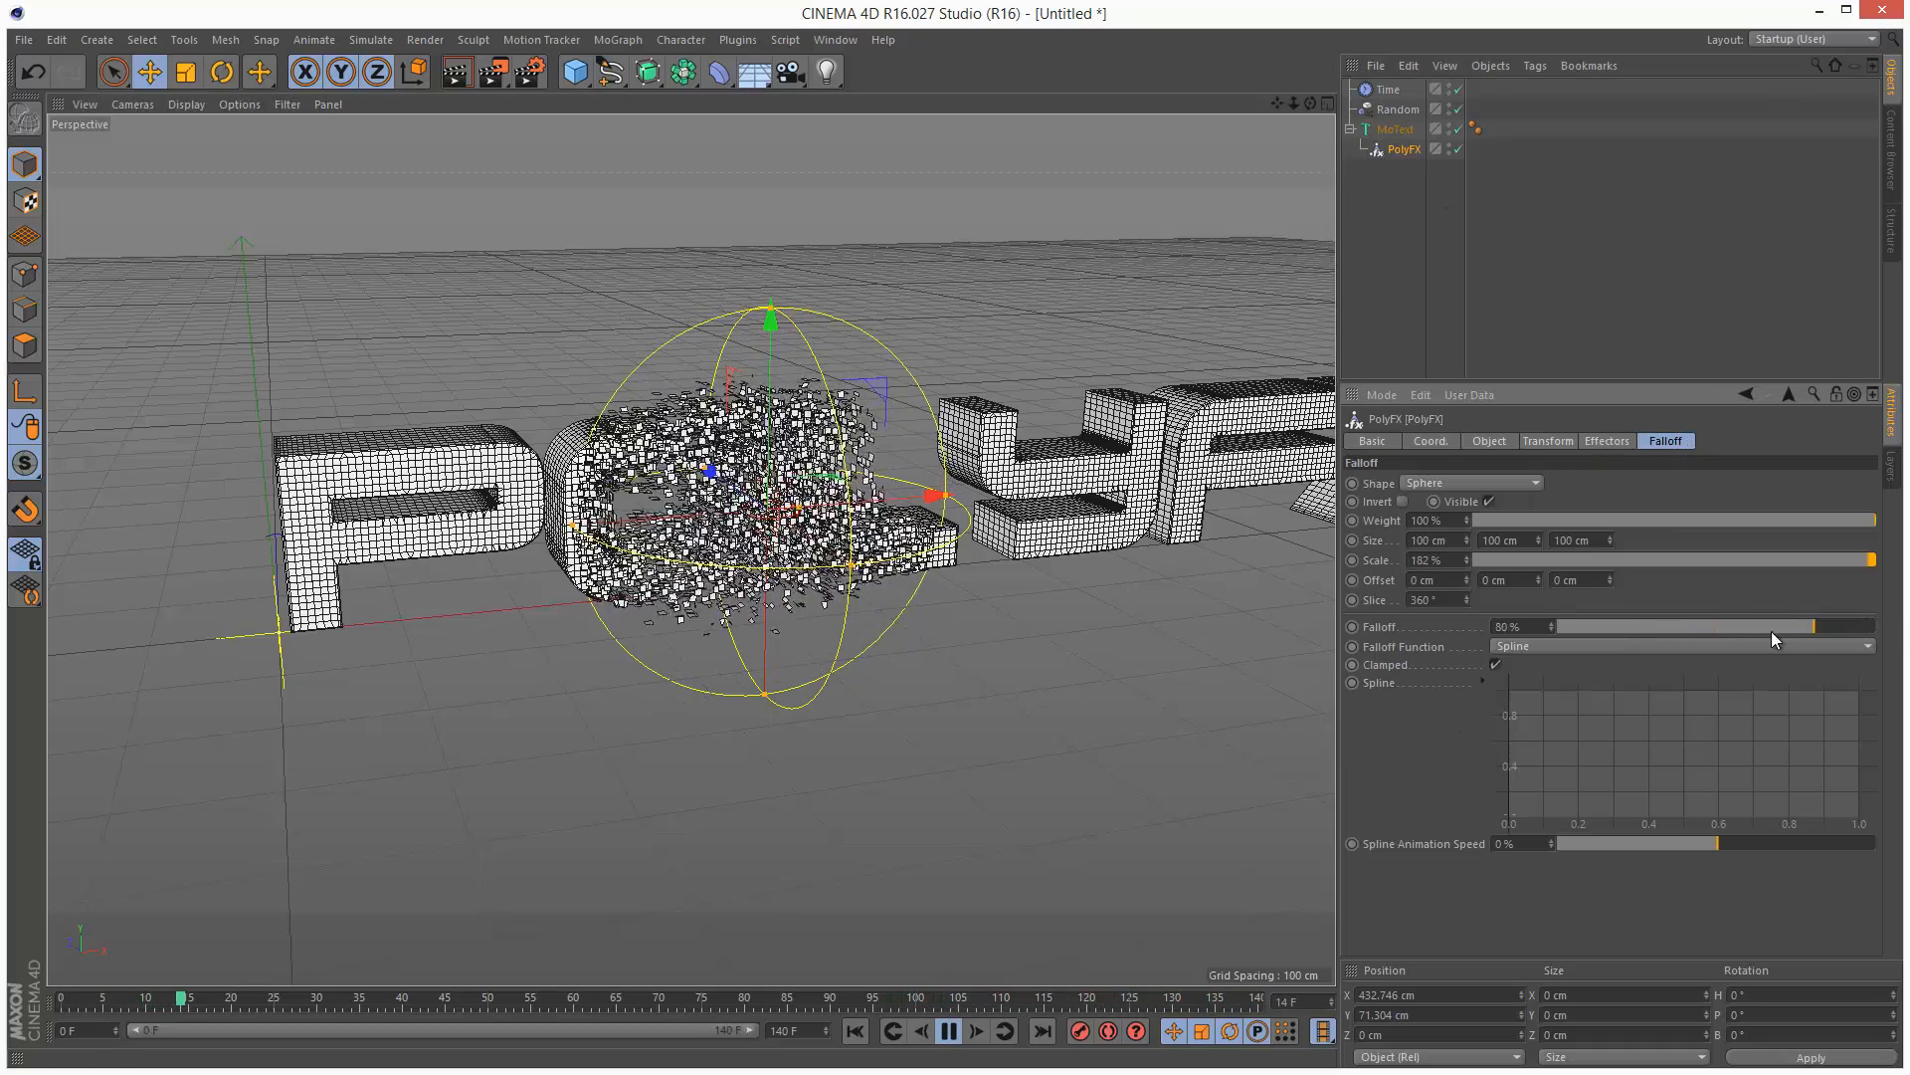
{"action": "left_click_drag", "start_coordinate": [1768, 625], "coordinate": [1584, 625]}
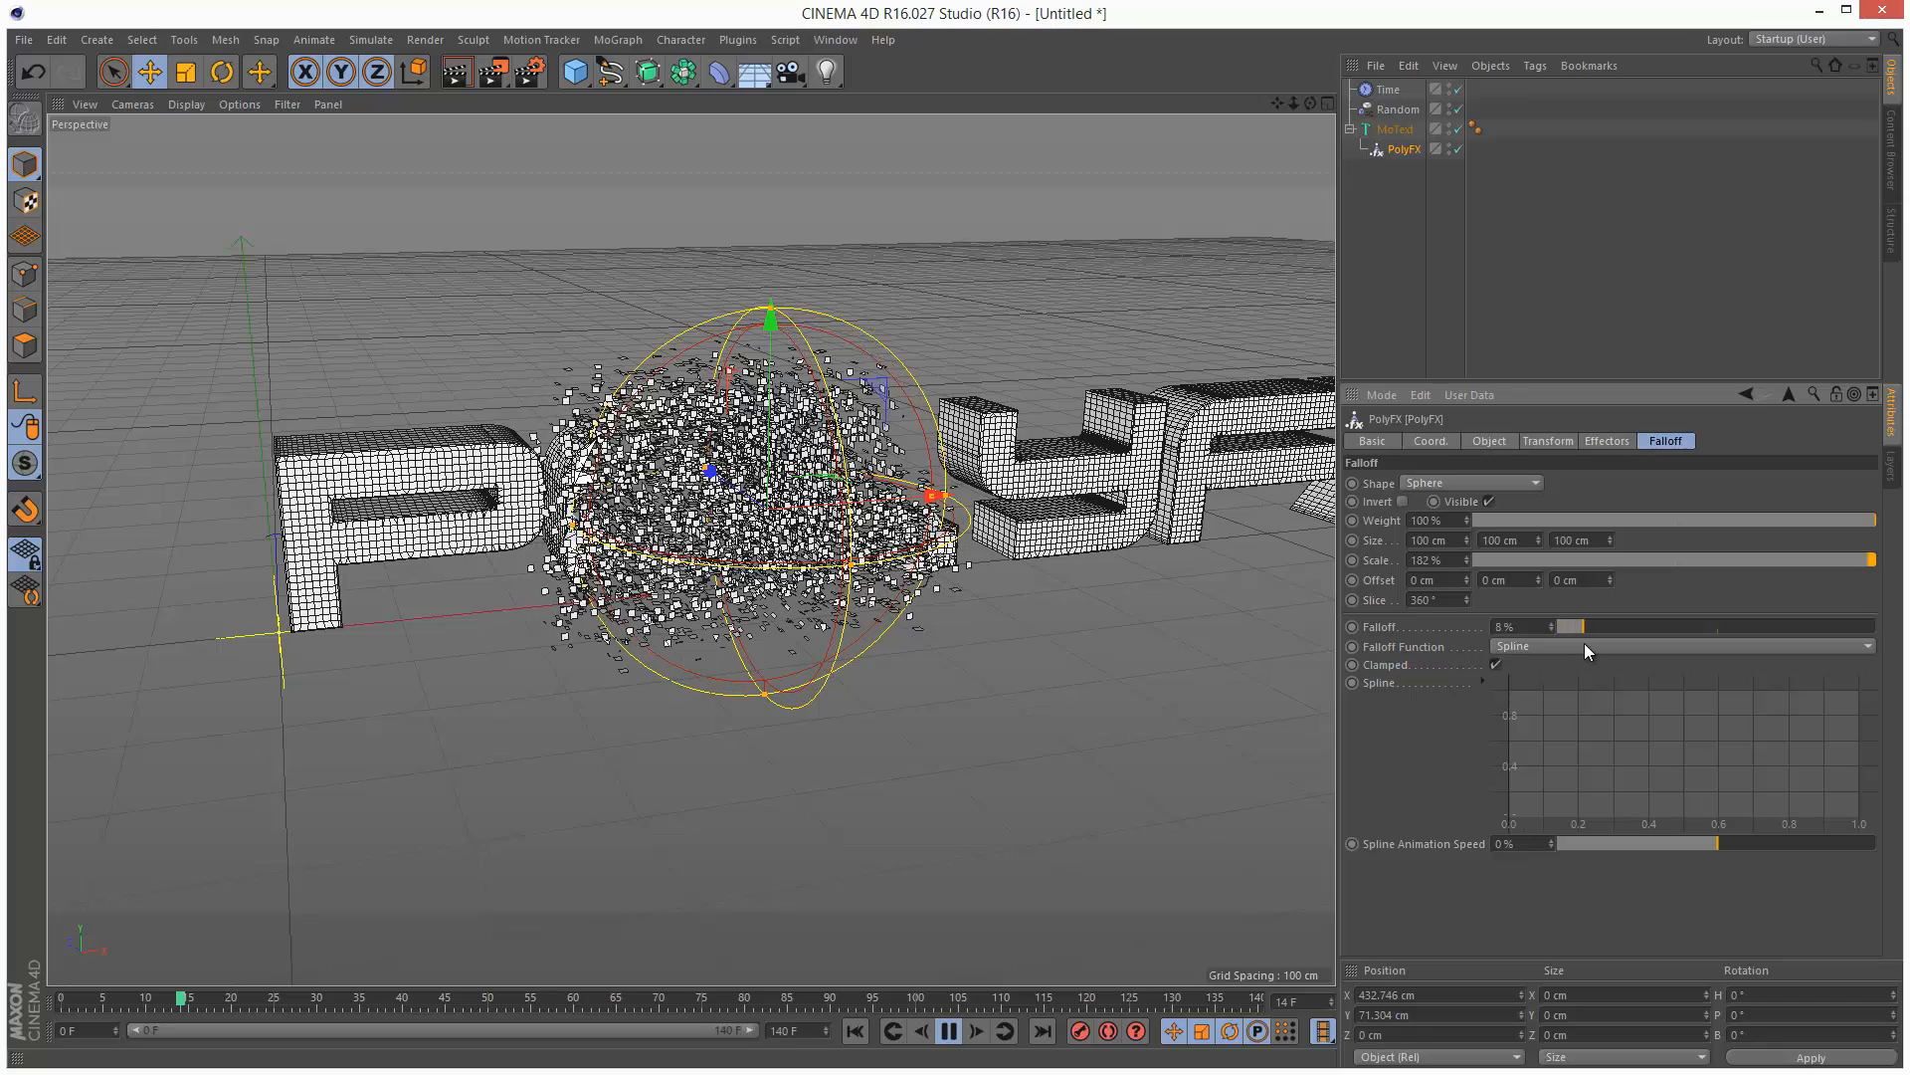
{"action": "left_click_drag", "start_coordinate": [1584, 624], "coordinate": [1767, 625]}
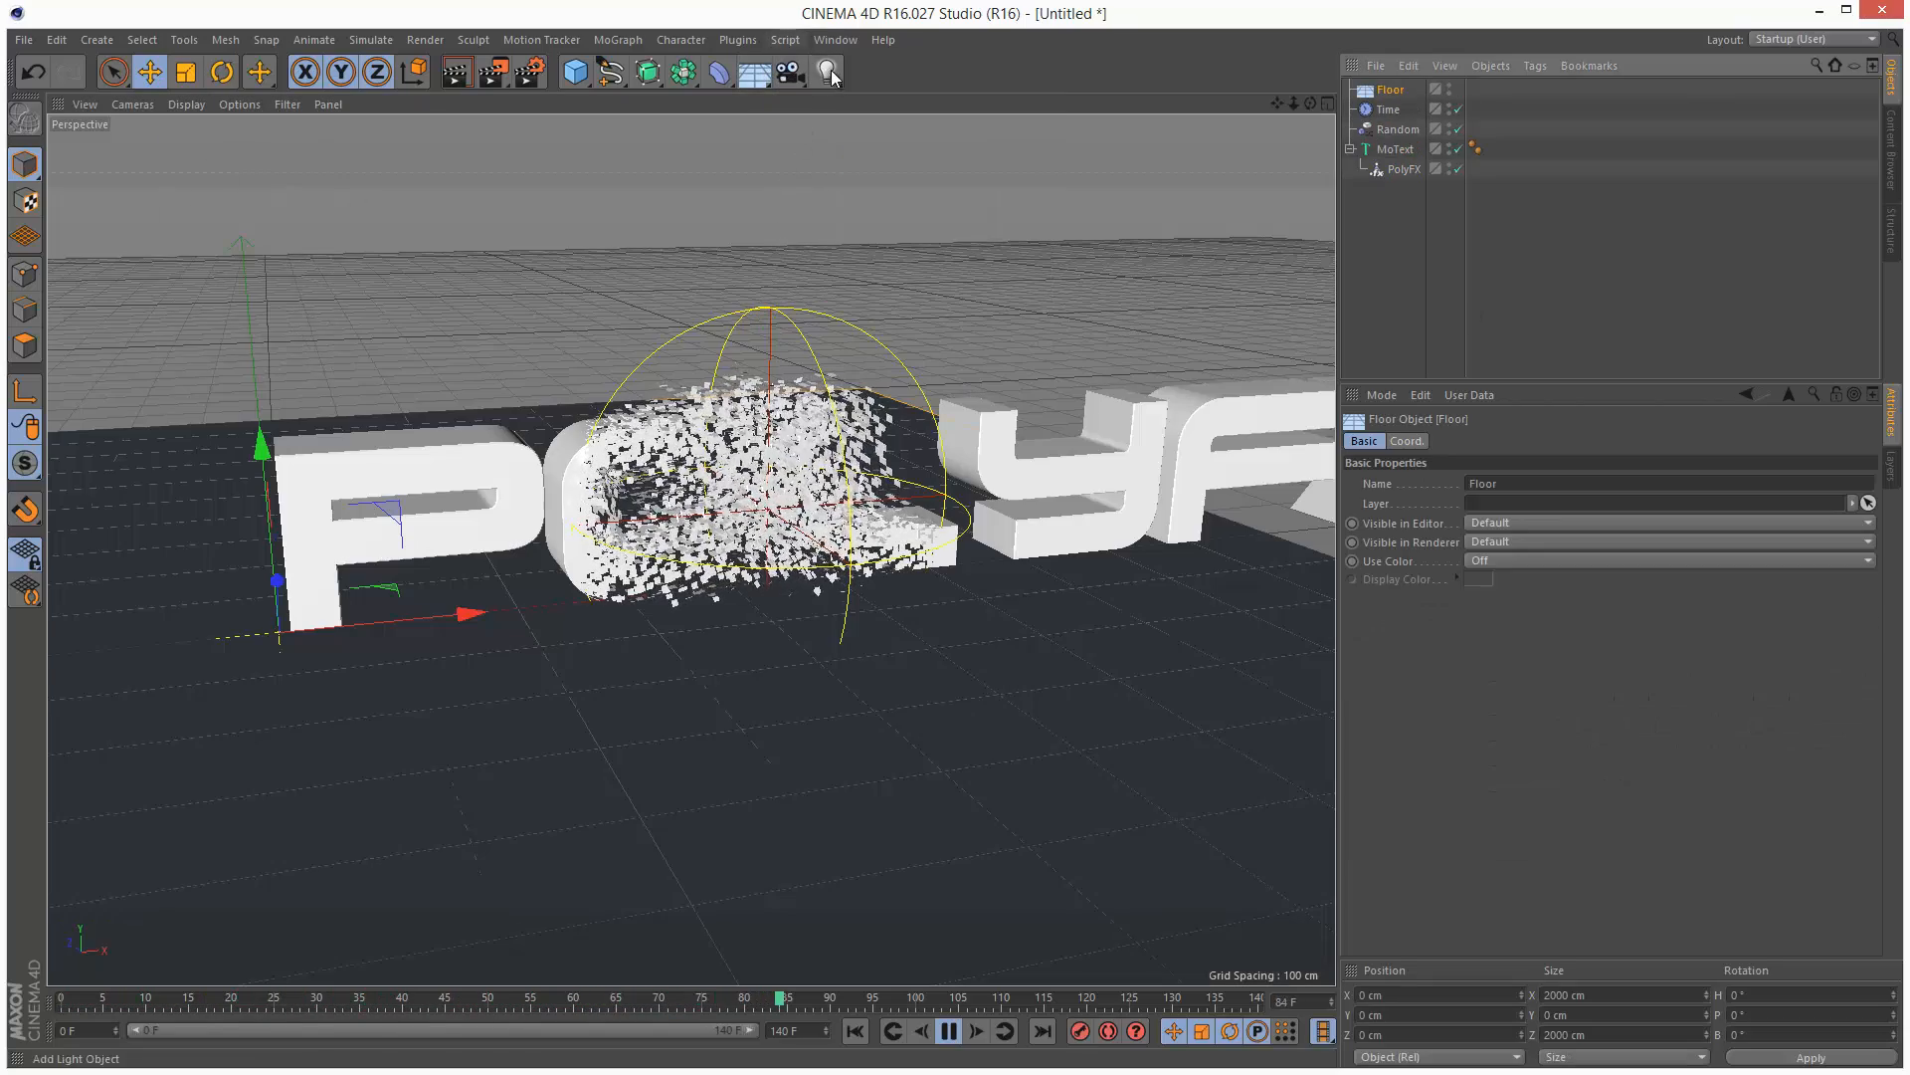
Add a Light object to the scene from the top toolbar.
{"action": "left_click", "coordinate": [826, 72]}
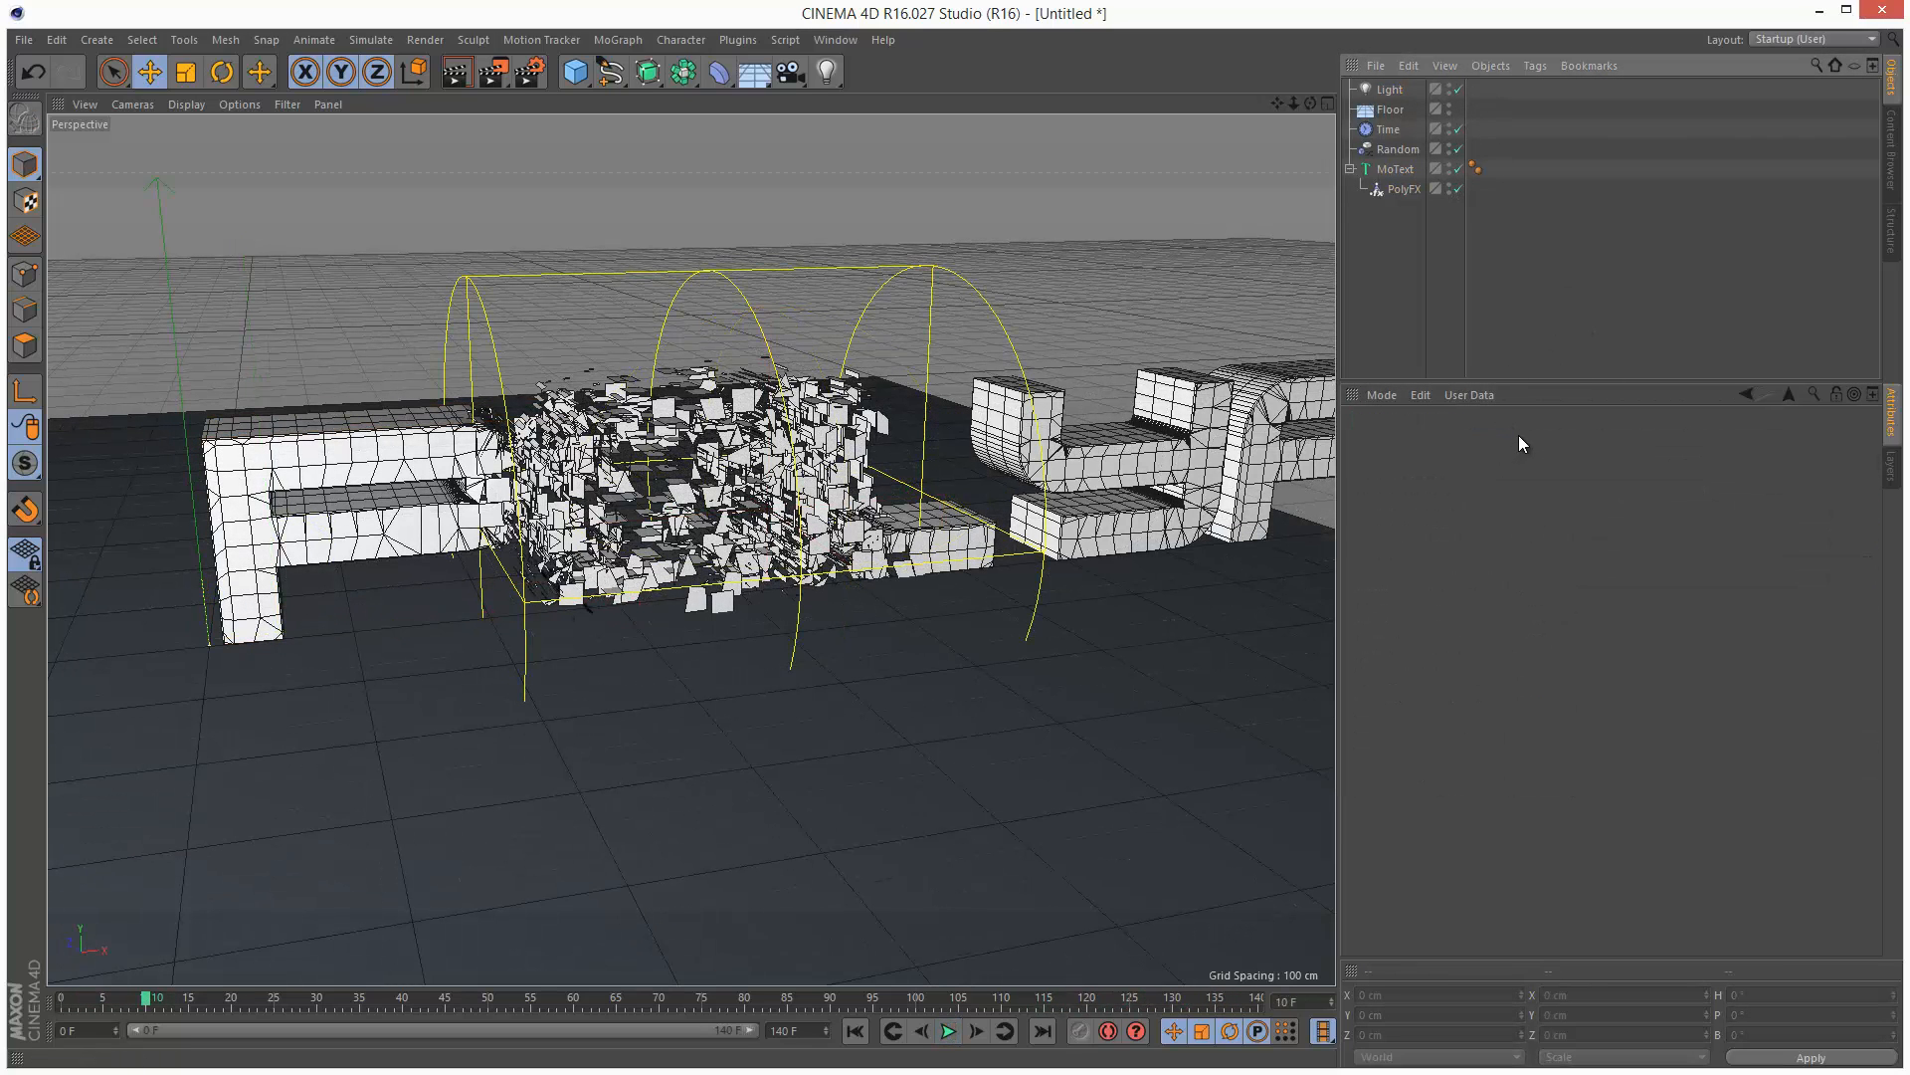
{"action": "mouse_move", "coordinate": [1527, 429]}
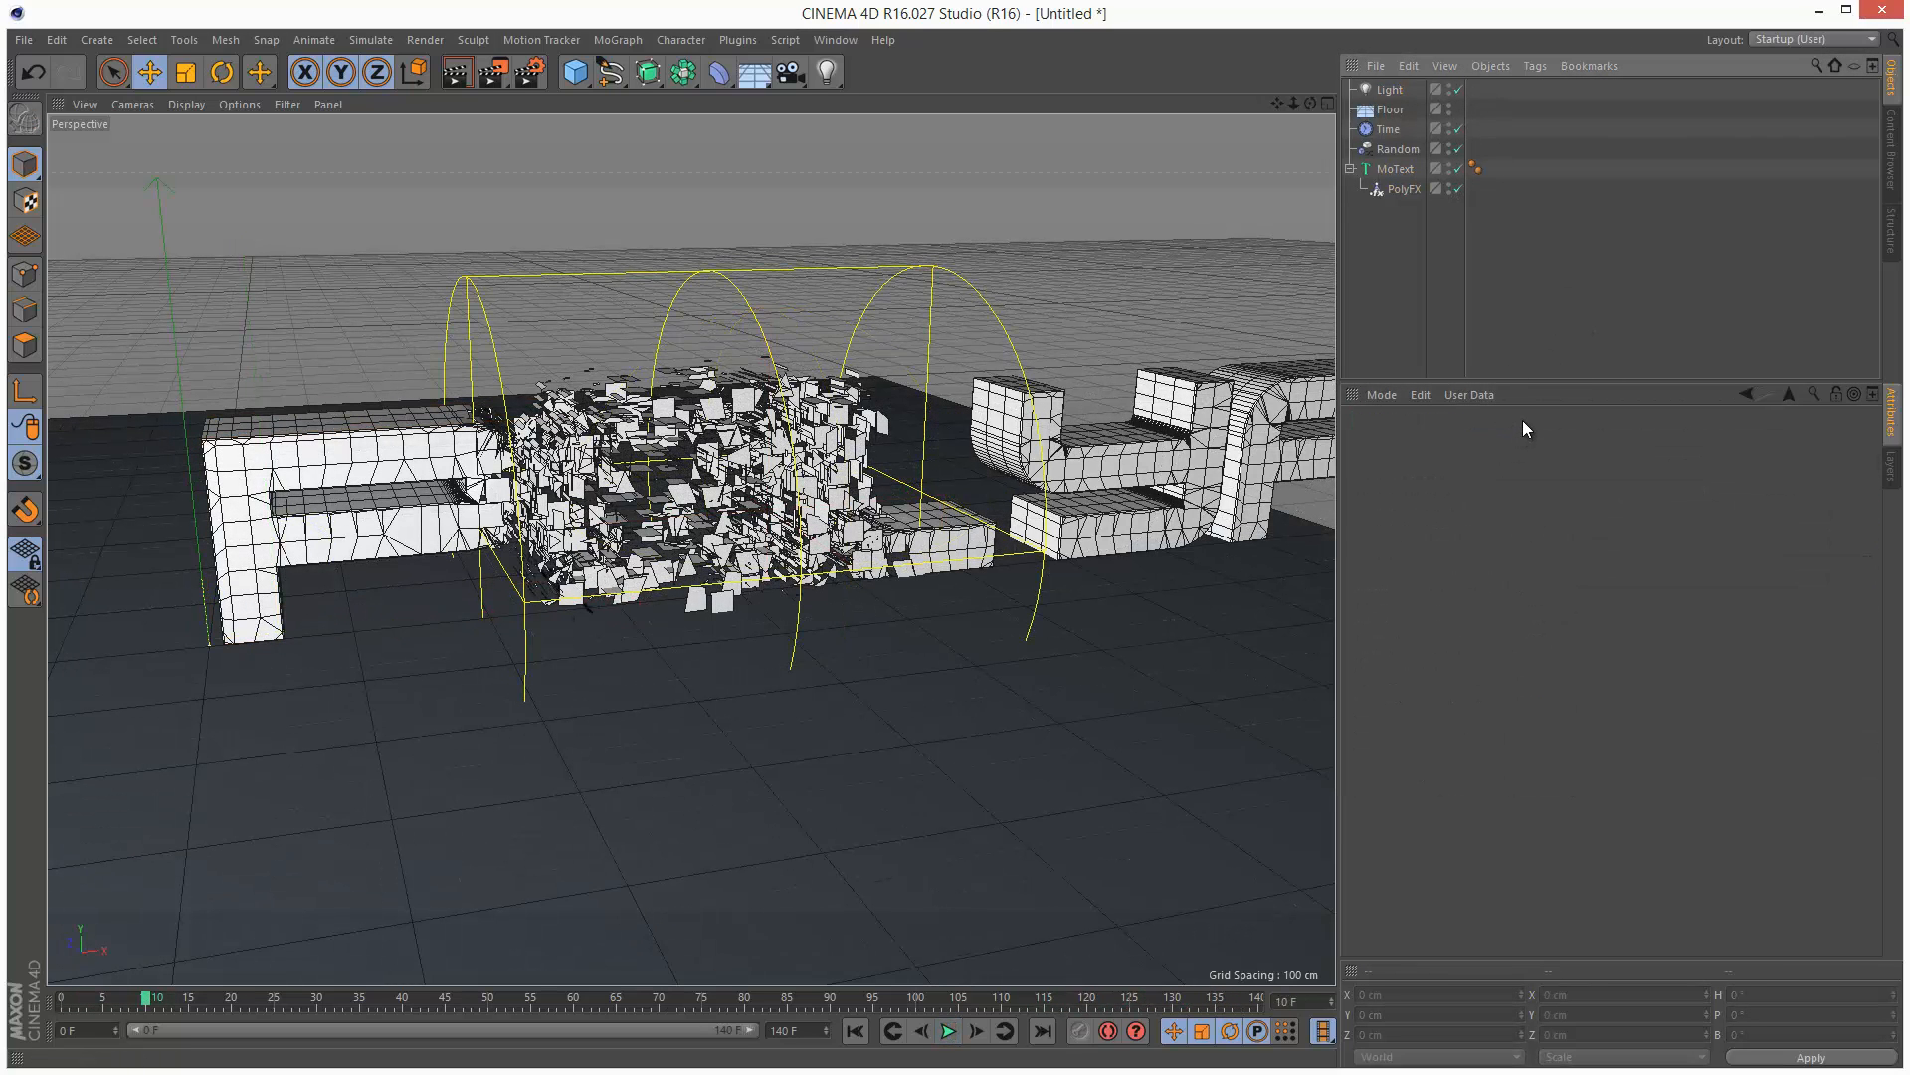